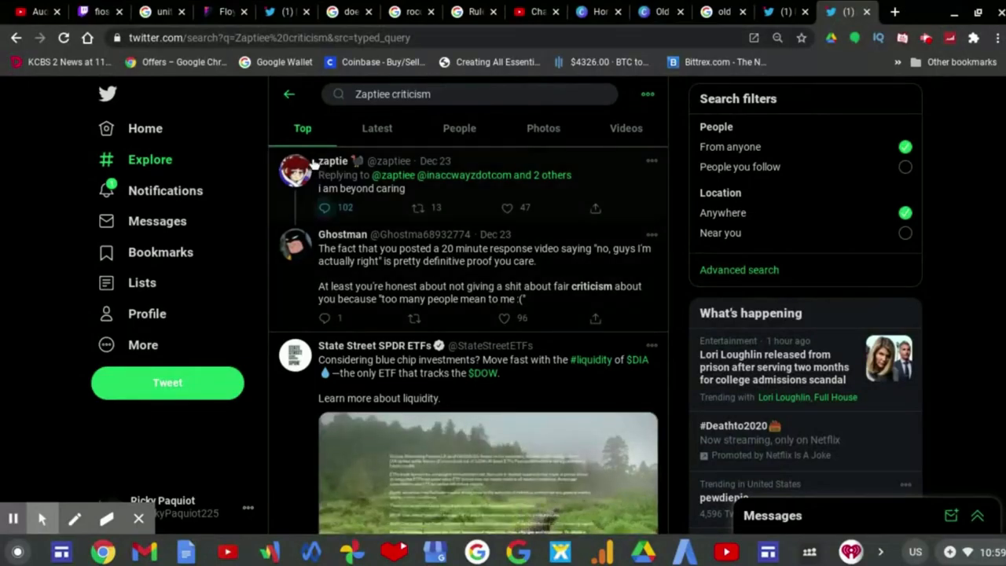
mouse_move(330, 160)
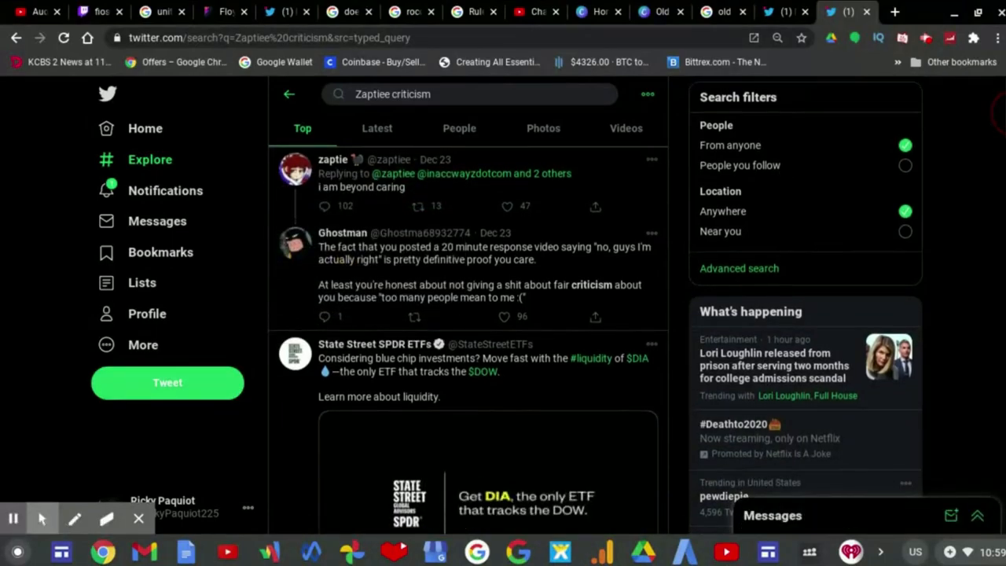
Scroll the 'Zaptiee criticism' results down to Zaptiee's 'Responding to Pyrocynical' video tweet
scroll("down", 3)
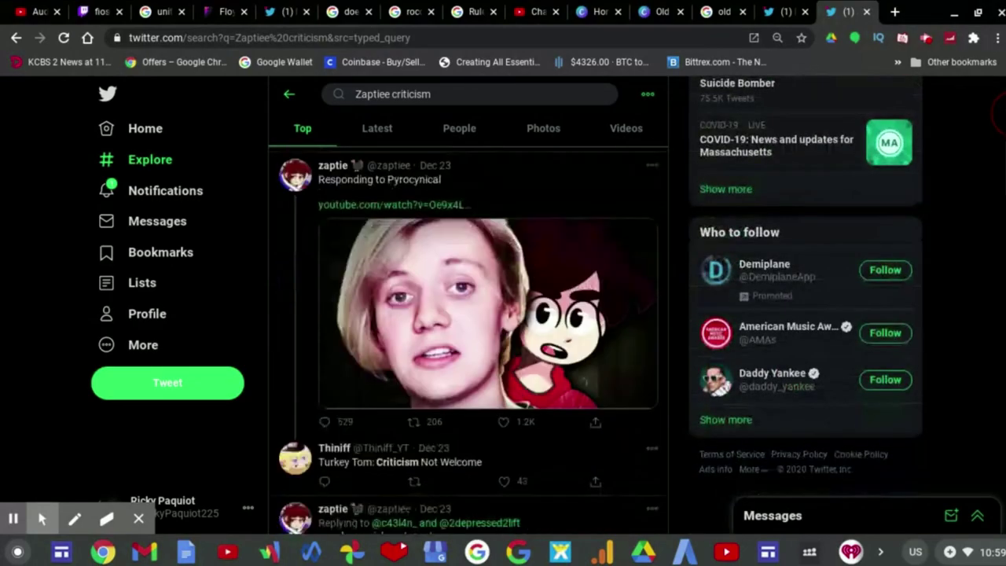
scroll("down", 3)
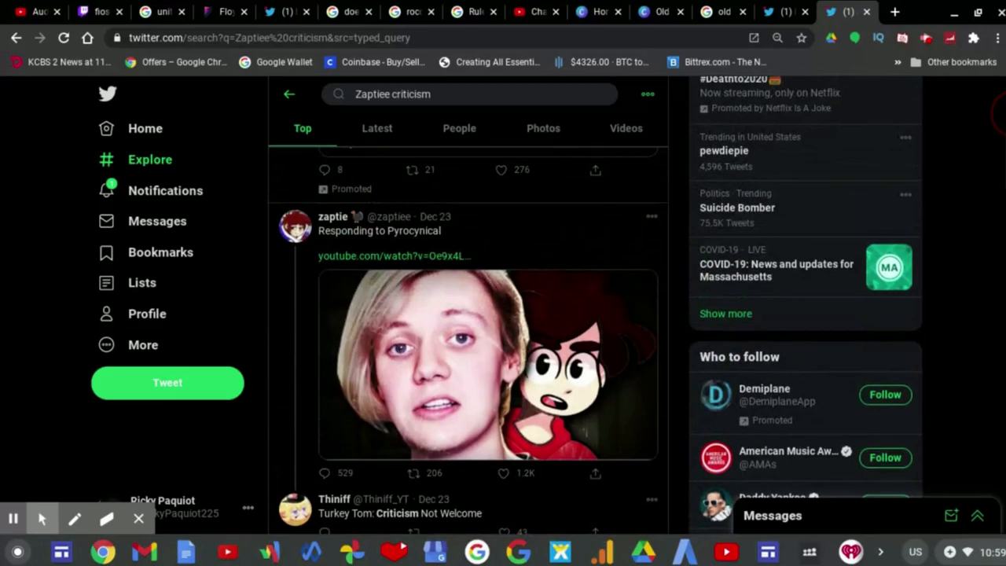
scroll("down", 3)
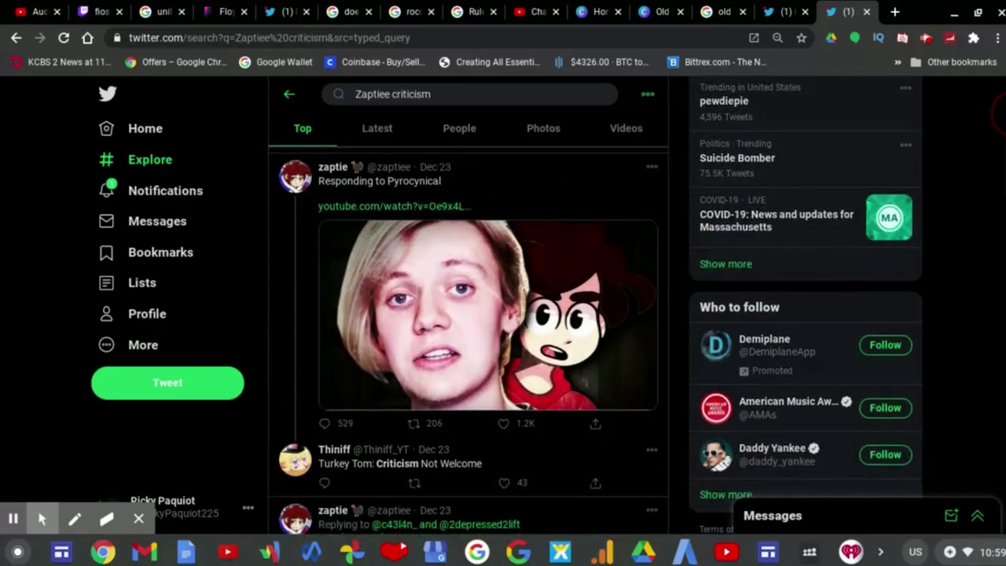
scroll("down", 3)
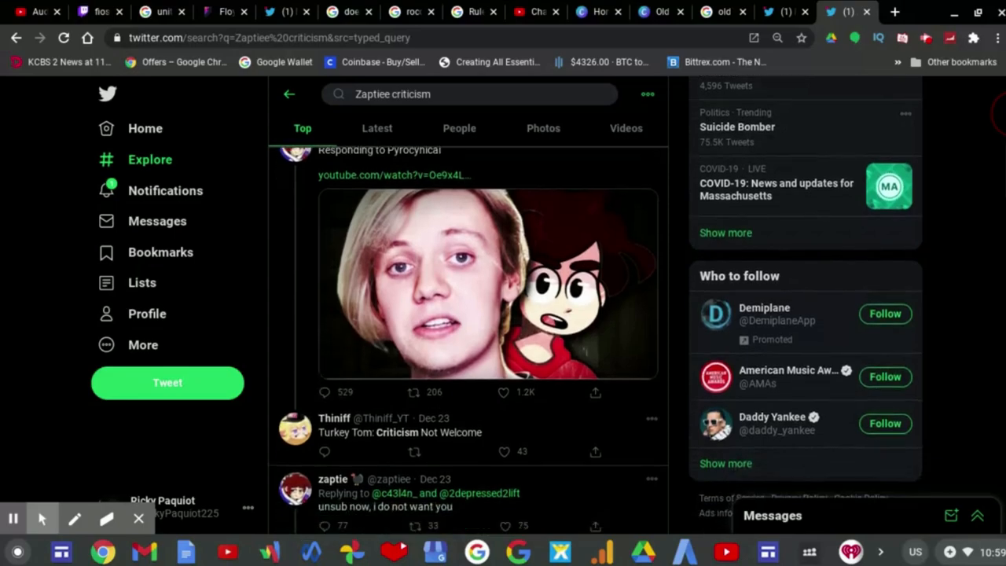
scroll("down", 3)
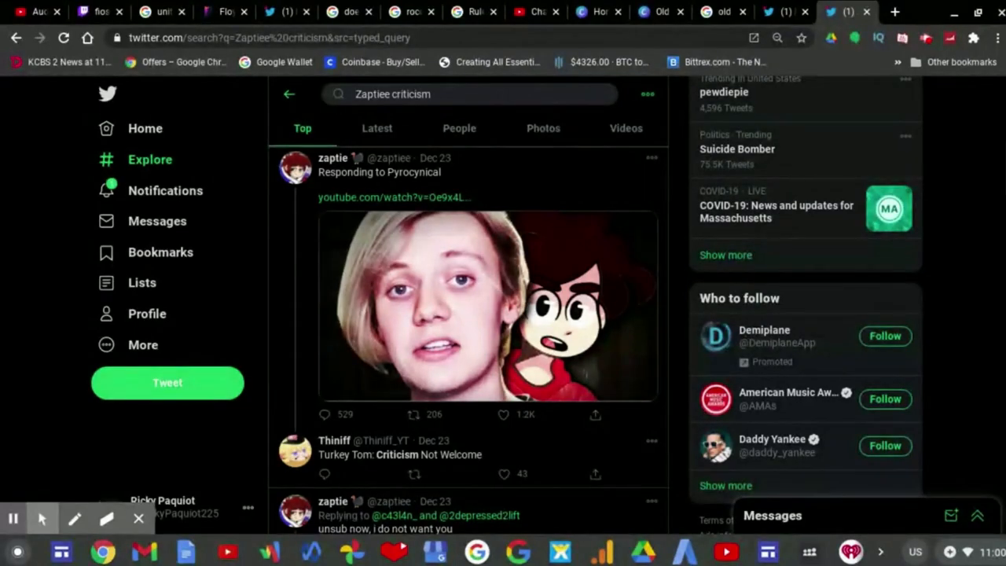
scroll("down", 3)
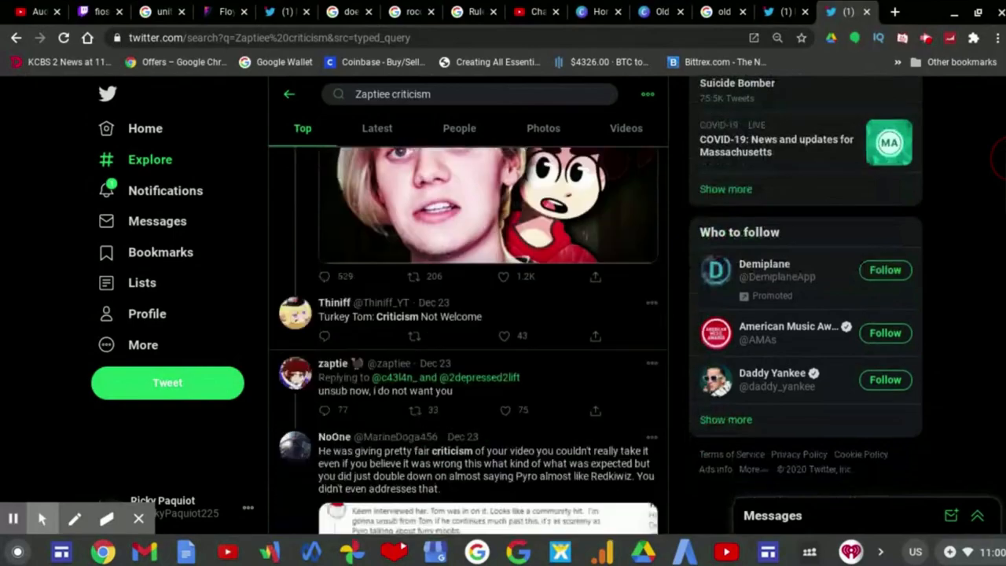
scroll("down", 3)
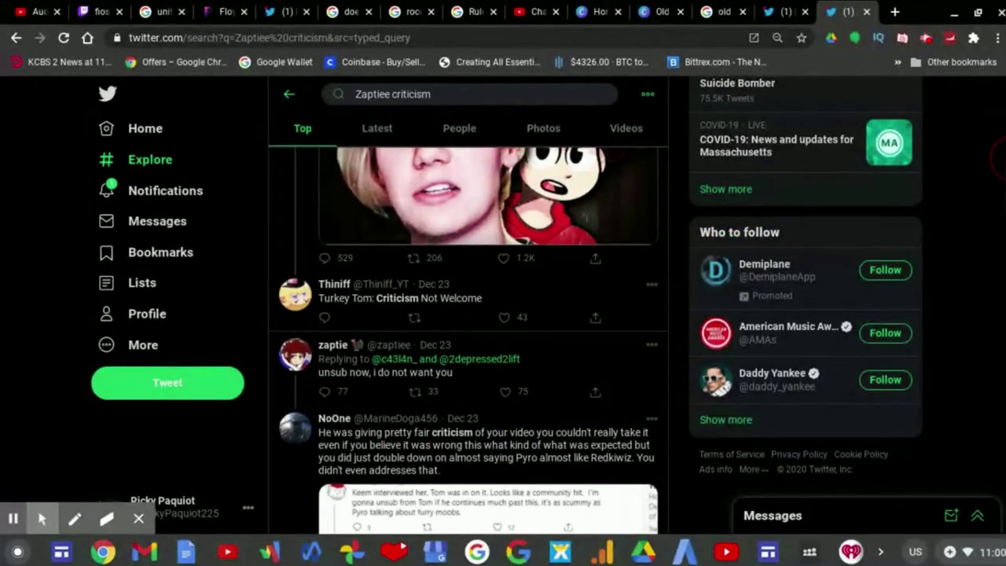
scroll("down", 3)
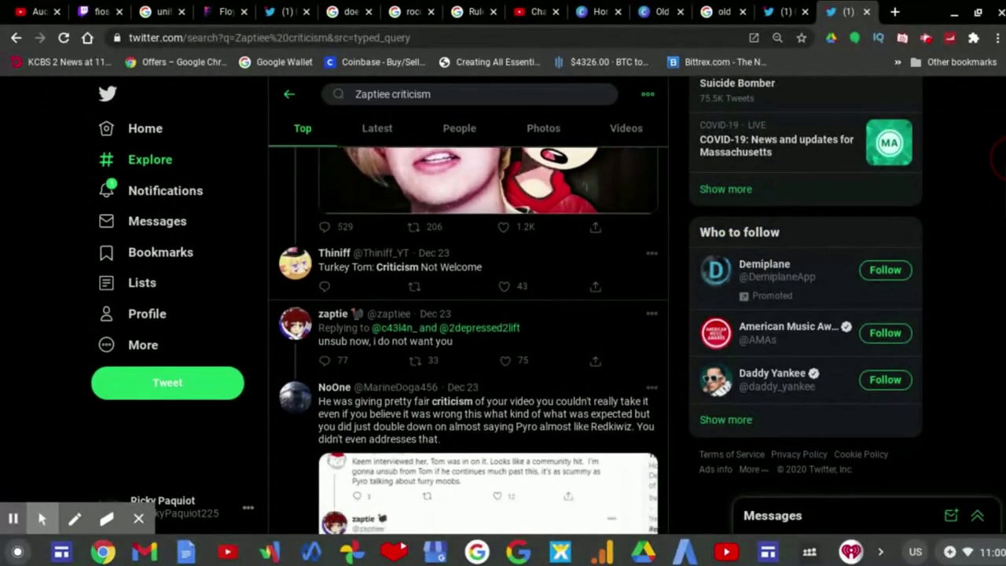
scroll("down", 3)
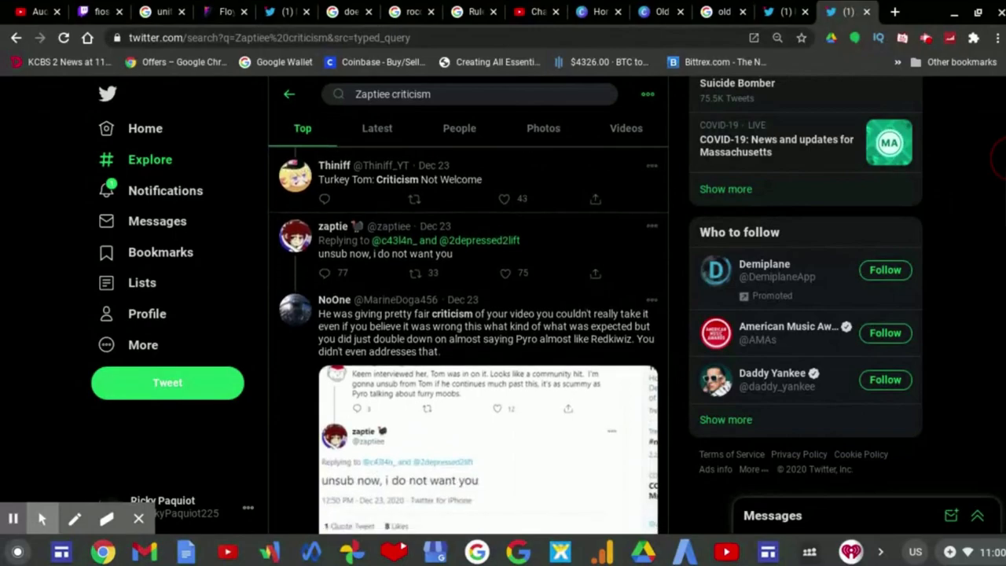
scroll("down", 3)
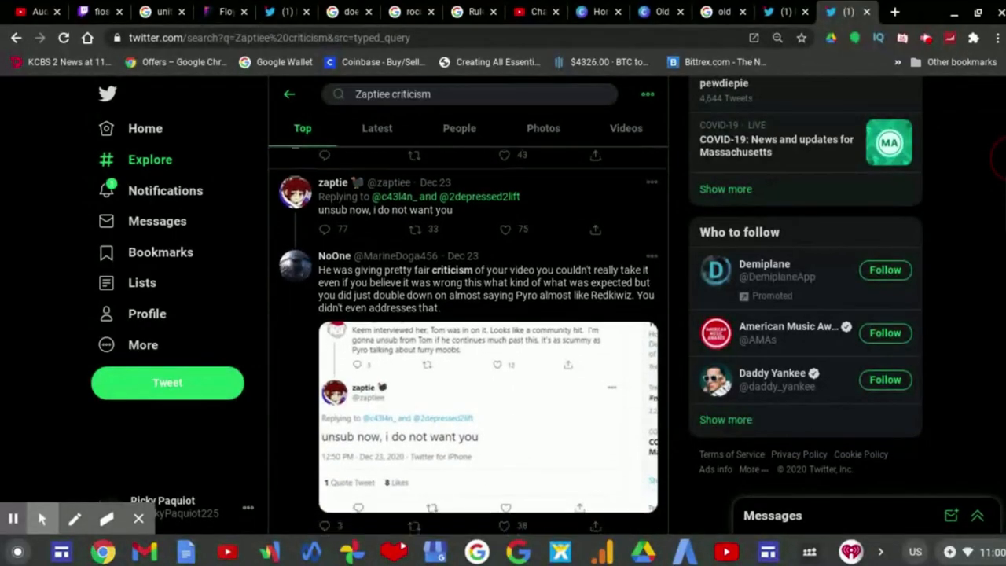
scroll("down", 3)
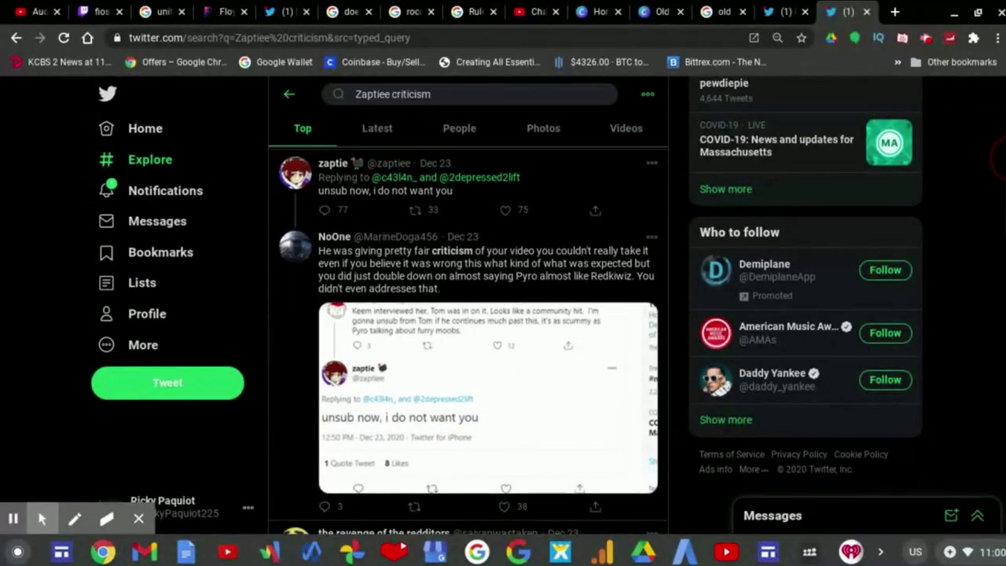
scroll("down", 3)
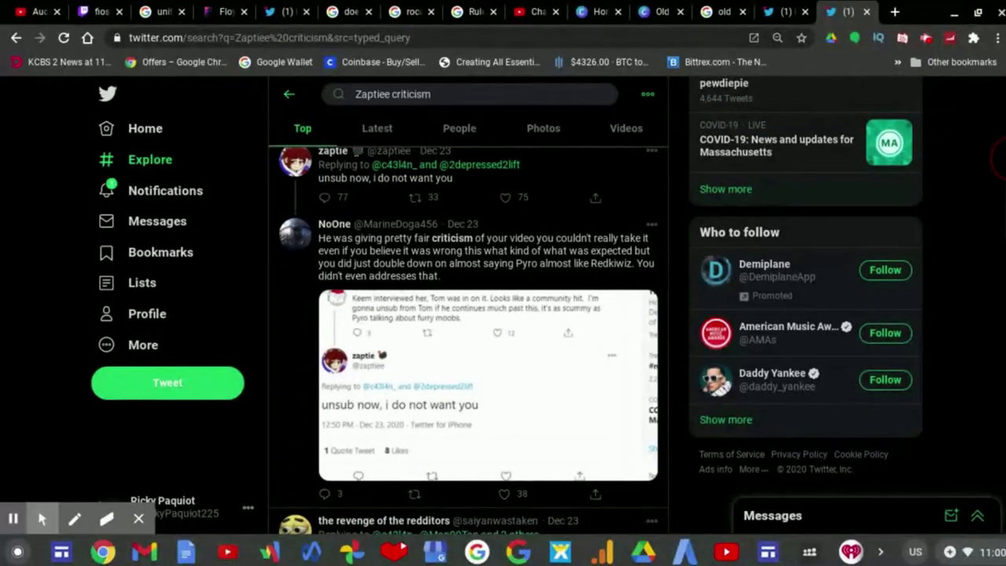
scroll("down", 3)
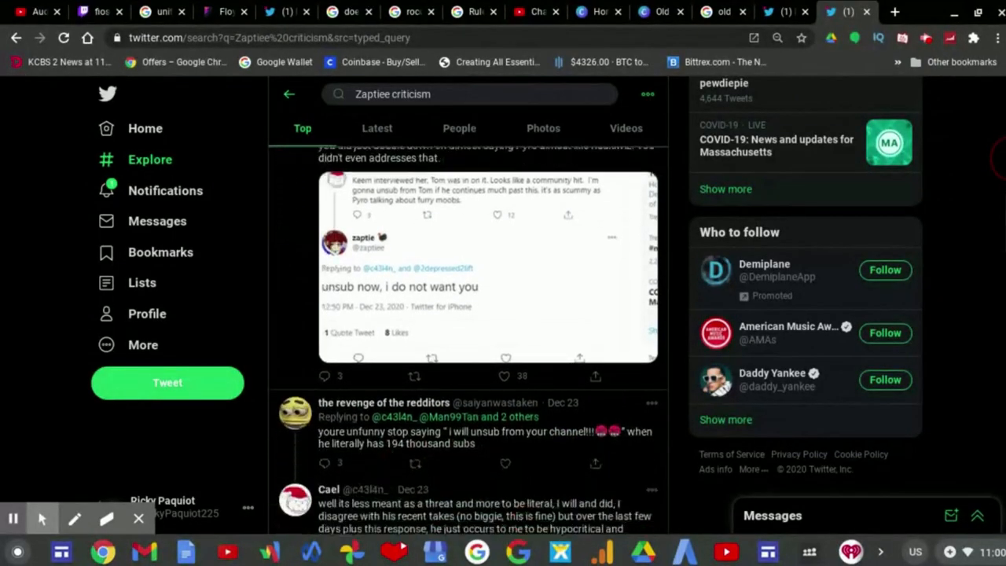
scroll("down", 3)
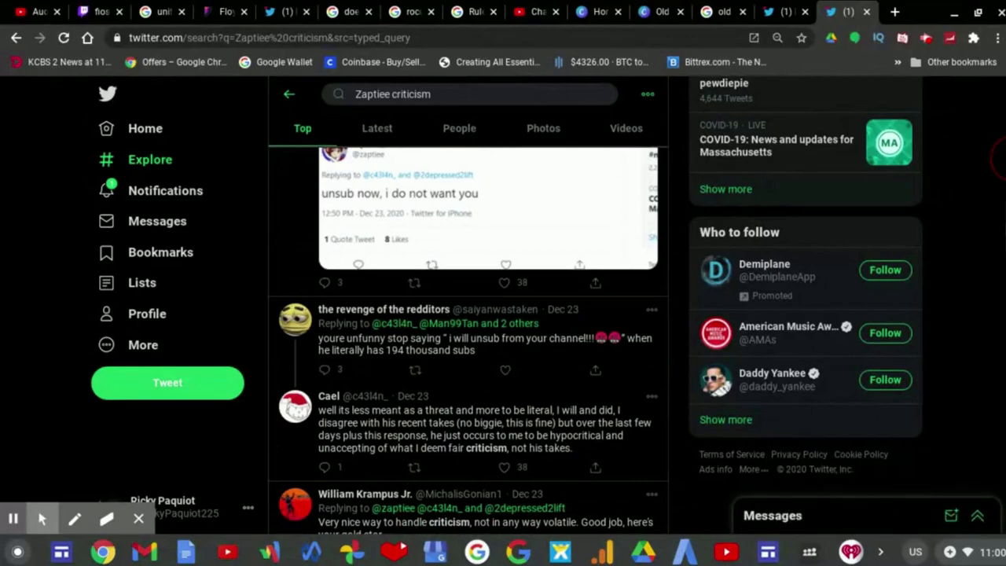
scroll("down", 3)
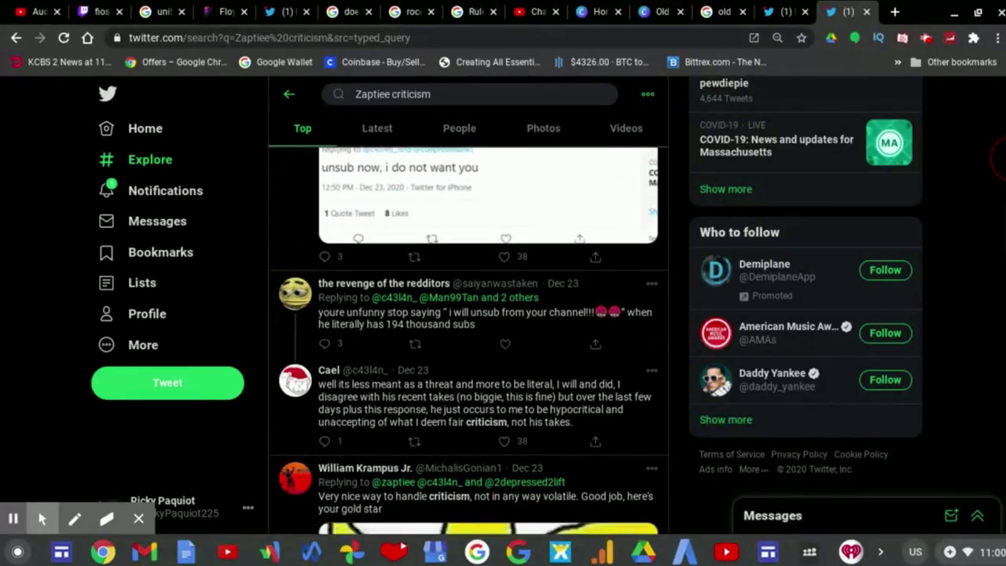
scroll("down", 3)
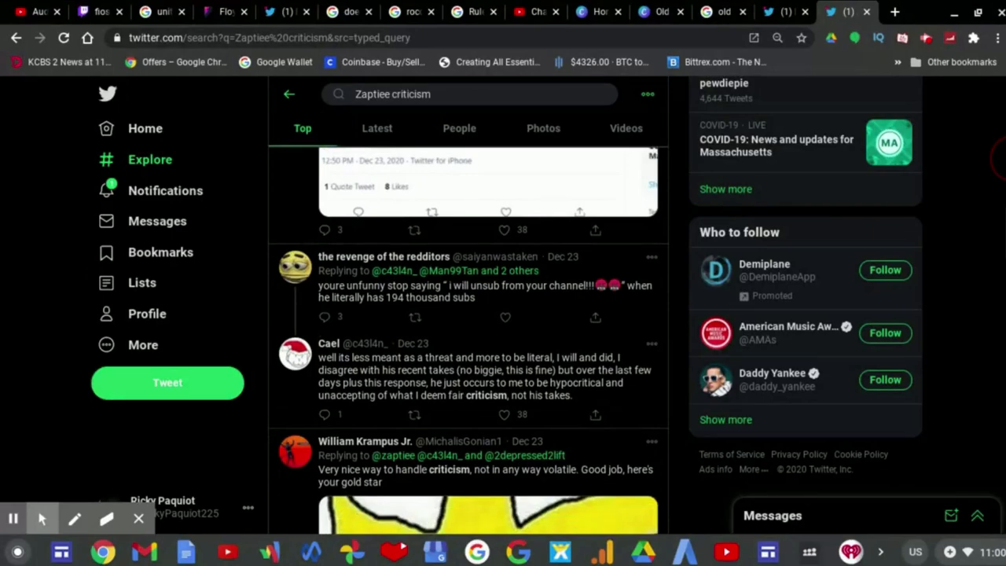
scroll("down", 3)
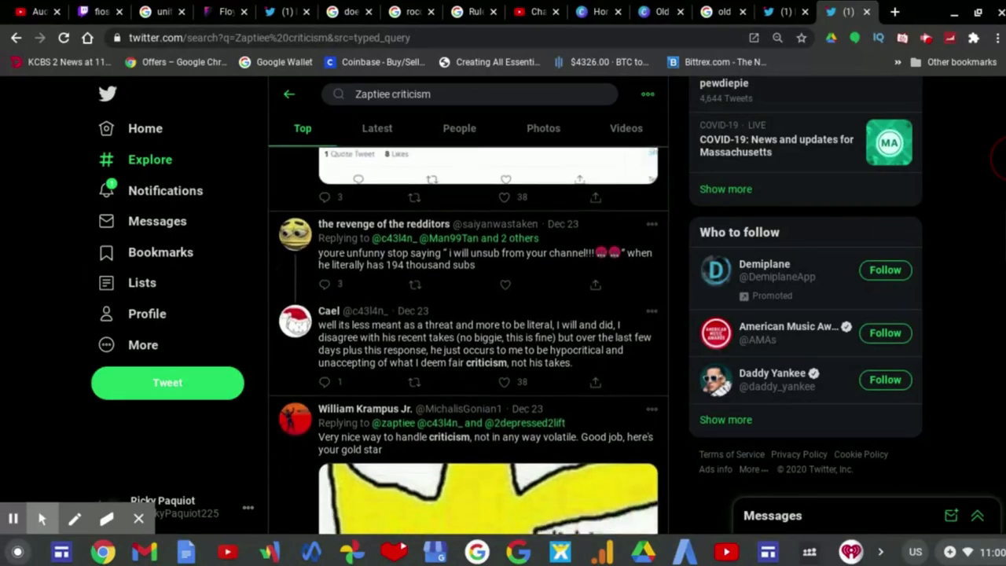
scroll("down", 3)
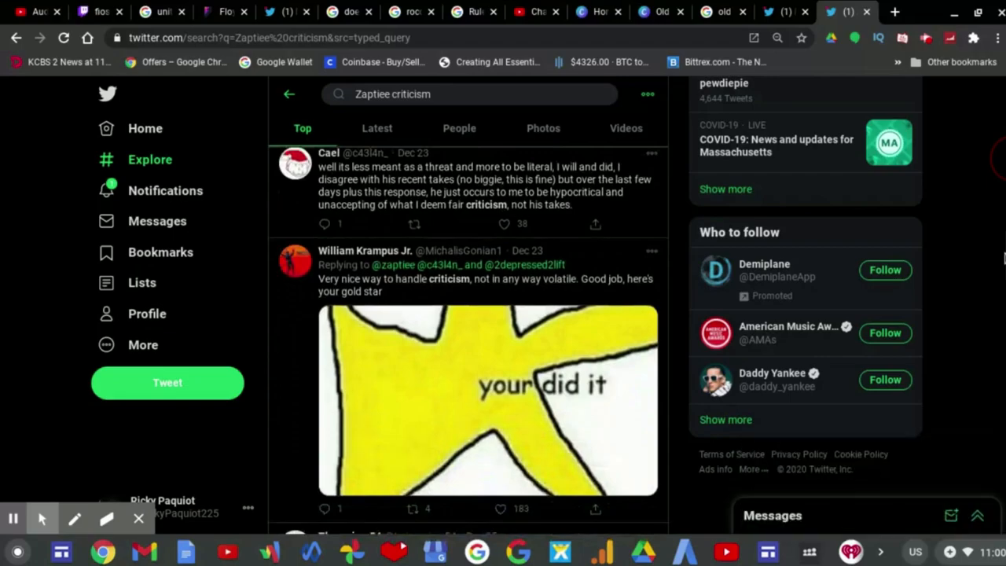
scroll("down", 3)
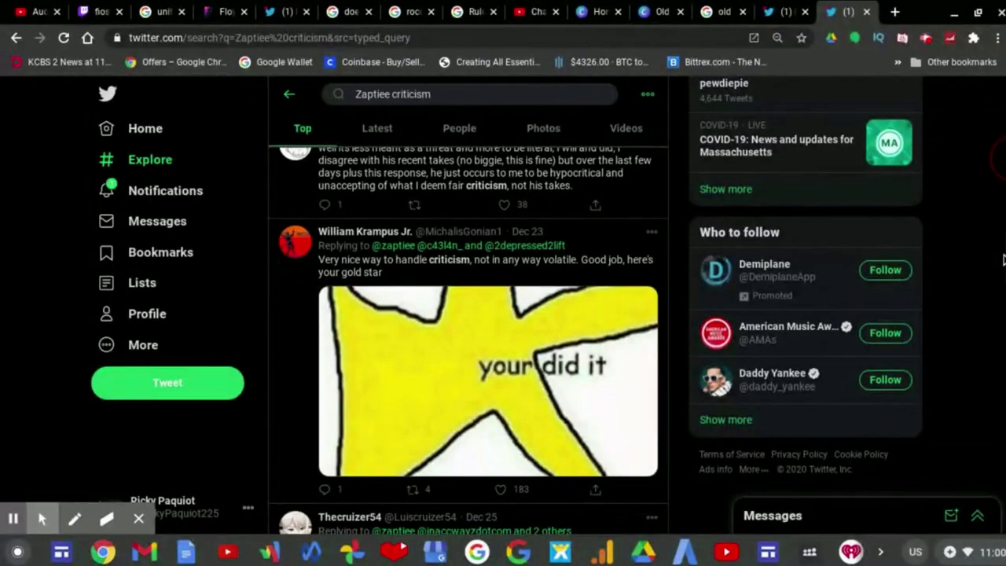
scroll("down", 3)
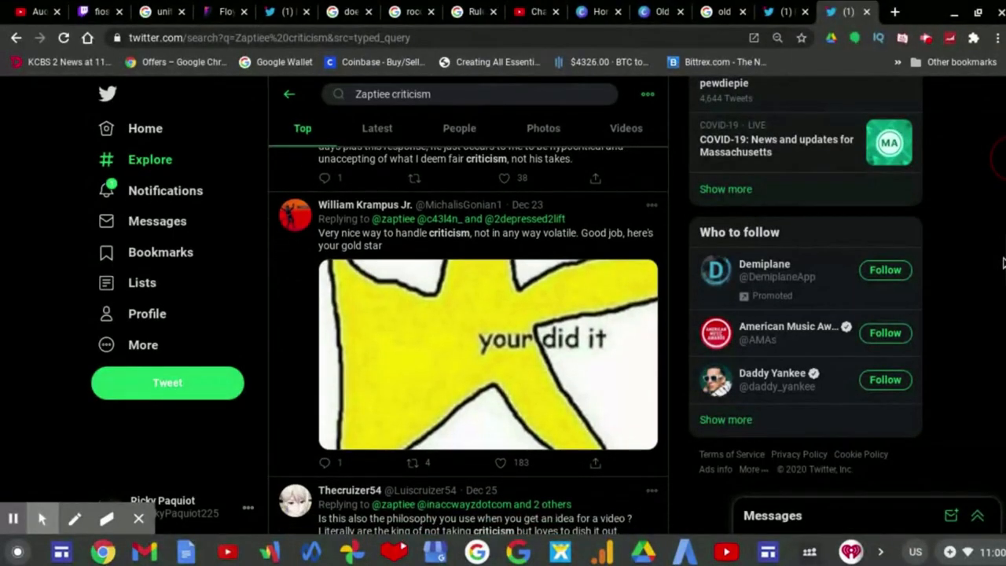
scroll("down", 3)
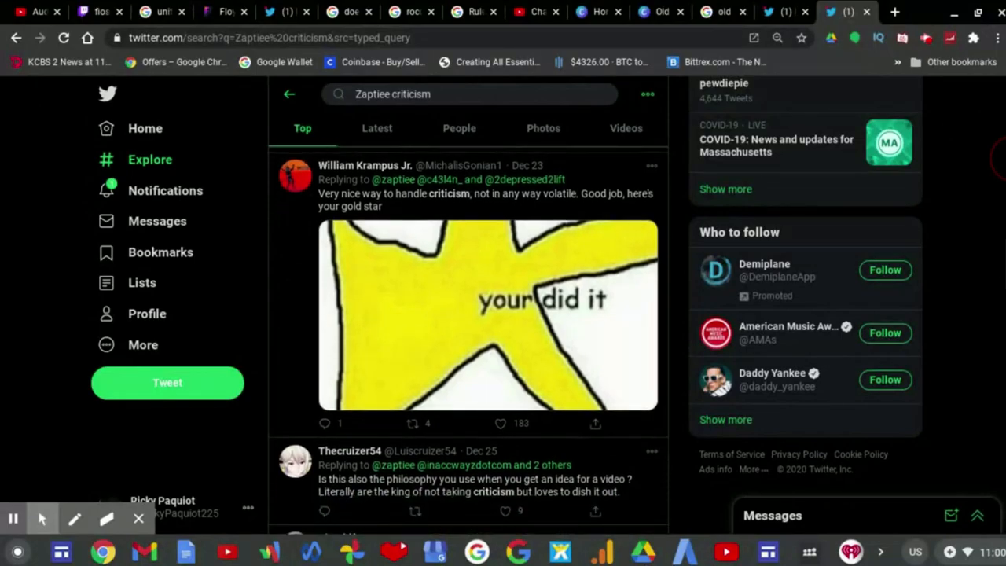
mouse_move(1001, 267)
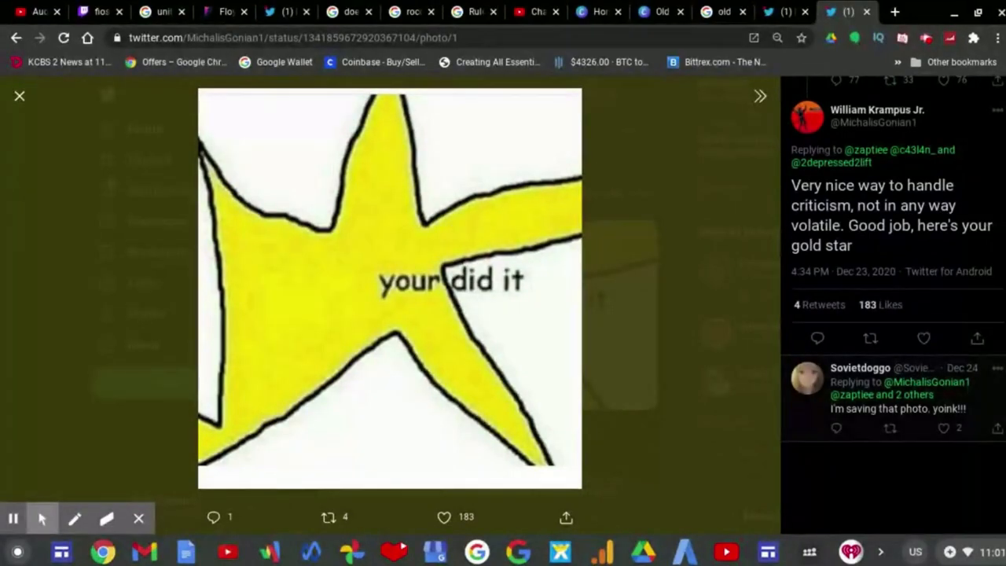
mouse_move(984, 277)
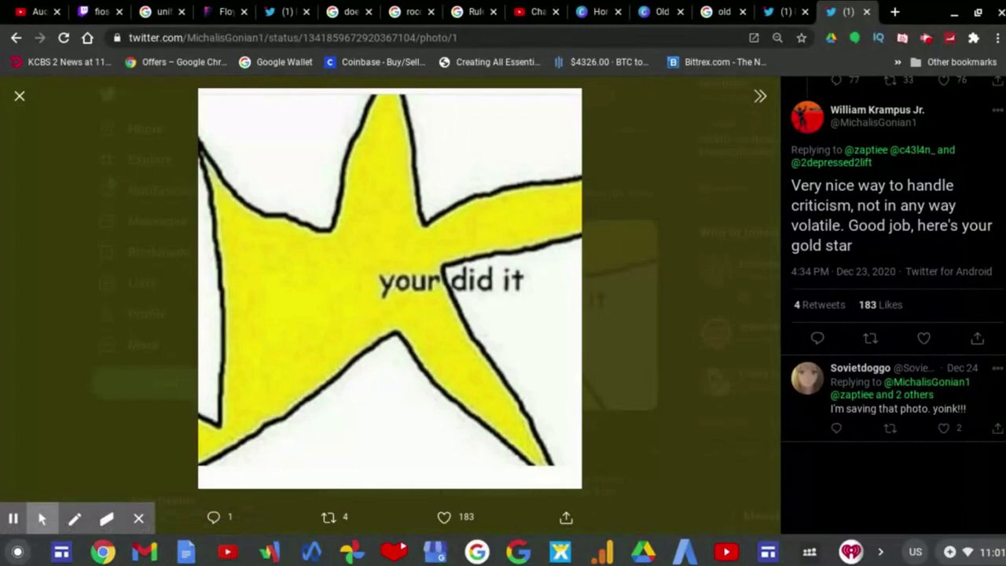
mouse_move(938, 227)
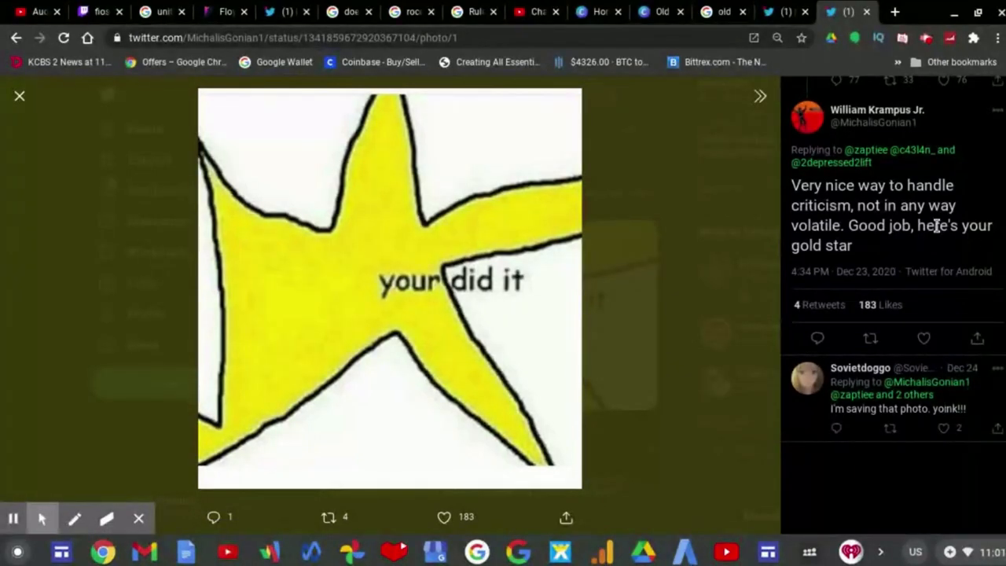
mouse_move(932, 226)
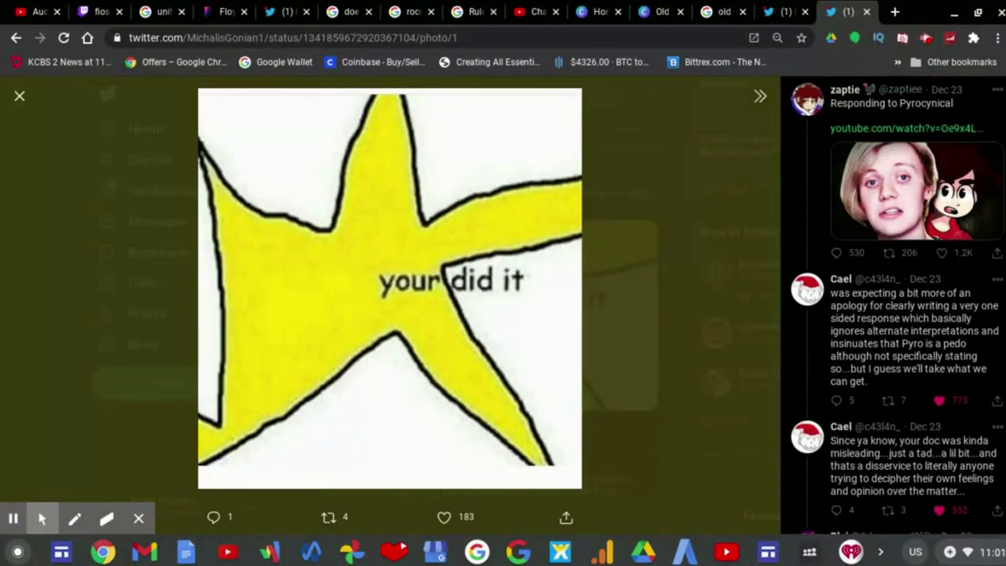
Open Cael's 'was expecting a bit more of an apology' reply on its own page
scroll("down", 3)
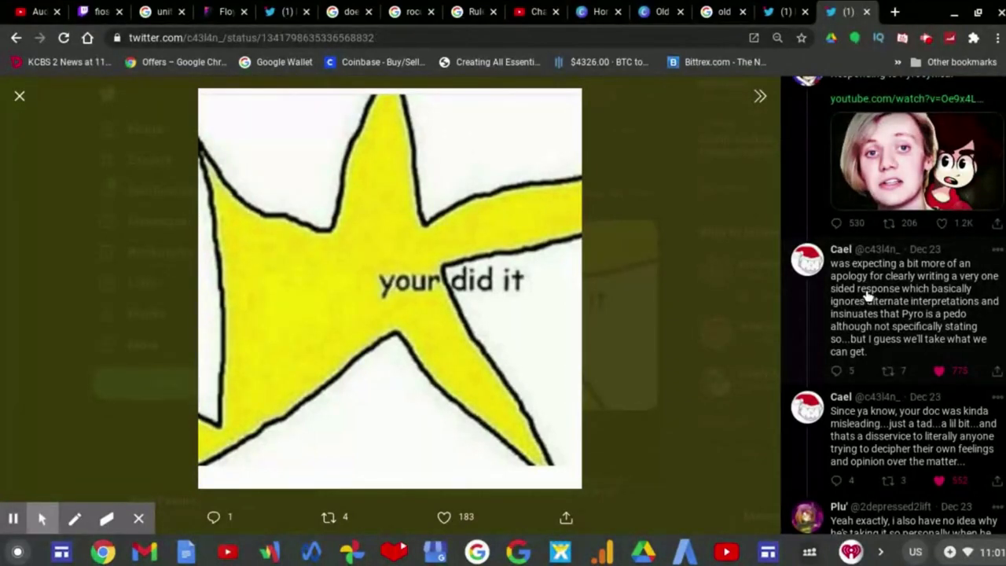
left_click(19, 96)
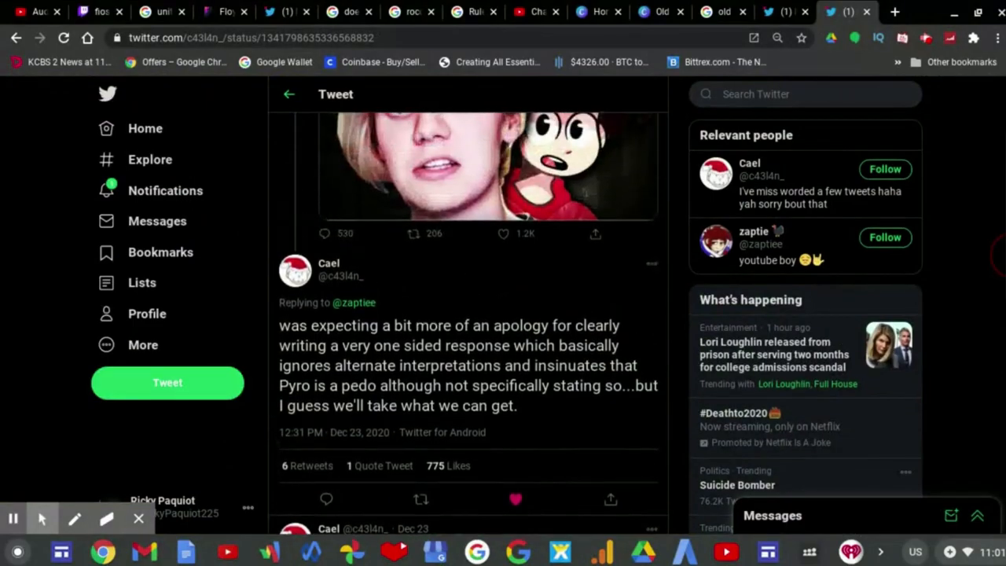
Scroll down through the replies under Cael's tweet toward the Reddit link reply
scroll("down", 3)
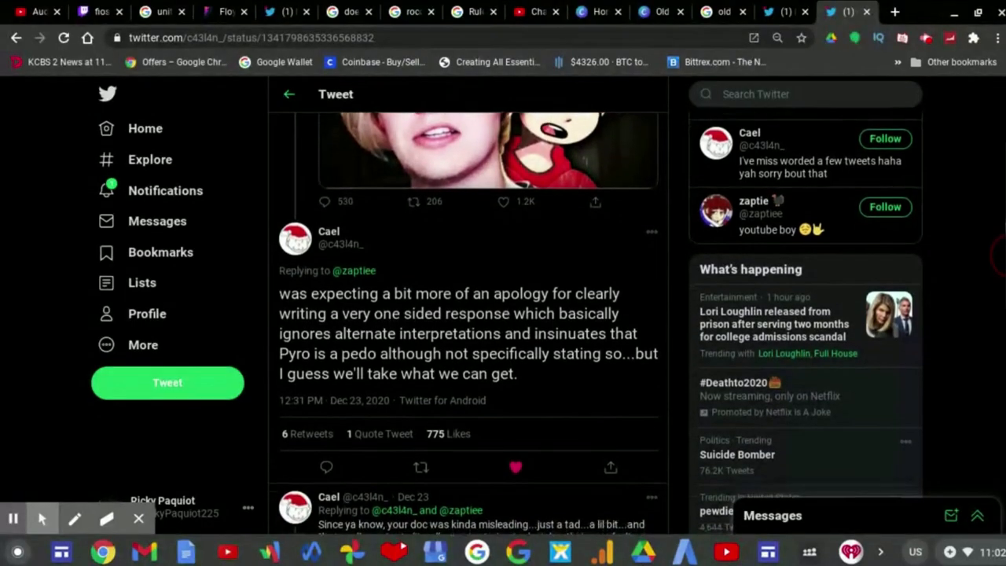
scroll("down", 3)
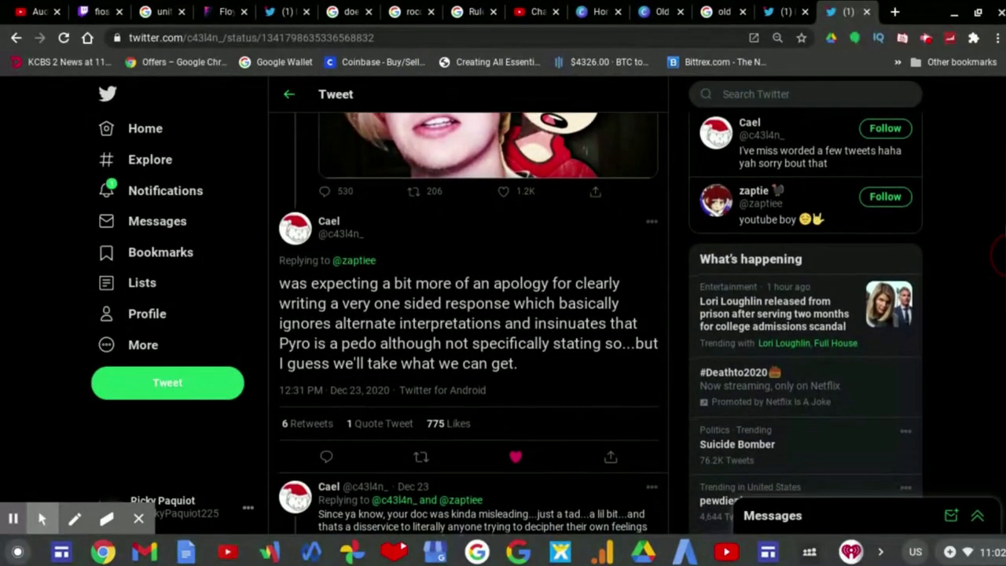
scroll("down", 3)
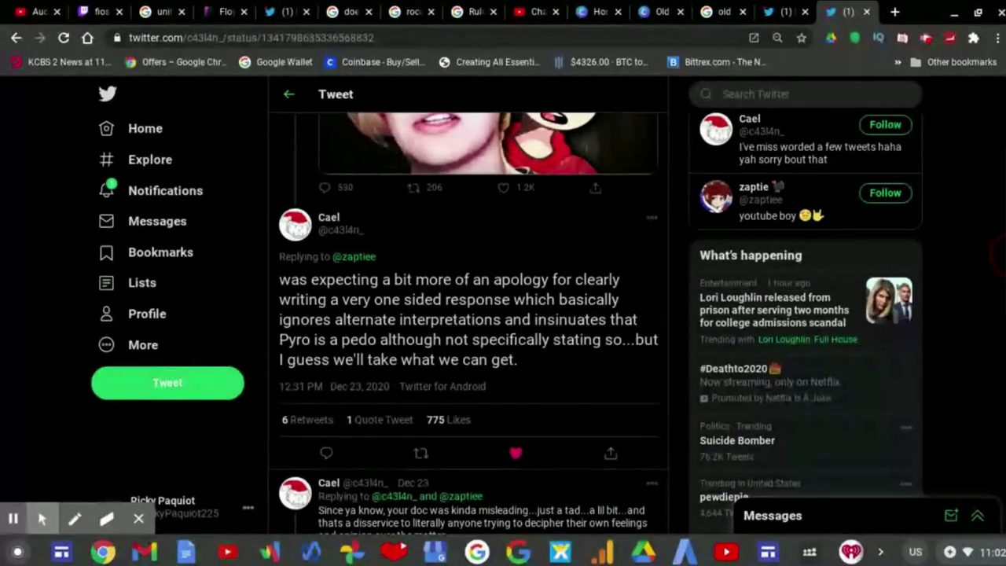
scroll("down", 3)
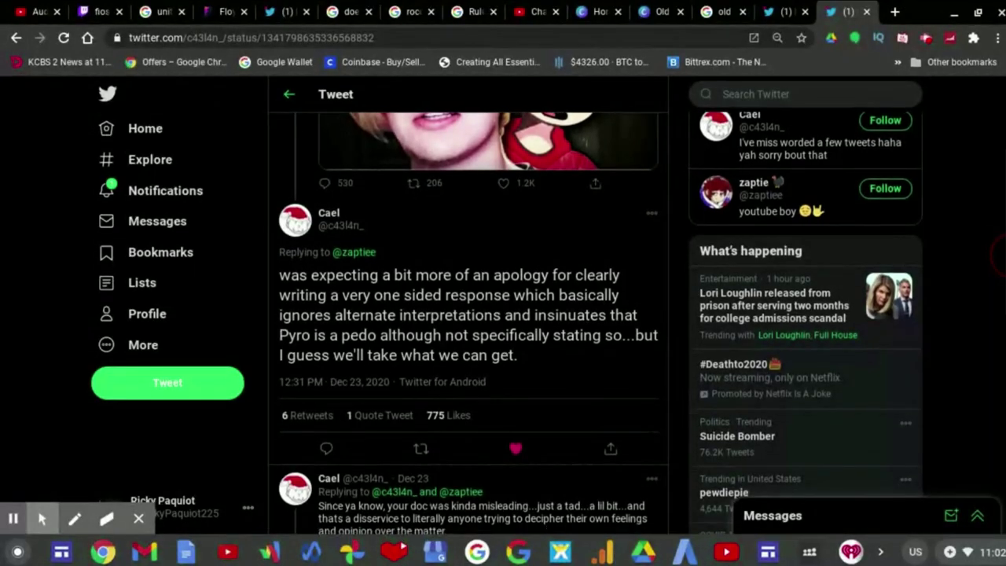
scroll("down", 3)
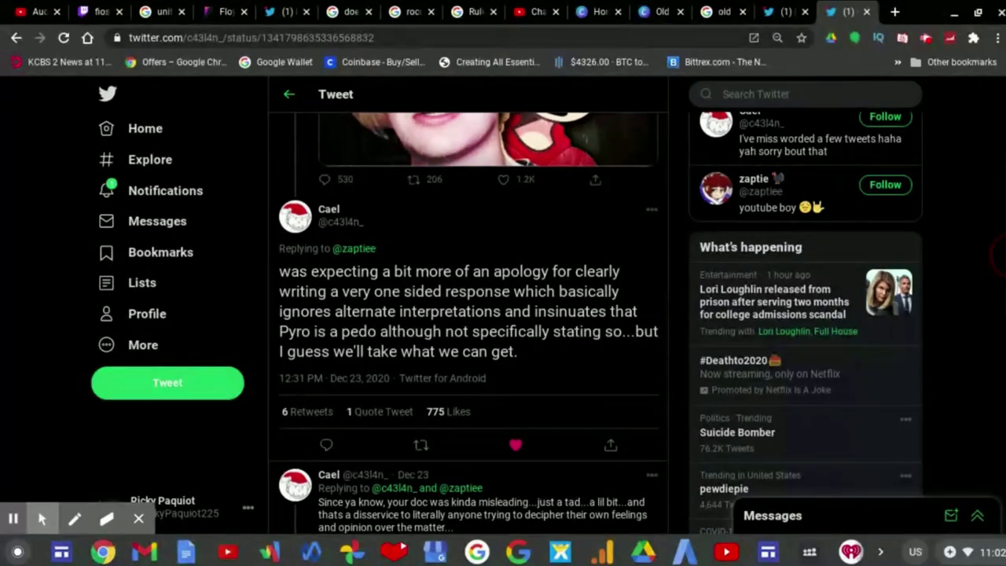
scroll("down", 3)
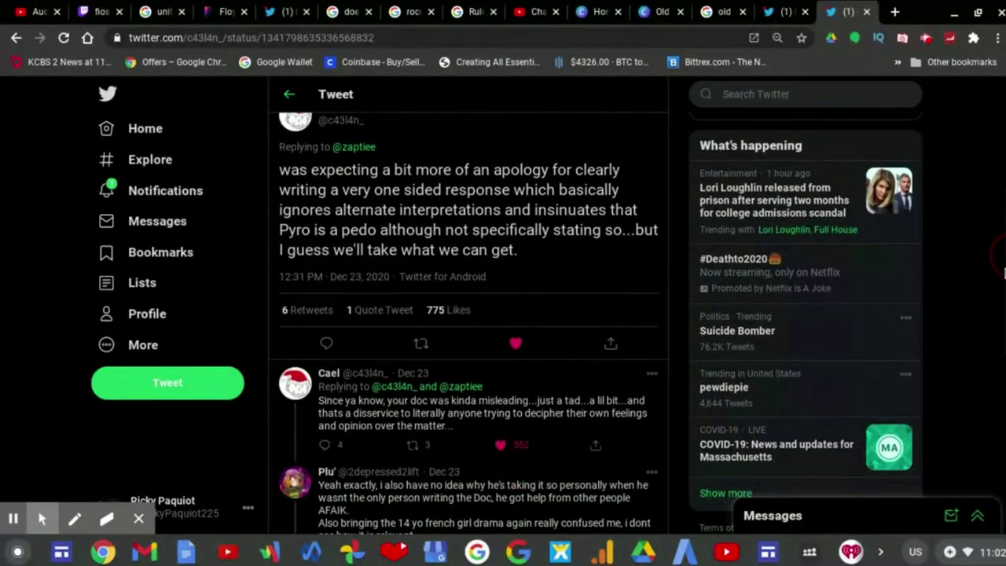
scroll("down", 3)
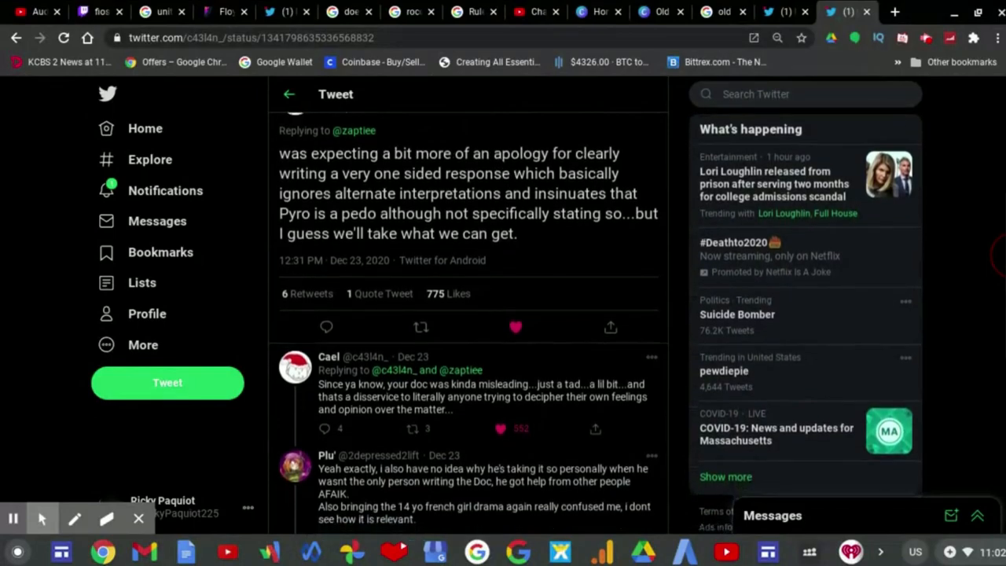
scroll("down", 3)
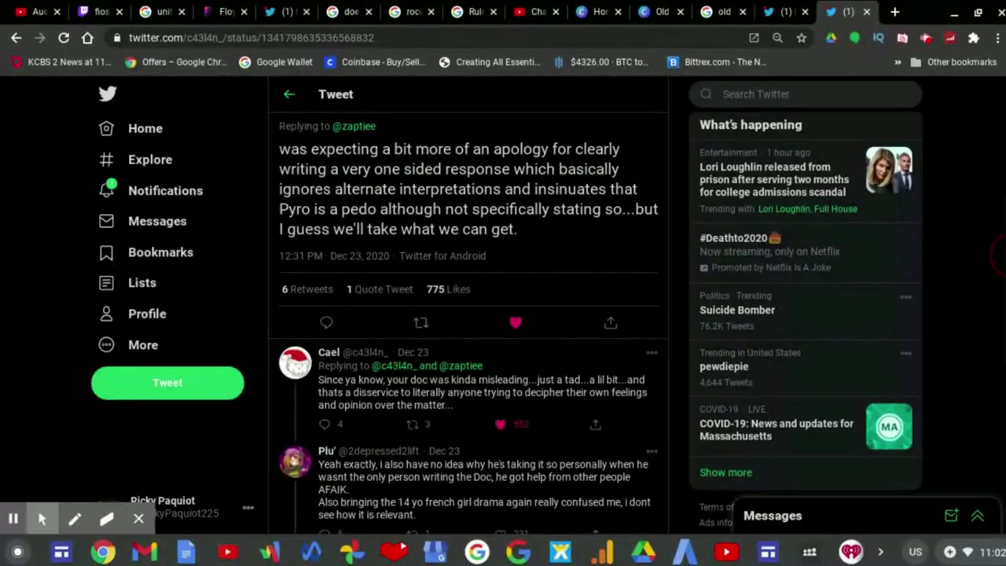
scroll("down", 3)
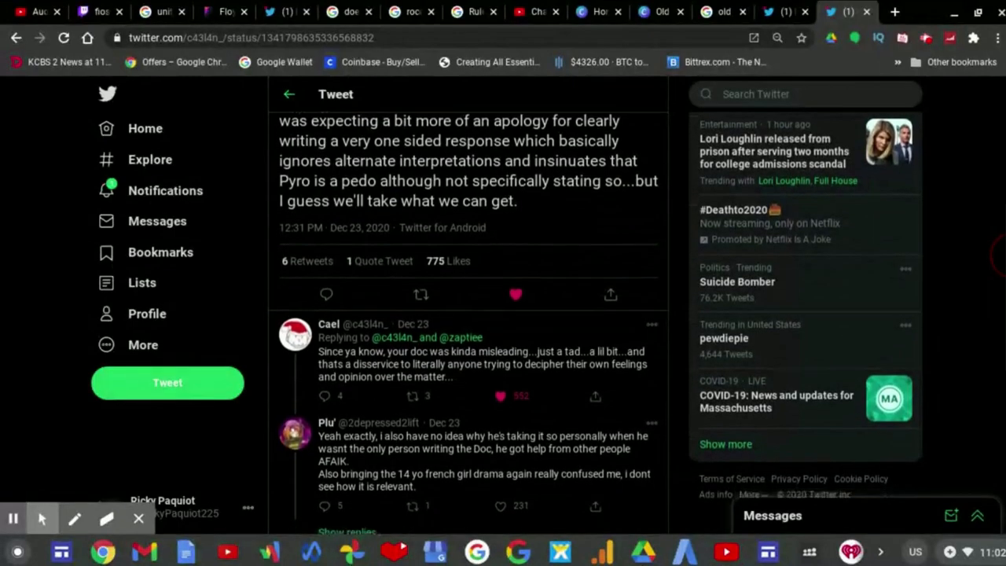
scroll("down", 3)
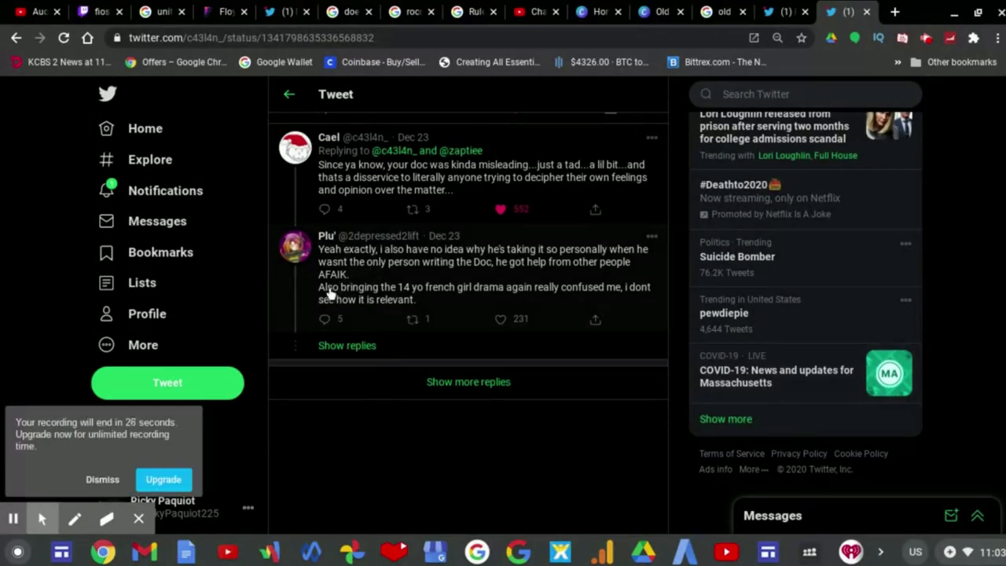
mouse_move(349, 295)
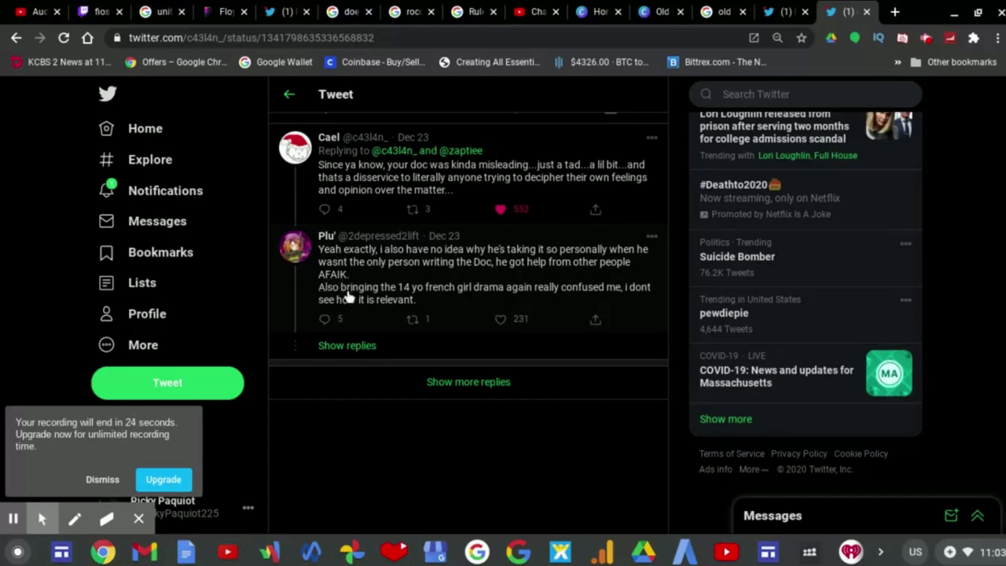
mouse_move(399, 305)
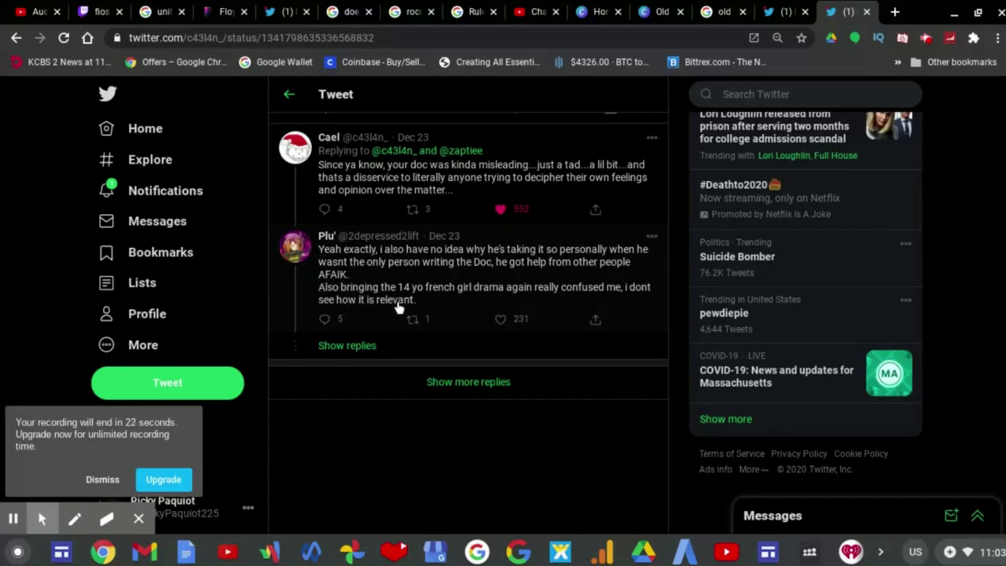
mouse_move(475, 307)
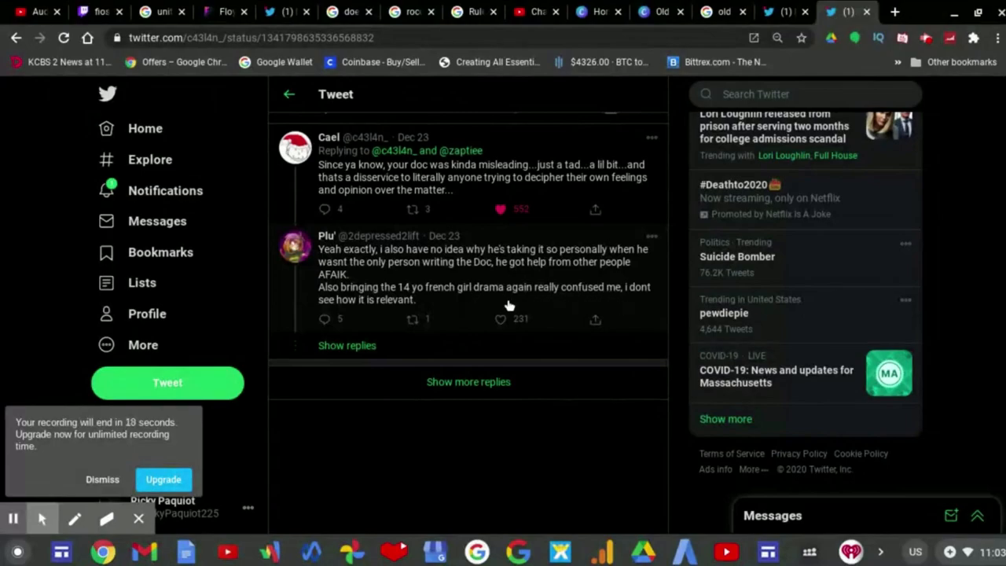
Load the remaining replies in the thread via 'Show more replies'
left_click(346, 346)
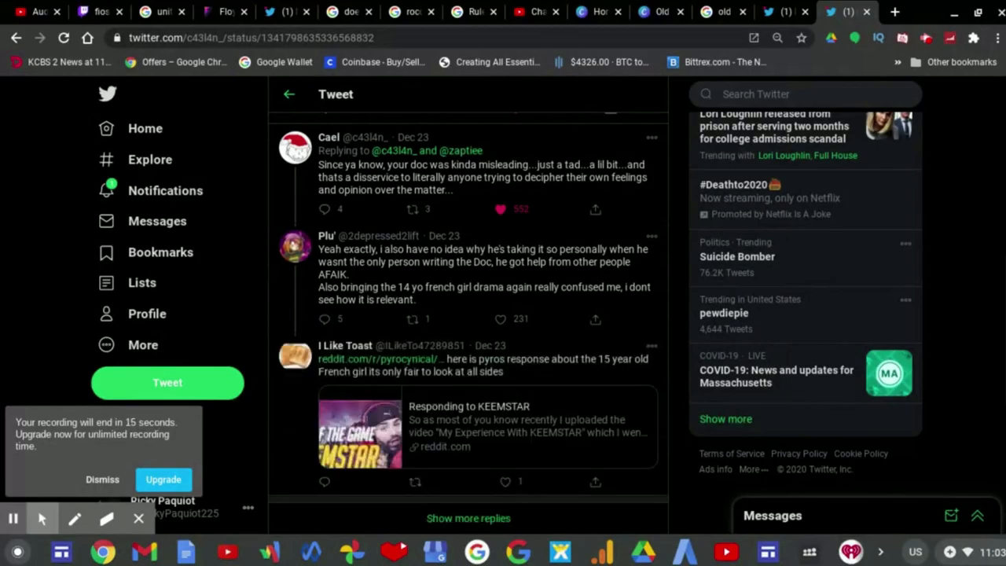
scroll("down", 3)
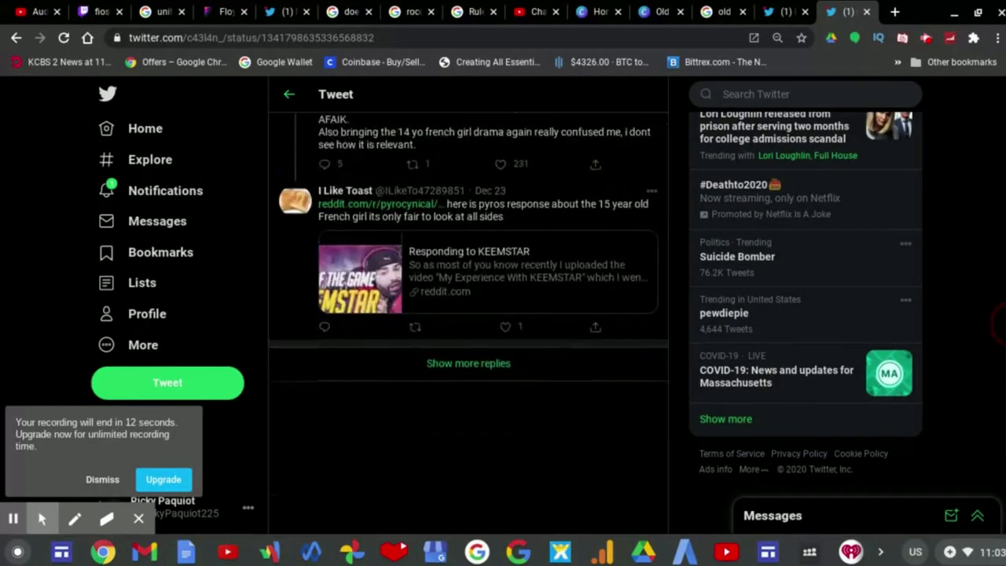
left_click(468, 363)
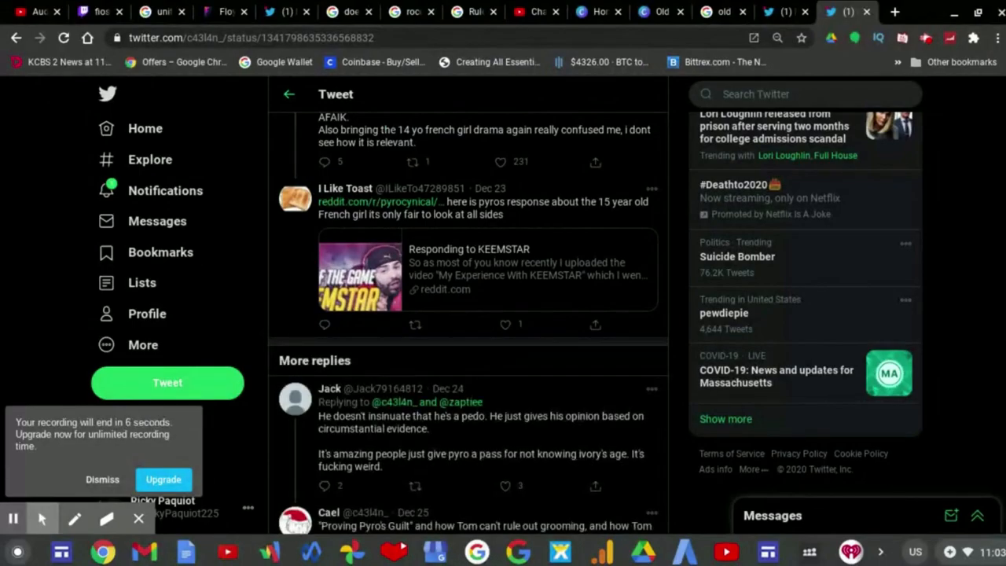
scroll("down", 3)
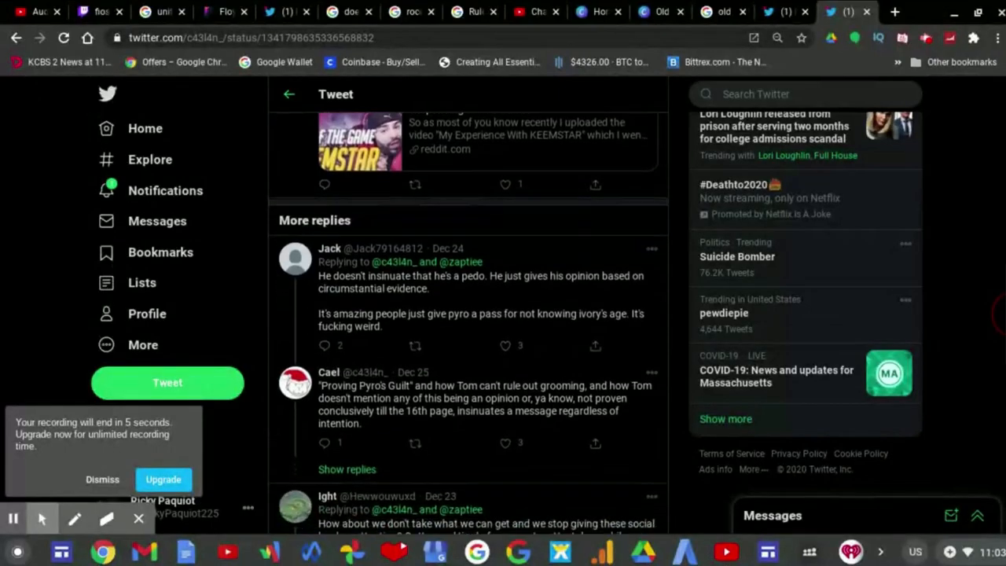
scroll("down", 3)
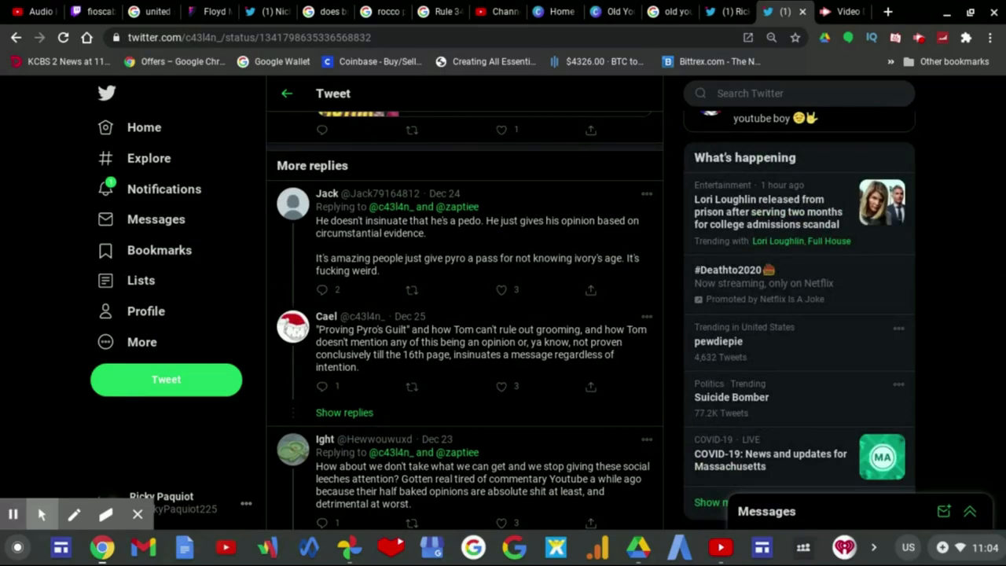
mouse_move(346, 235)
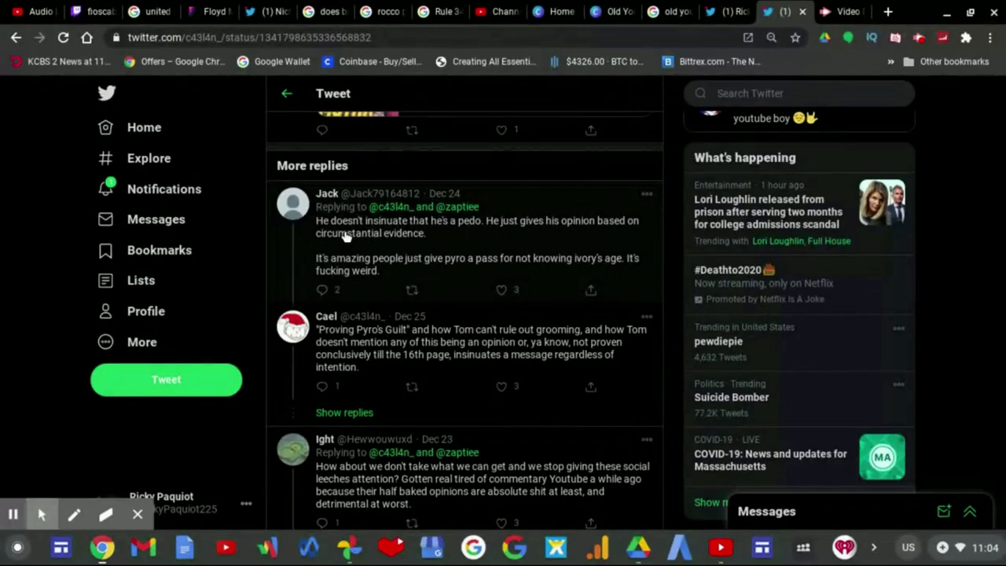
mouse_move(346, 233)
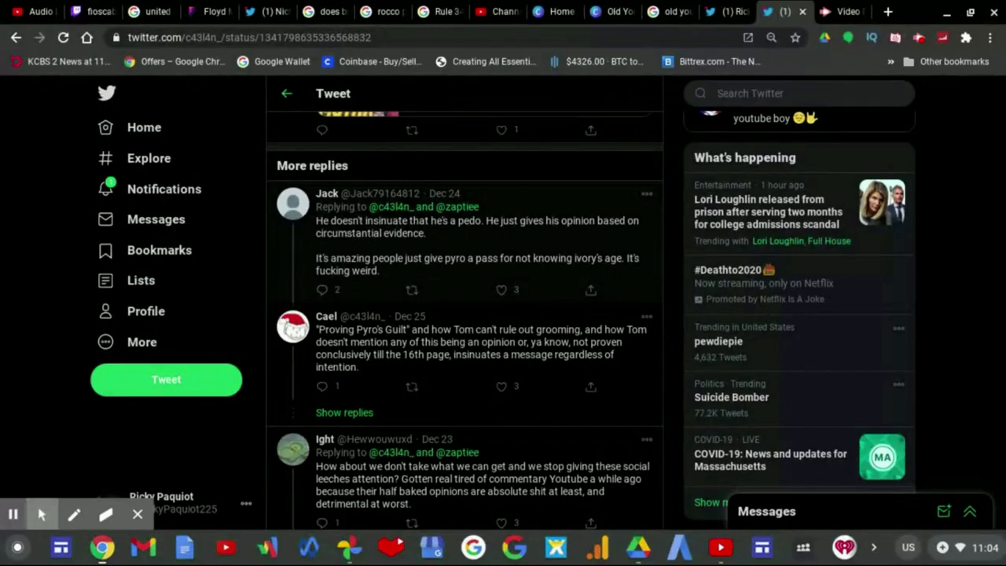
mouse_move(352, 267)
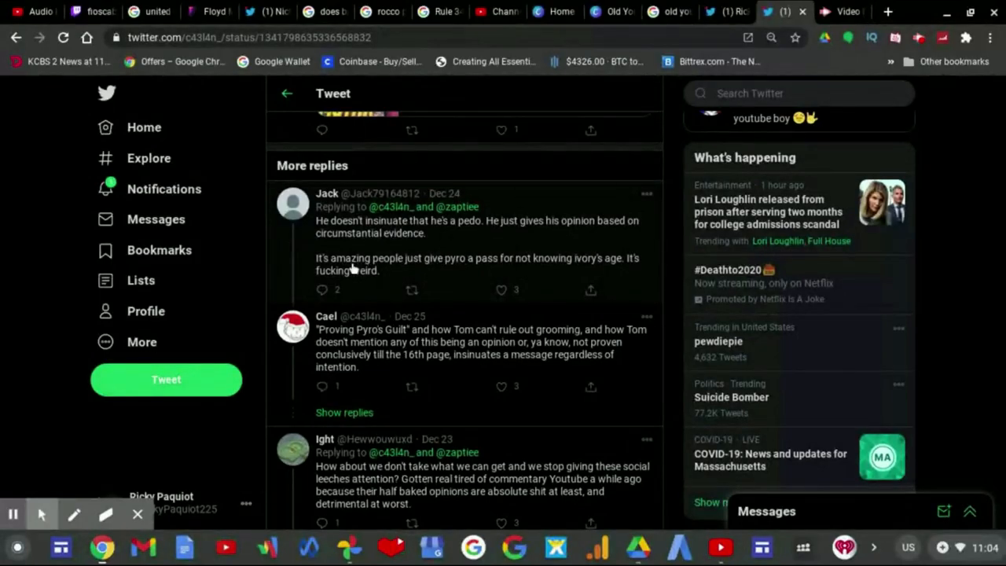
mouse_move(390, 275)
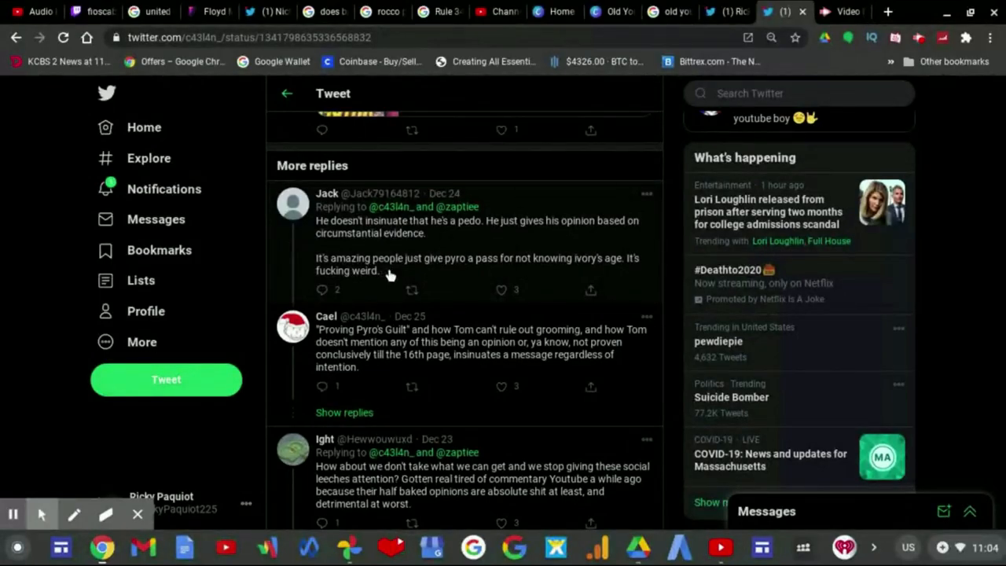
mouse_move(468, 274)
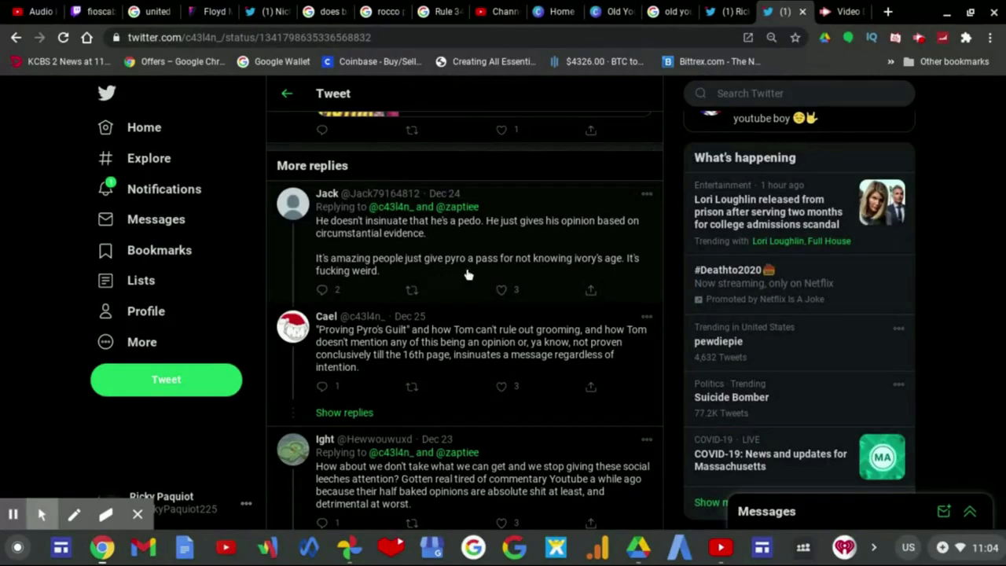
mouse_move(450, 281)
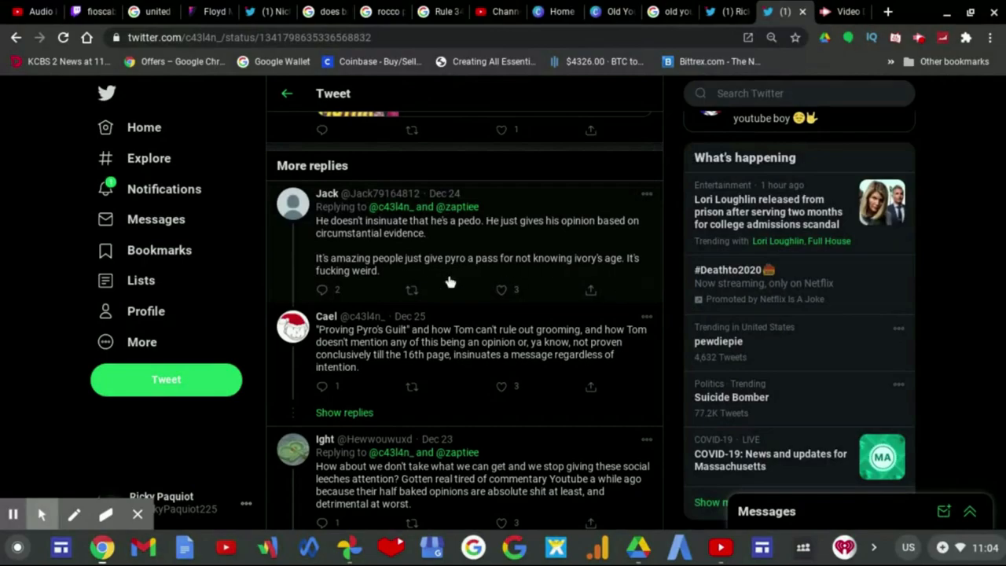
mouse_move(365, 358)
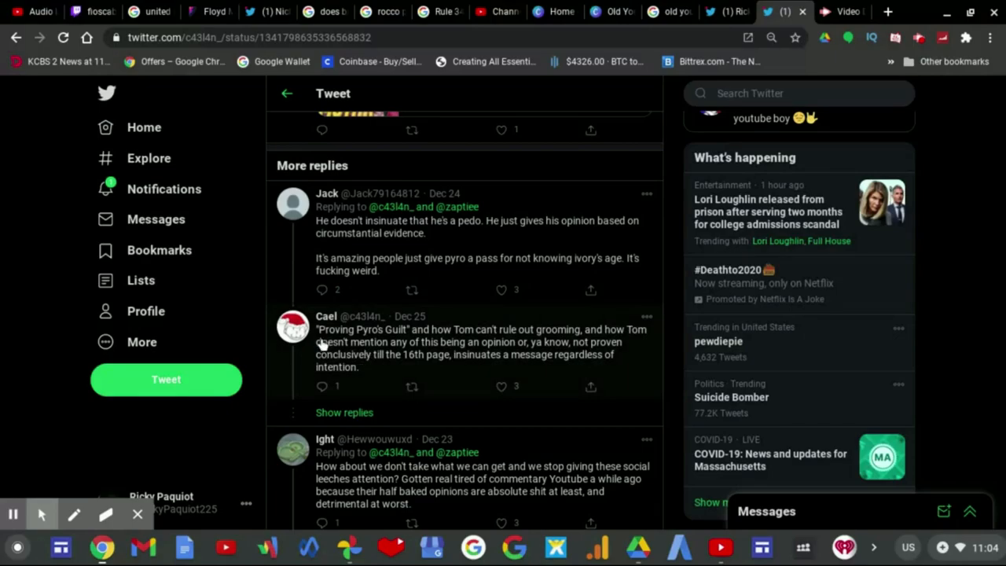
mouse_move(364, 345)
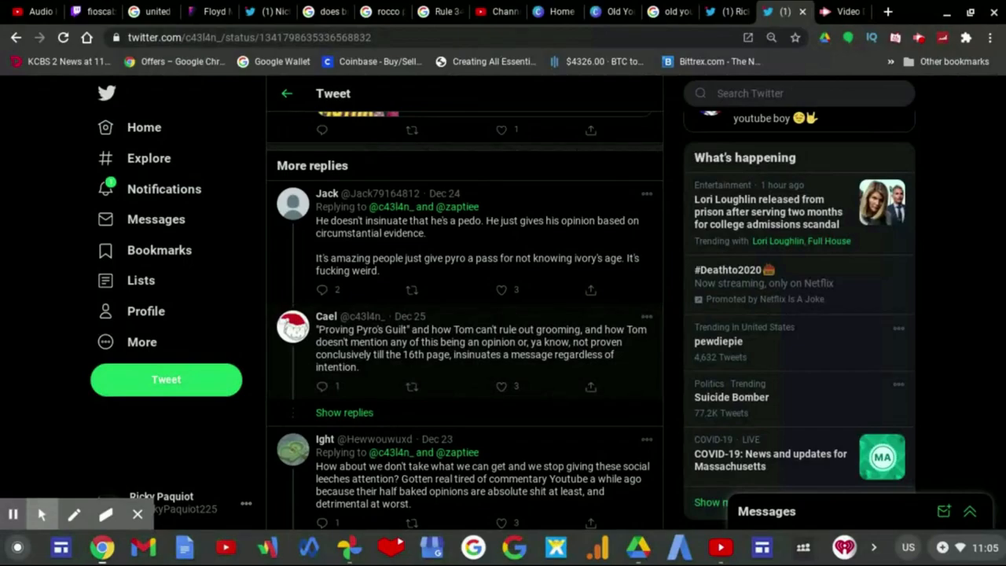
mouse_move(600, 358)
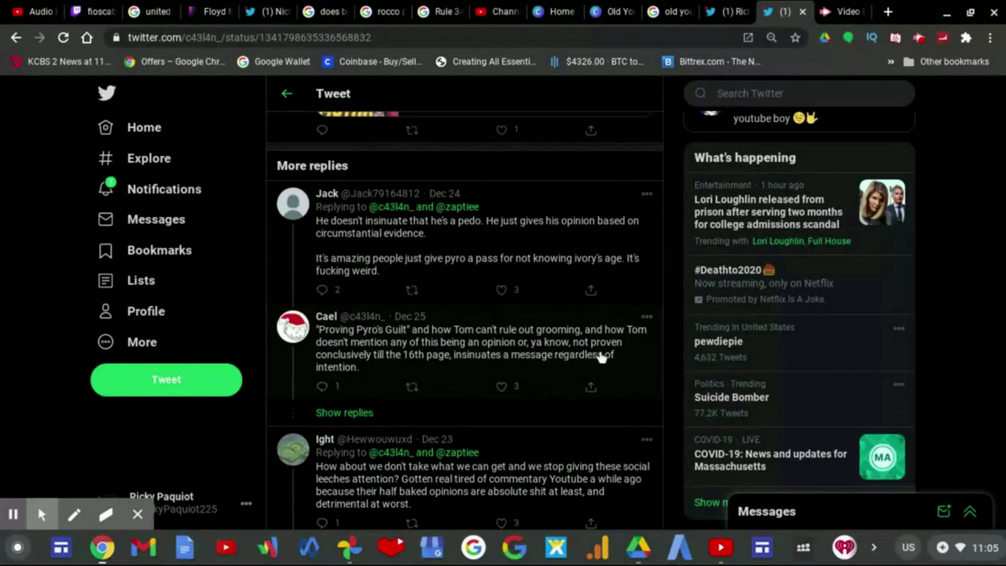
mouse_move(354, 377)
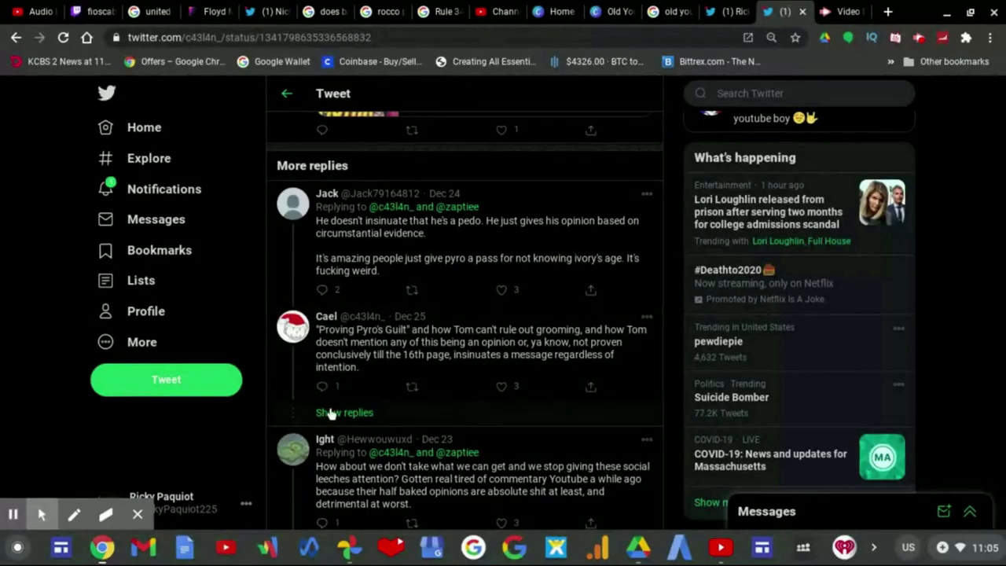
Expand the Proving Pyros Guilt replies and scroll past Cael's 'After recent shenanigans' reply to mannieac's and Alex's
left_click(345, 412)
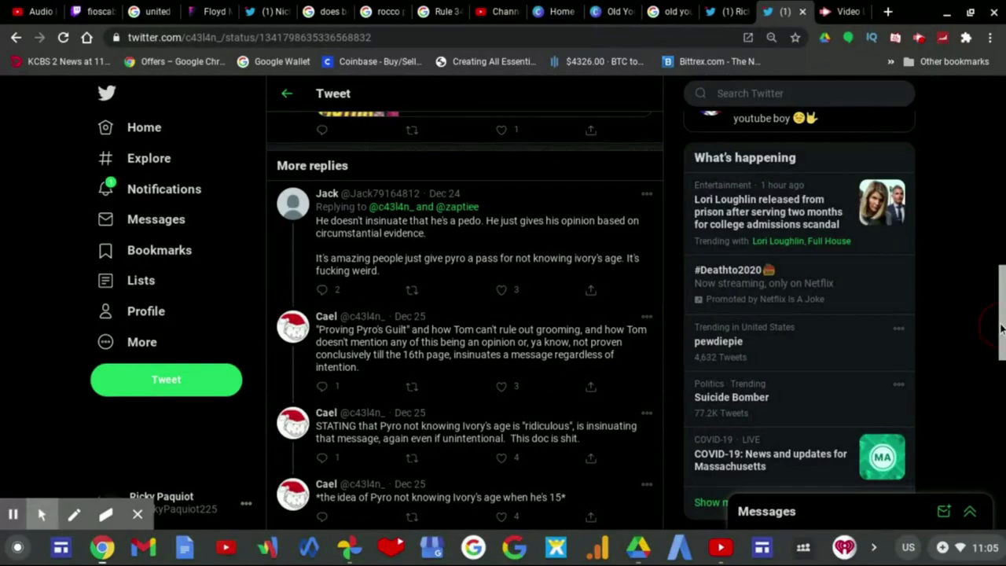
scroll("down", 3)
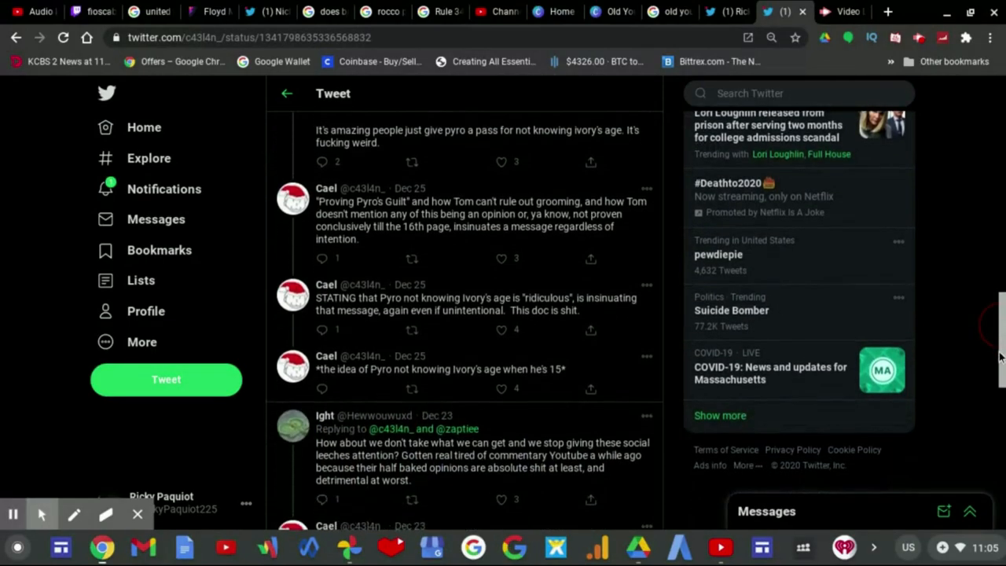
scroll("down", 3)
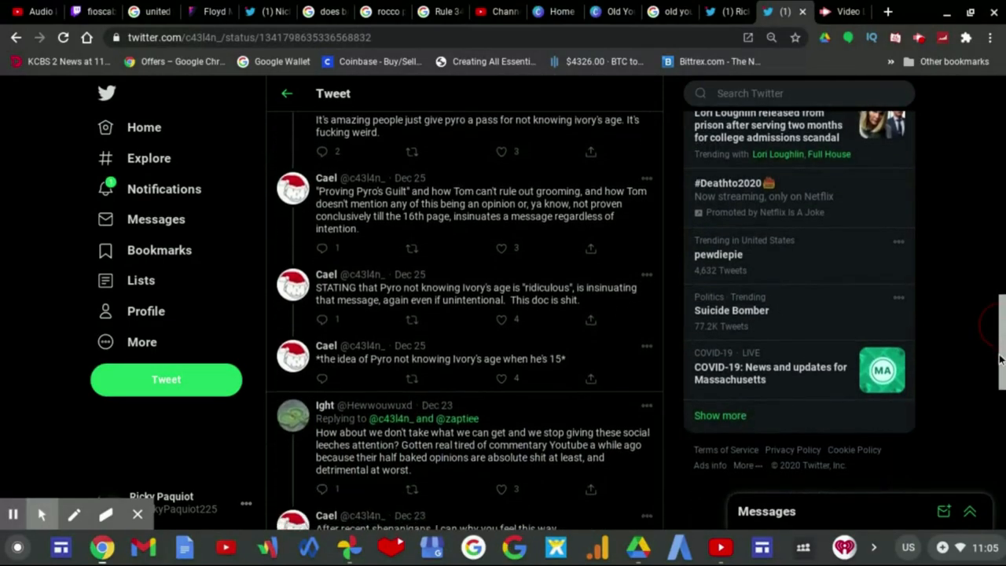
scroll("down", 3)
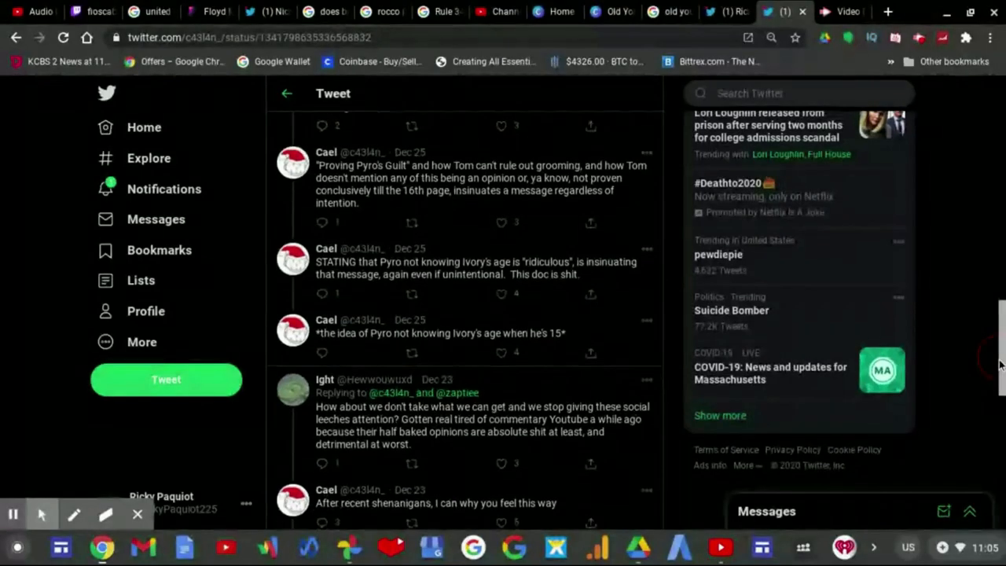
scroll("down", 3)
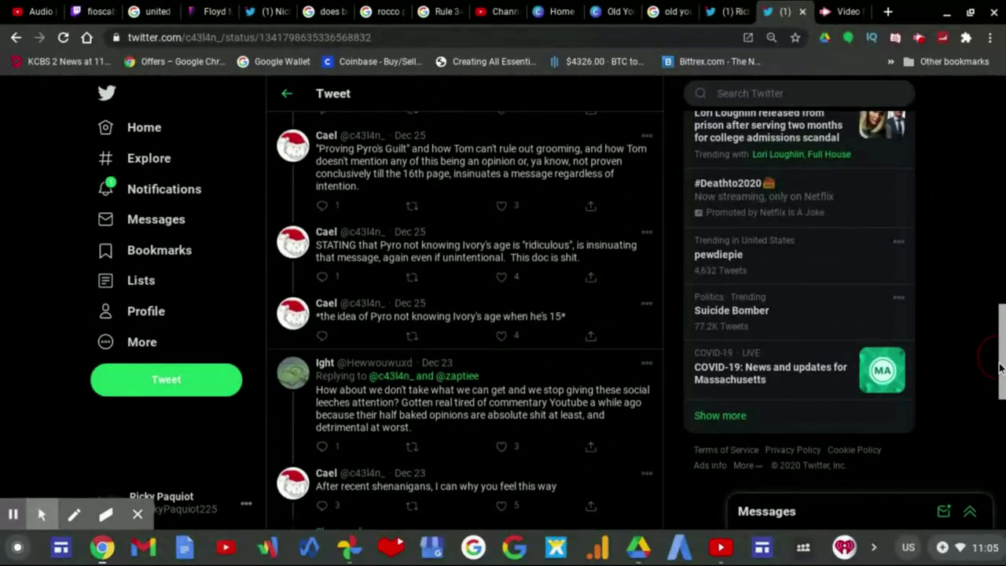
scroll("down", 3)
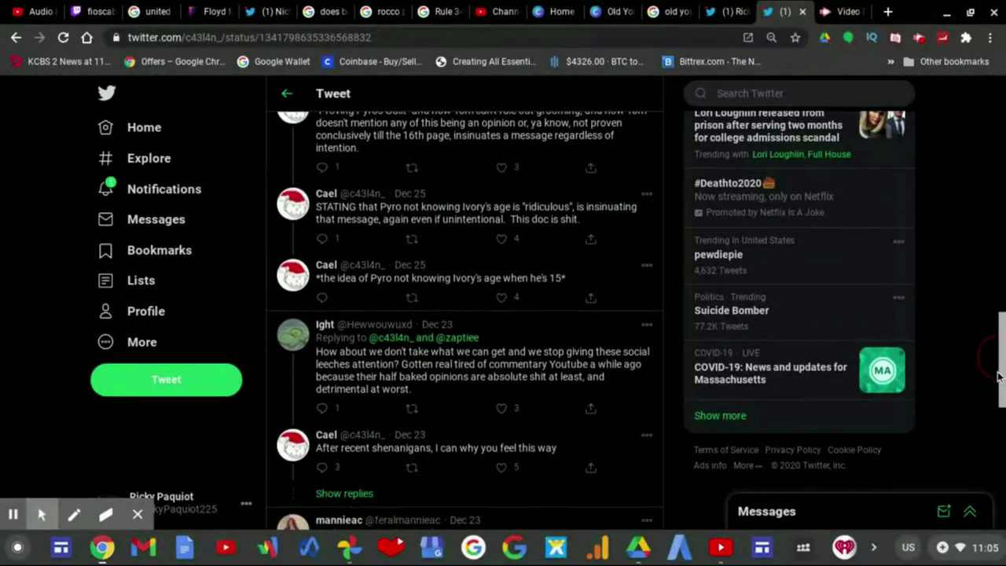
scroll("down", 3)
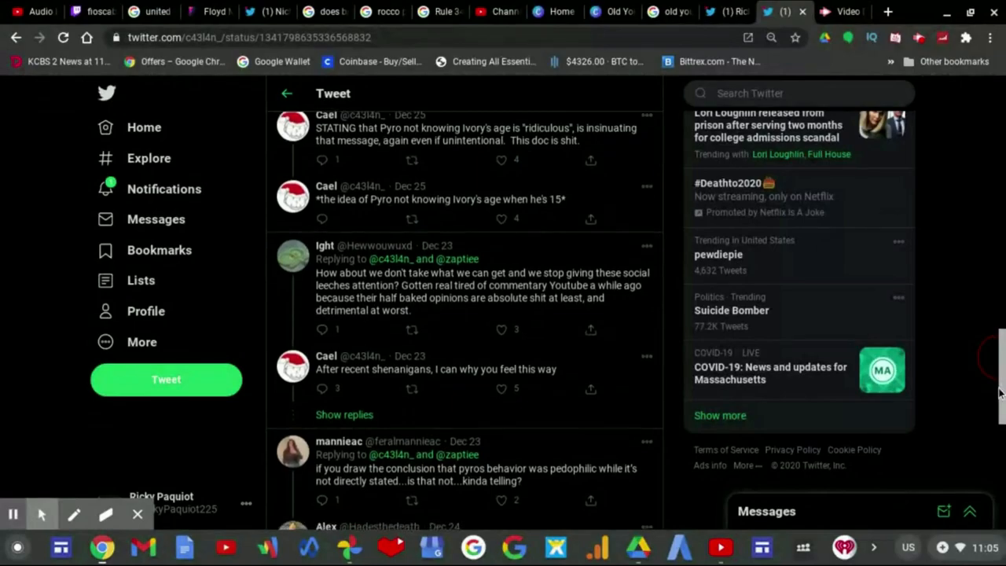
scroll("down", 3)
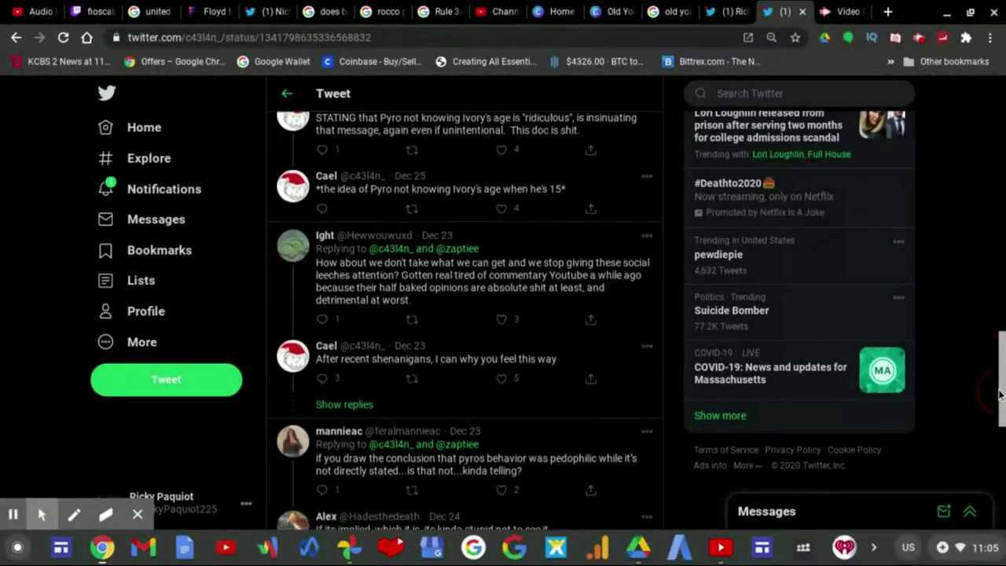
scroll("down", 3)
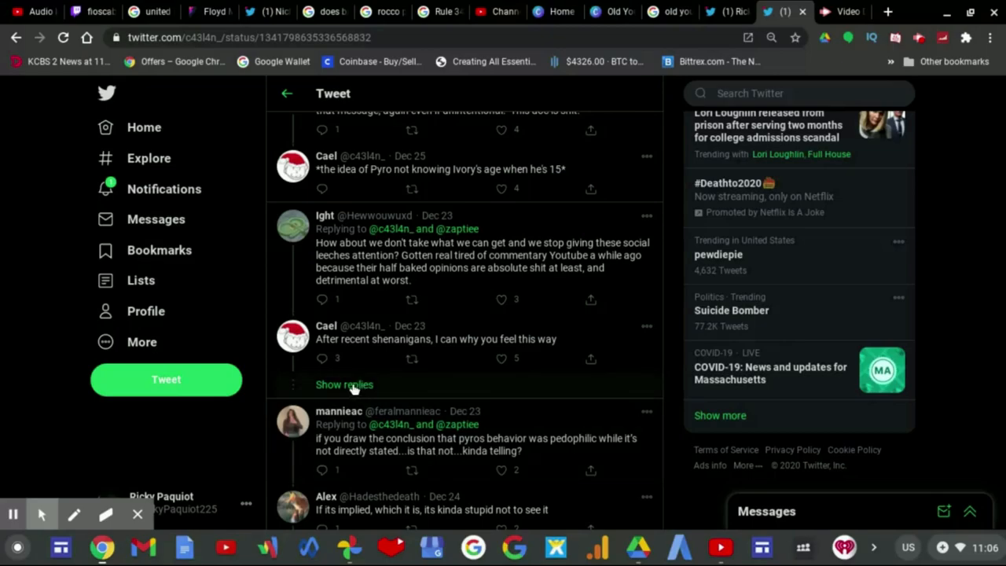
Reveal Ight's hidden reply under 'After recent shenanigans', read it, and return to Cael's main tweet
left_click(344, 384)
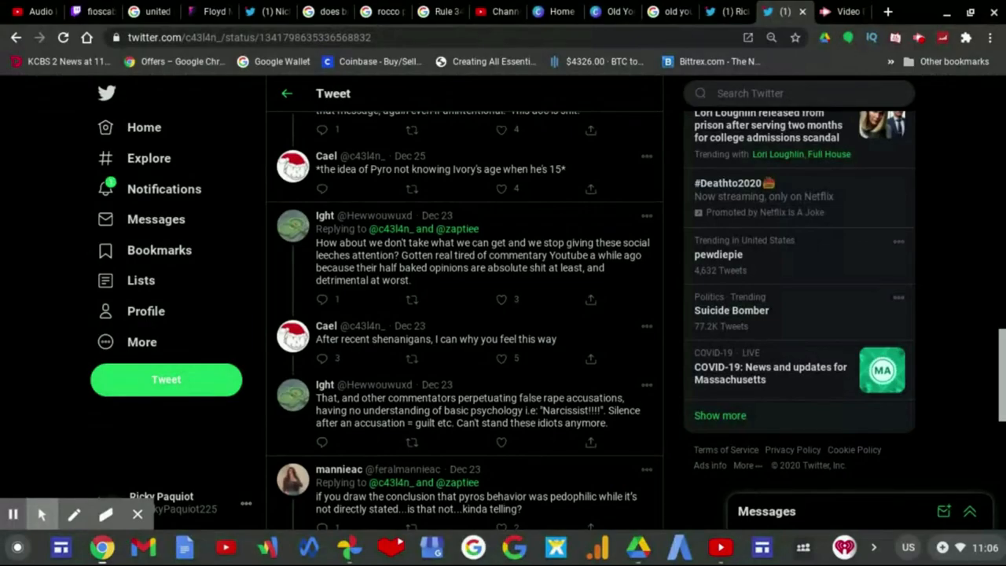
scroll("down", 3)
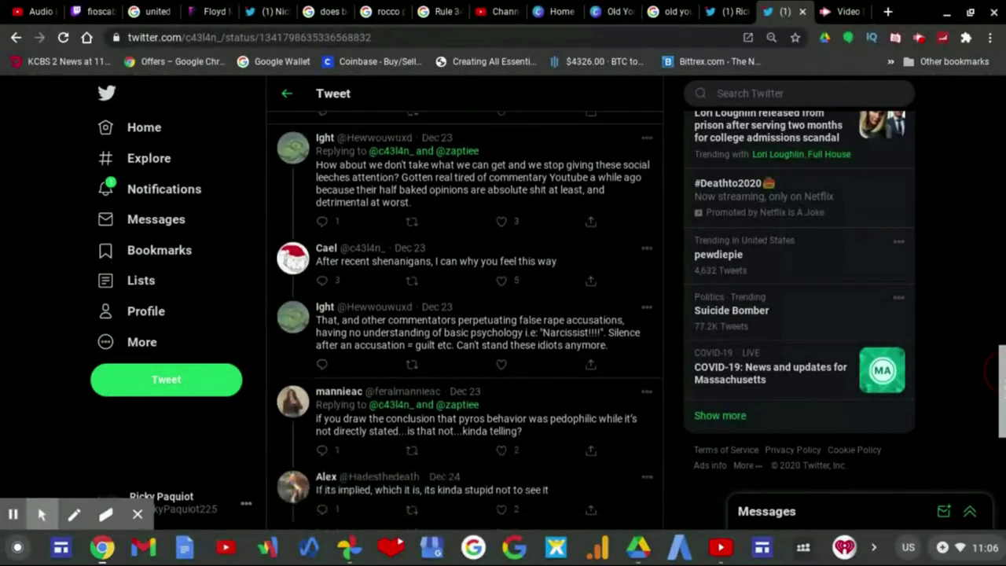
scroll("down", 3)
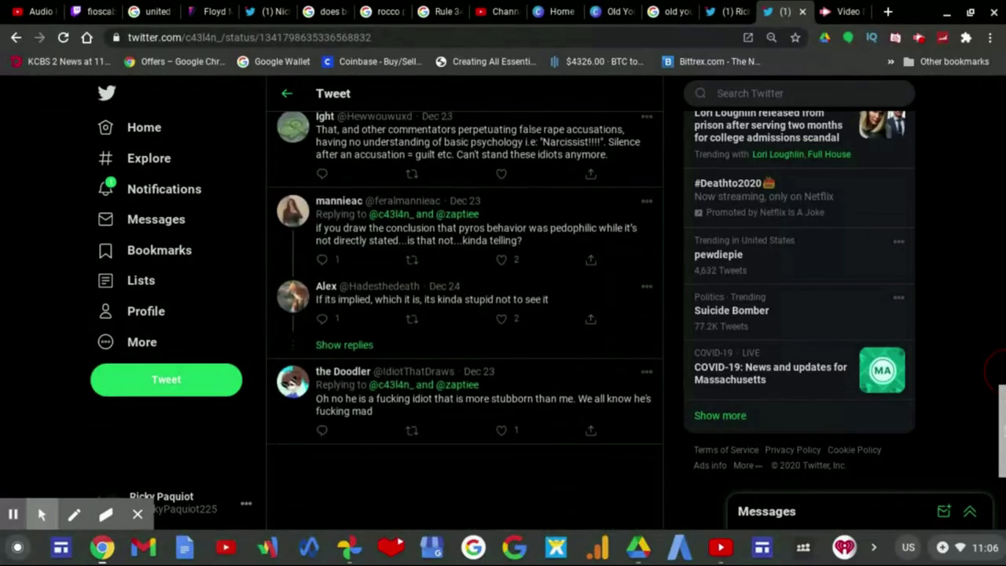
scroll("down", 3)
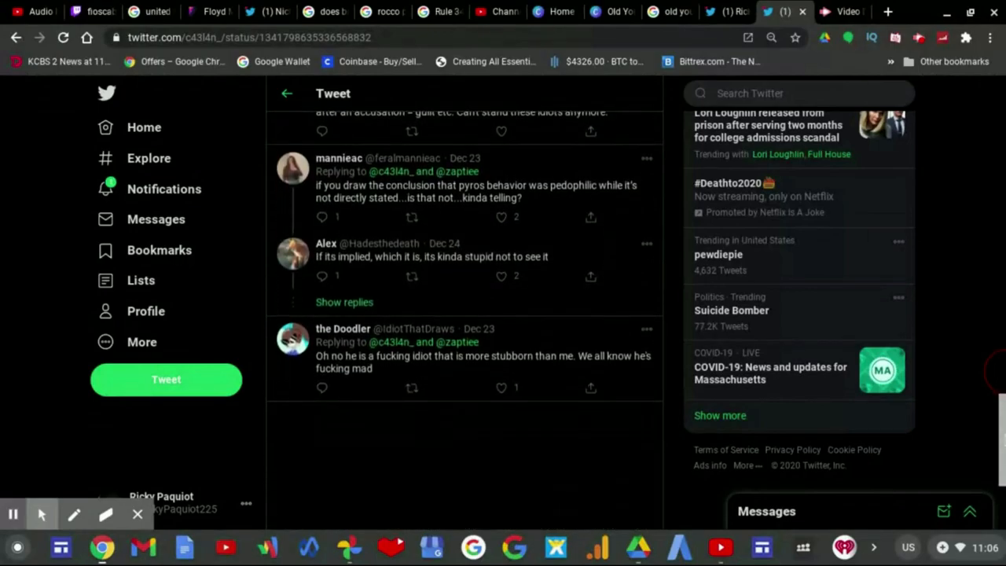
scroll("up", 3)
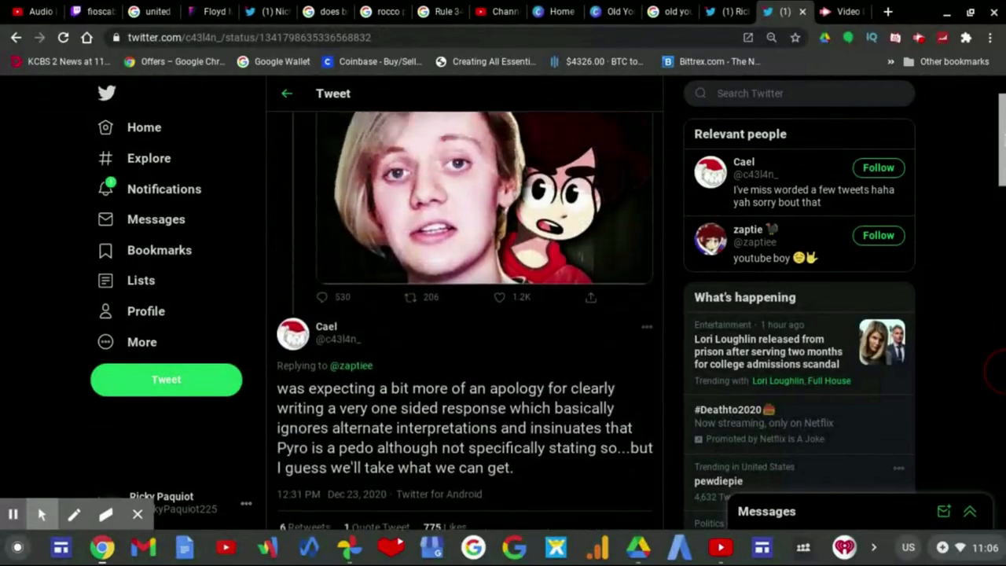
scroll("down", 3)
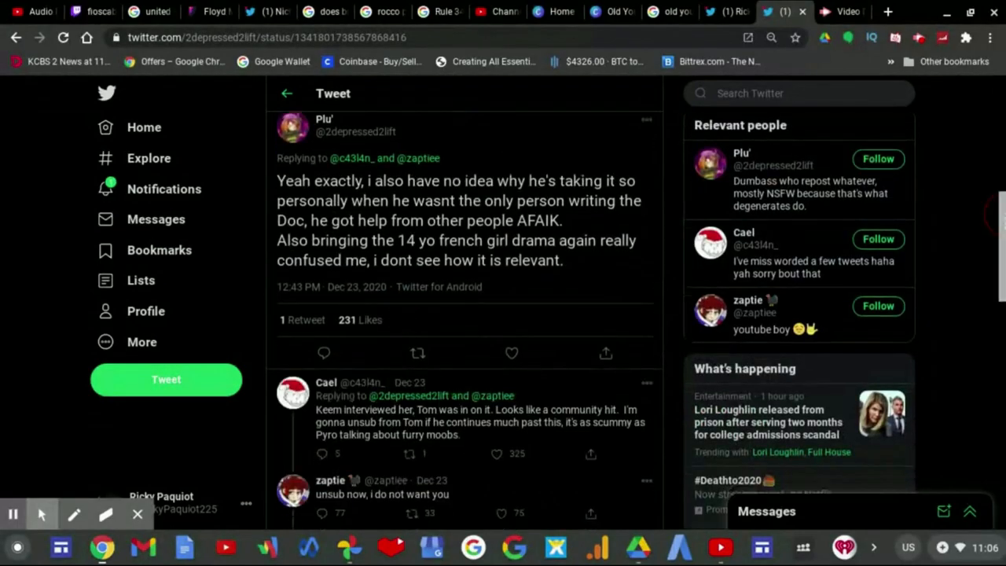
scroll("down", 3)
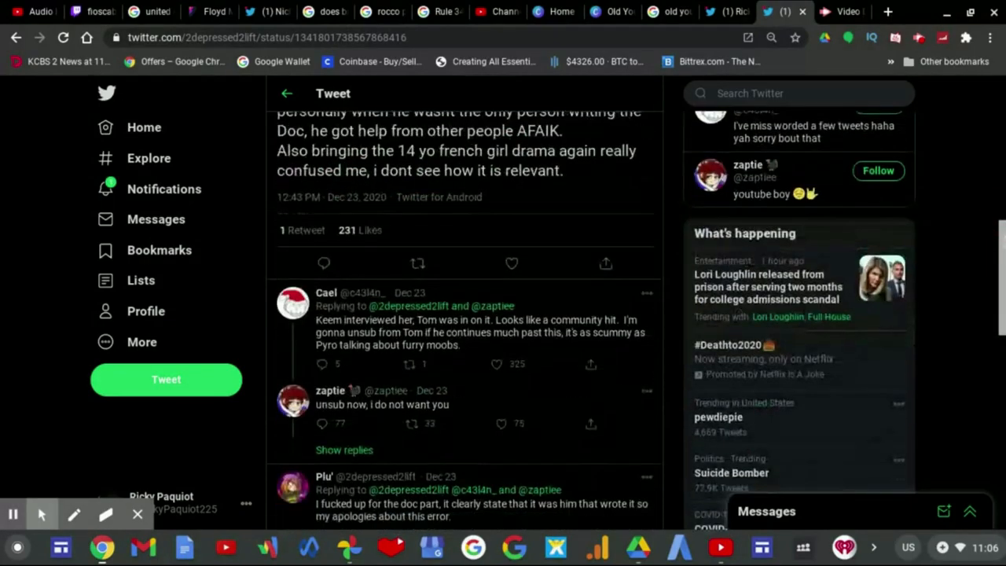
mouse_move(537, 338)
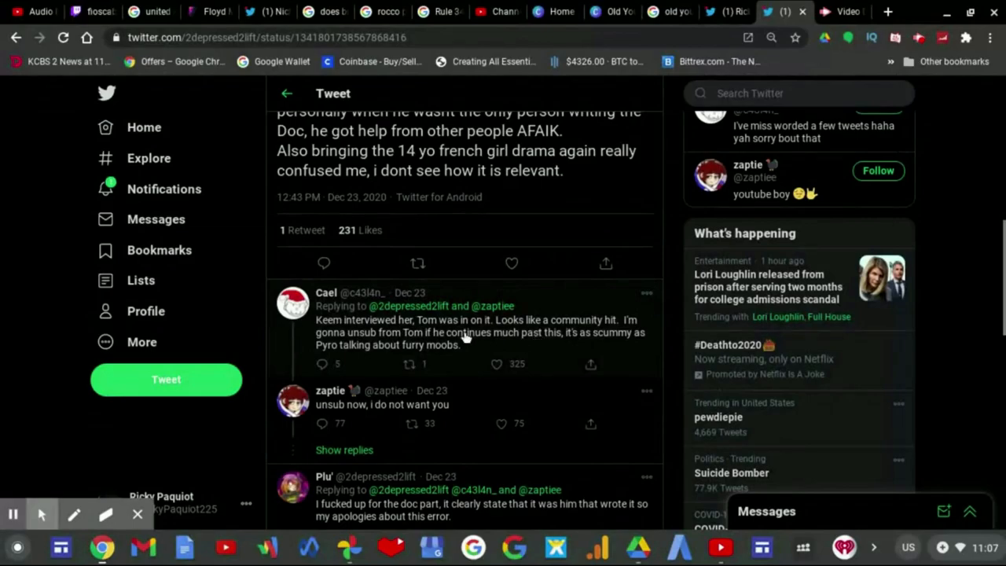
mouse_move(432, 139)
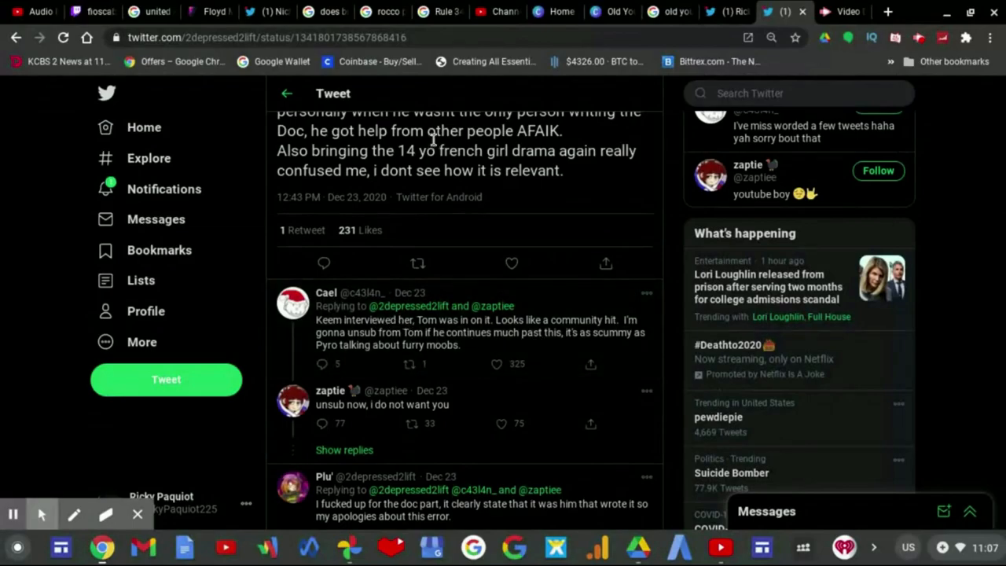
mouse_move(462, 204)
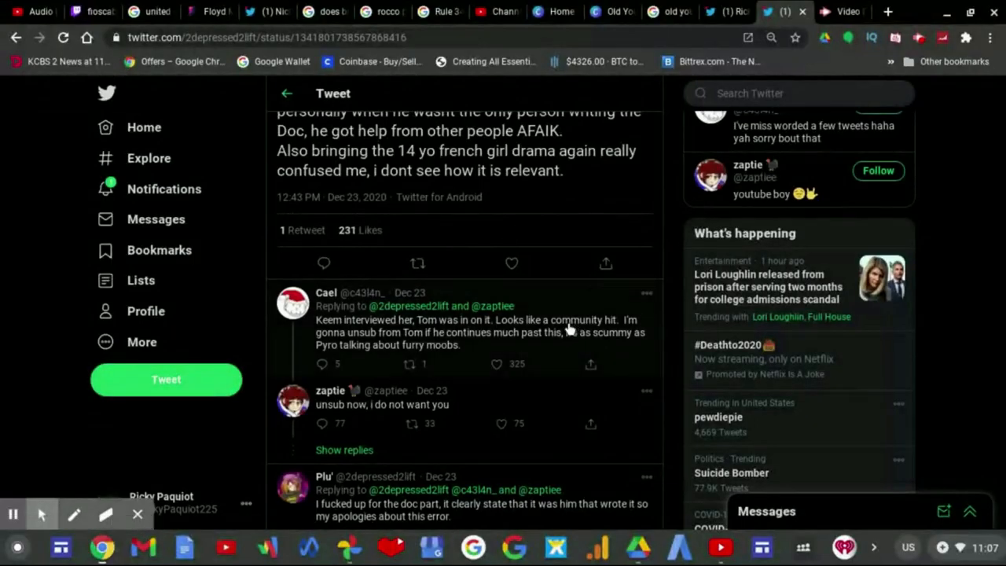
mouse_move(560, 343)
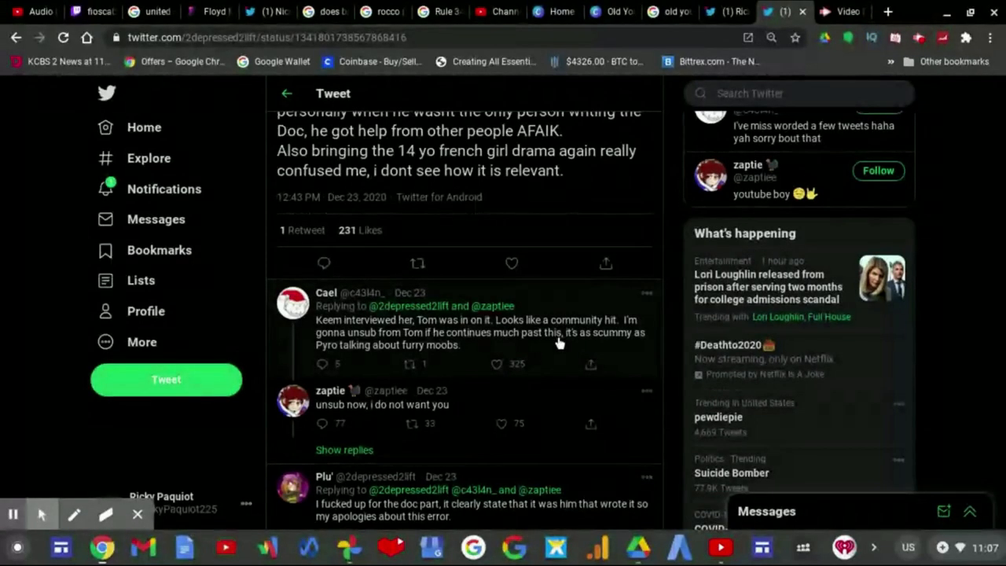
mouse_move(626, 330)
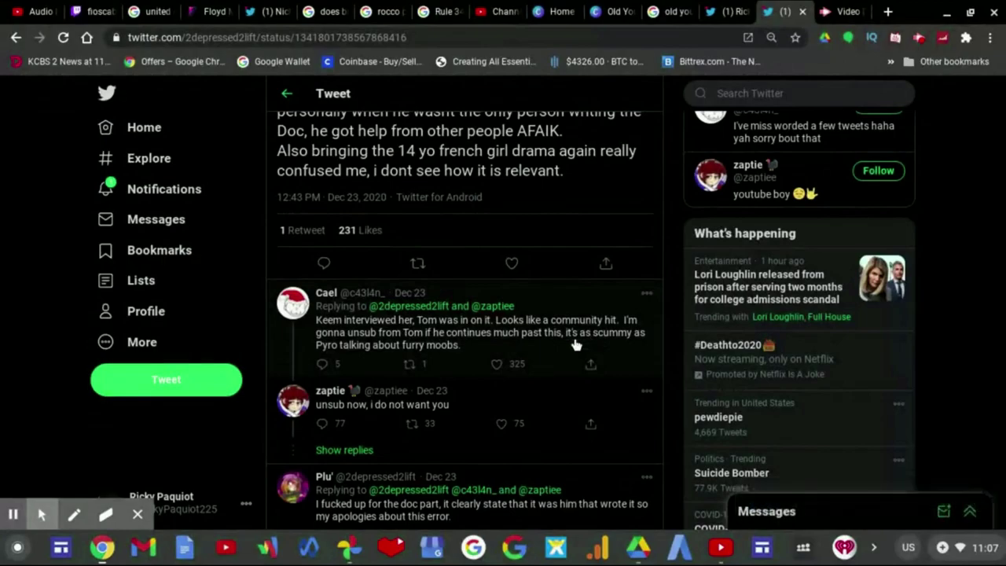
mouse_move(434, 350)
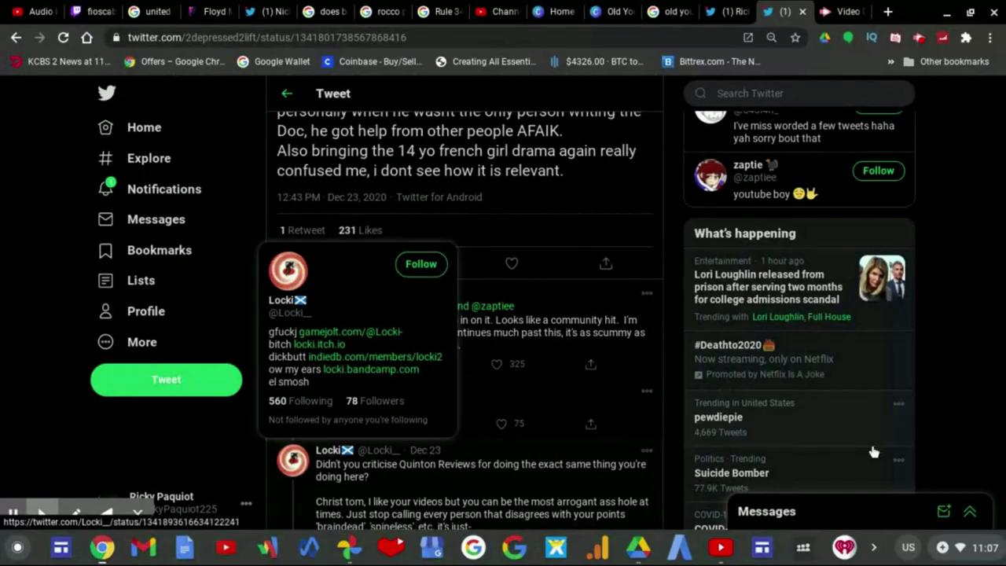
mouse_move(932, 371)
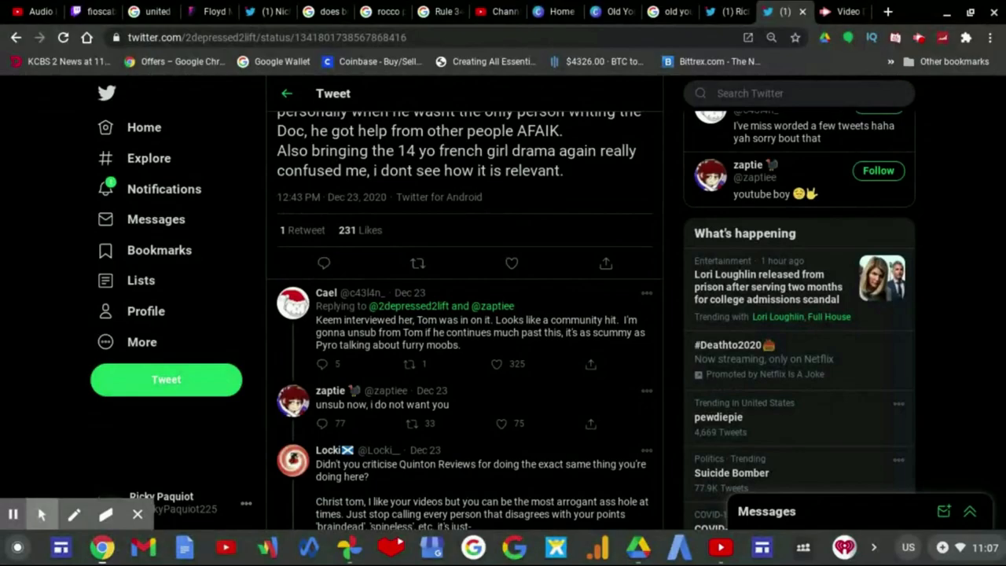
left_click(380, 404)
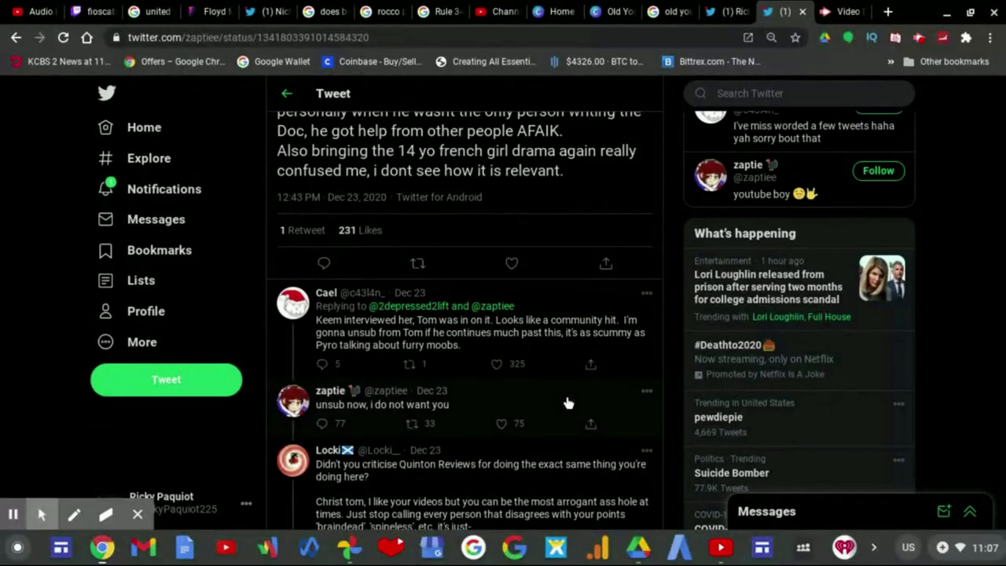
Read the replies under 'unsub now', then open Zaptiee's 'so many people criticizing me' reply
left_click(382, 404)
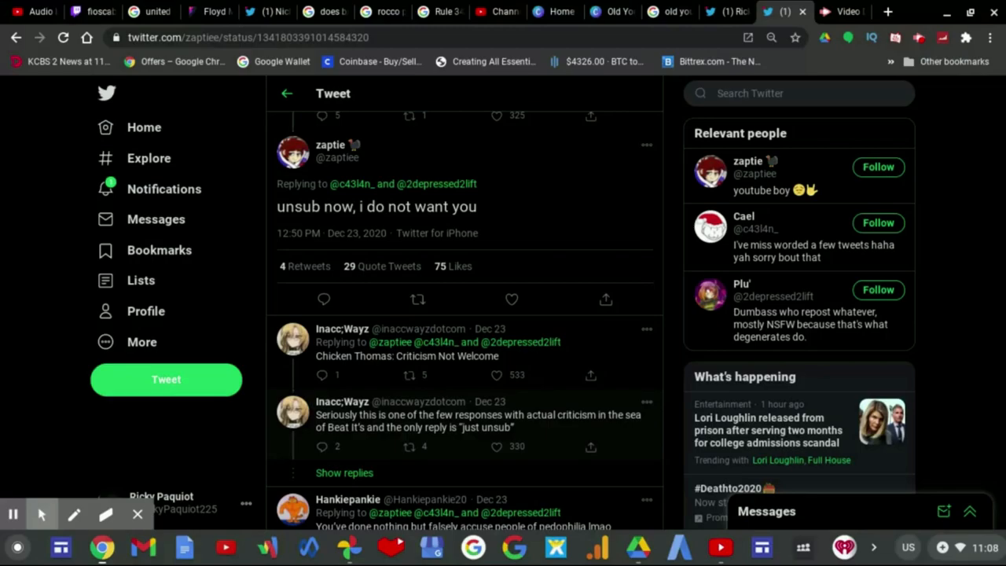
scroll("down", 3)
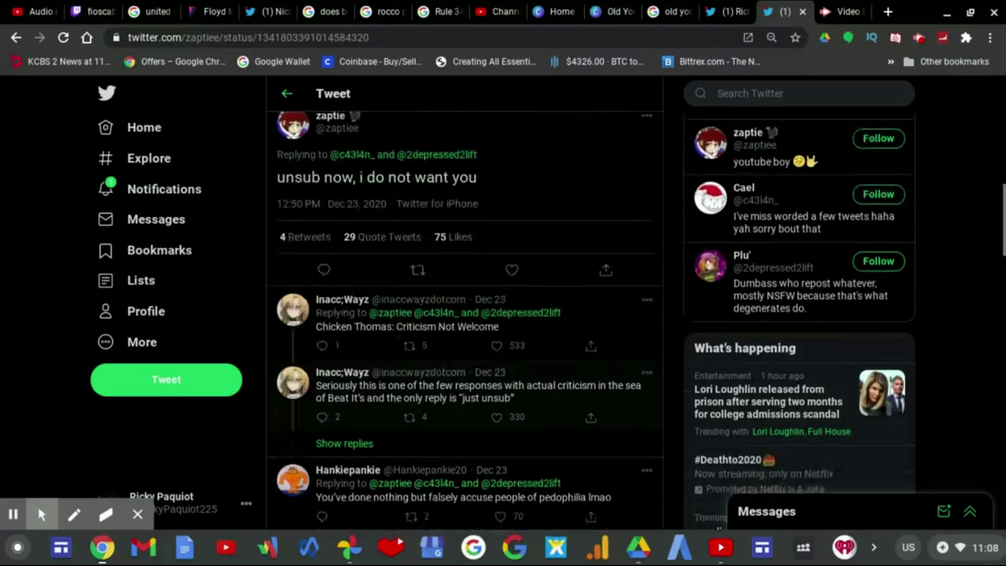
scroll("down", 3)
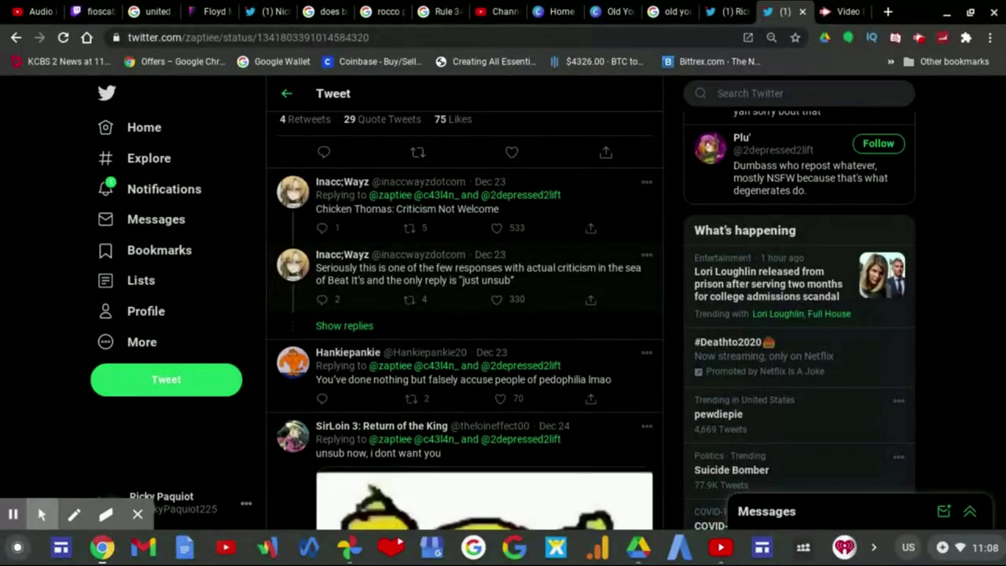
scroll("down", 3)
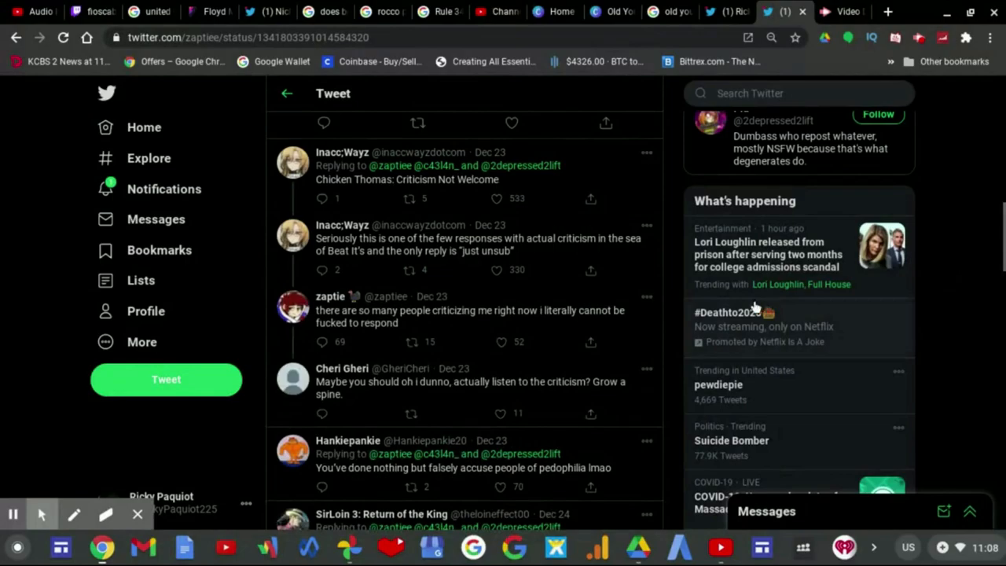
mouse_move(621, 312)
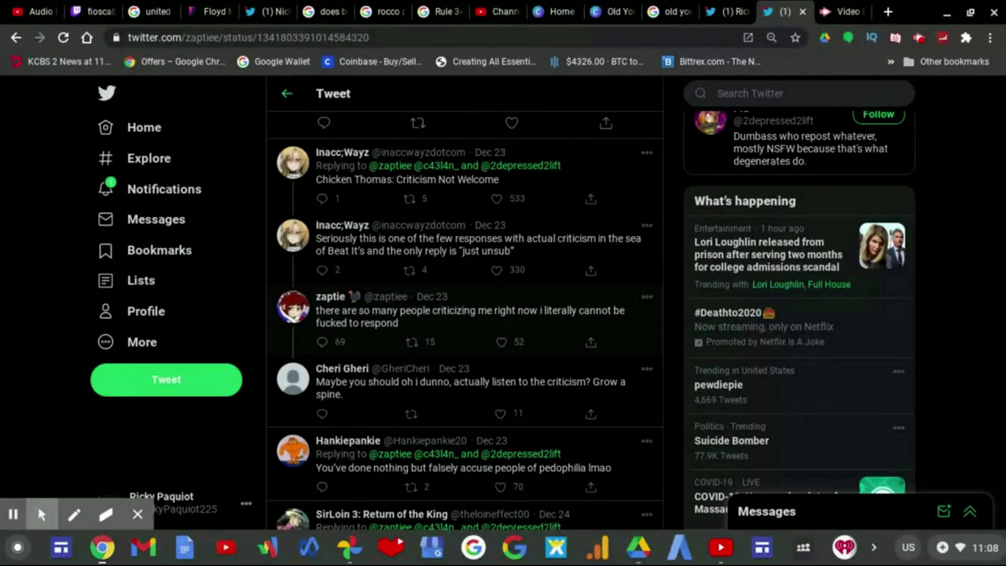
left_click(455, 316)
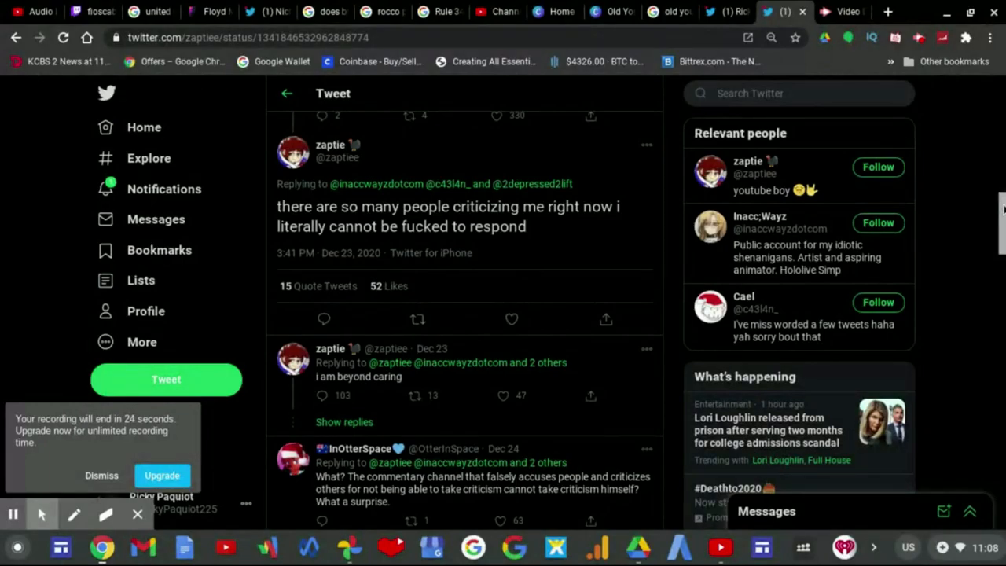
scroll("down", 3)
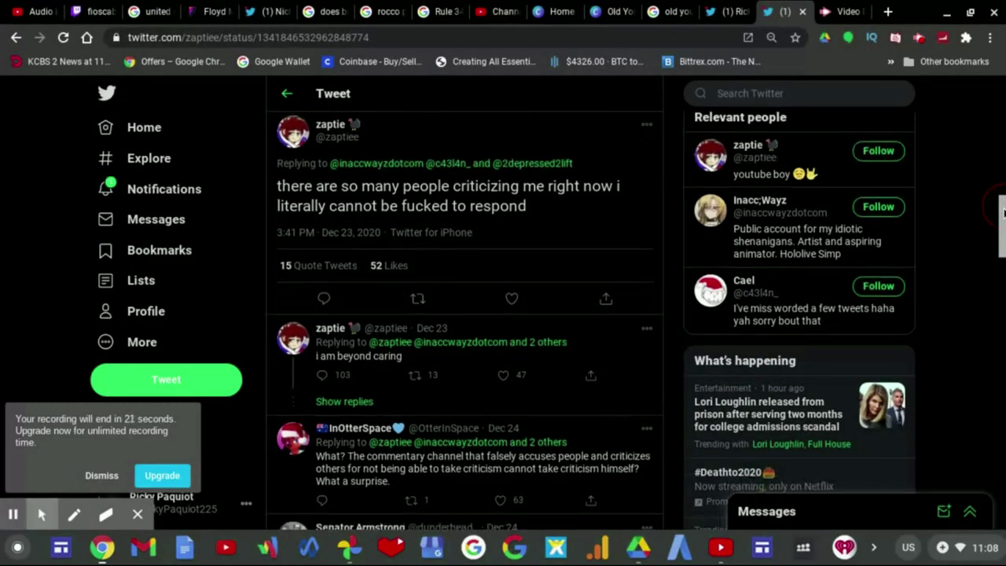
scroll("down", 3)
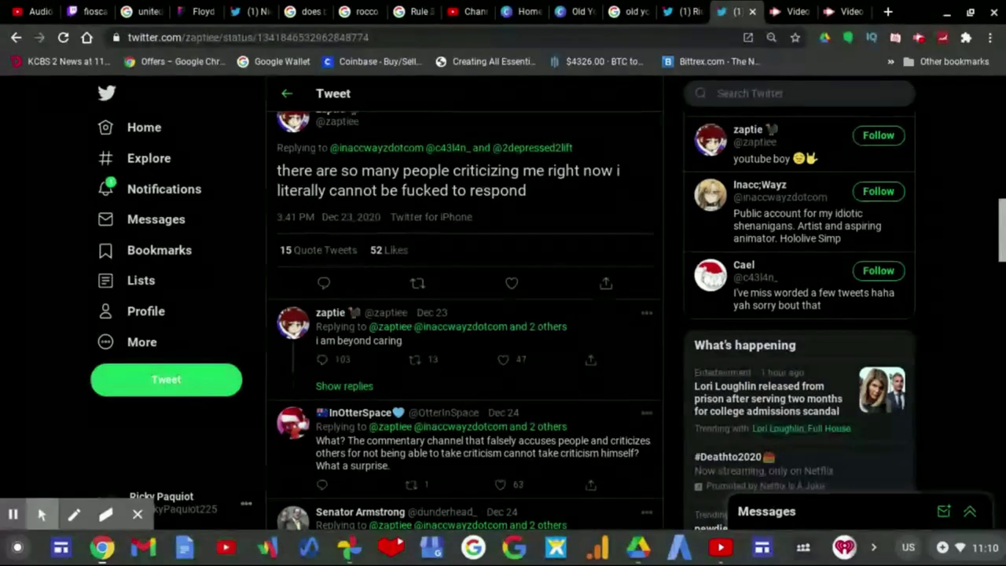
Scroll down to InOtterSpace's and Senator Armstrong's 'pinnacle of toxicity' replies
scroll("down", 3)
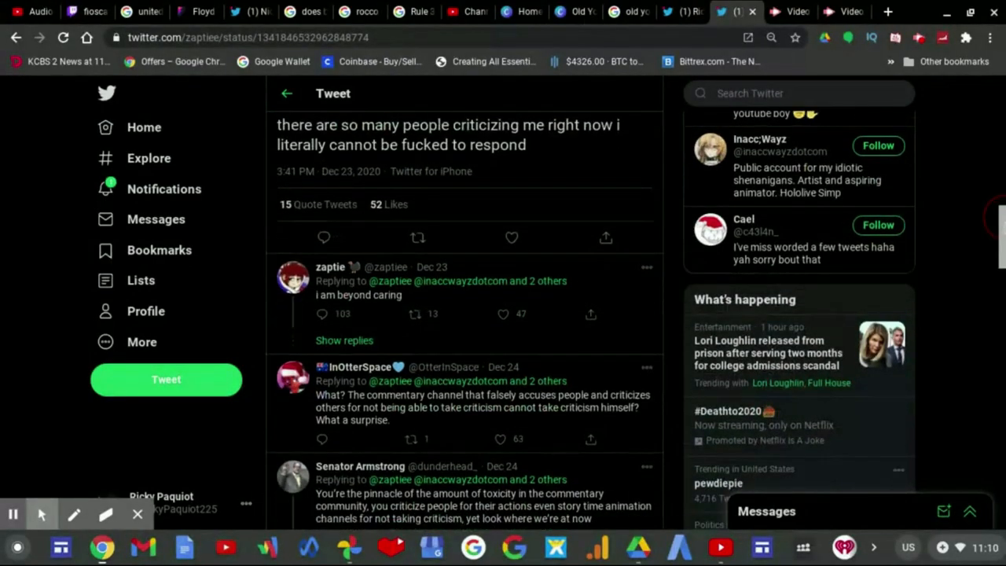
scroll("down", 3)
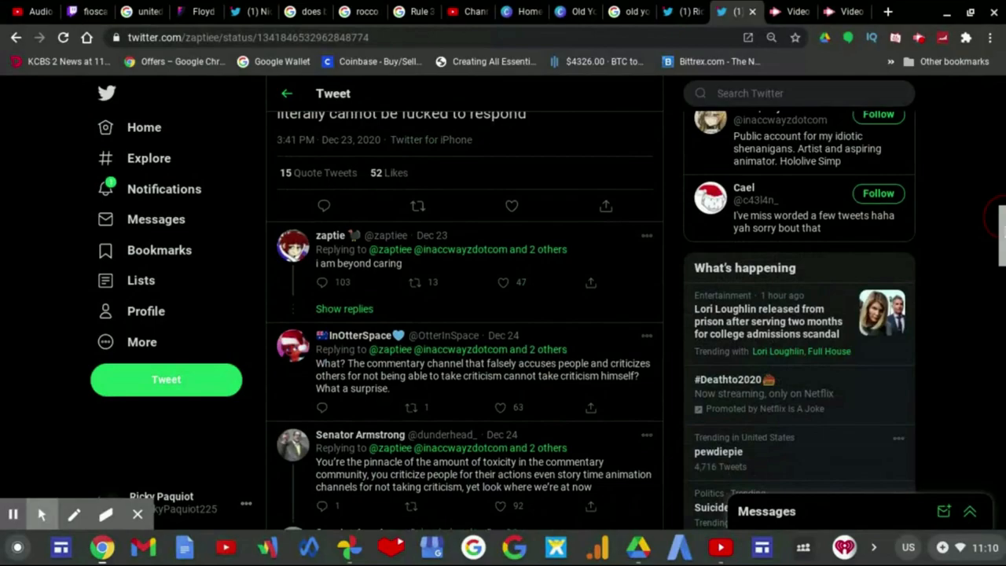
scroll("down", 3)
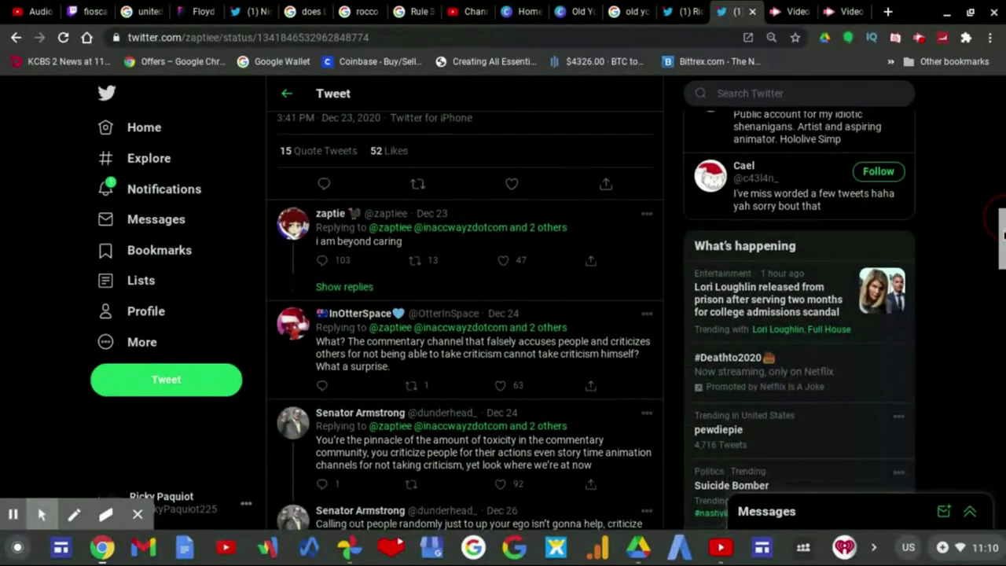
scroll("down", 3)
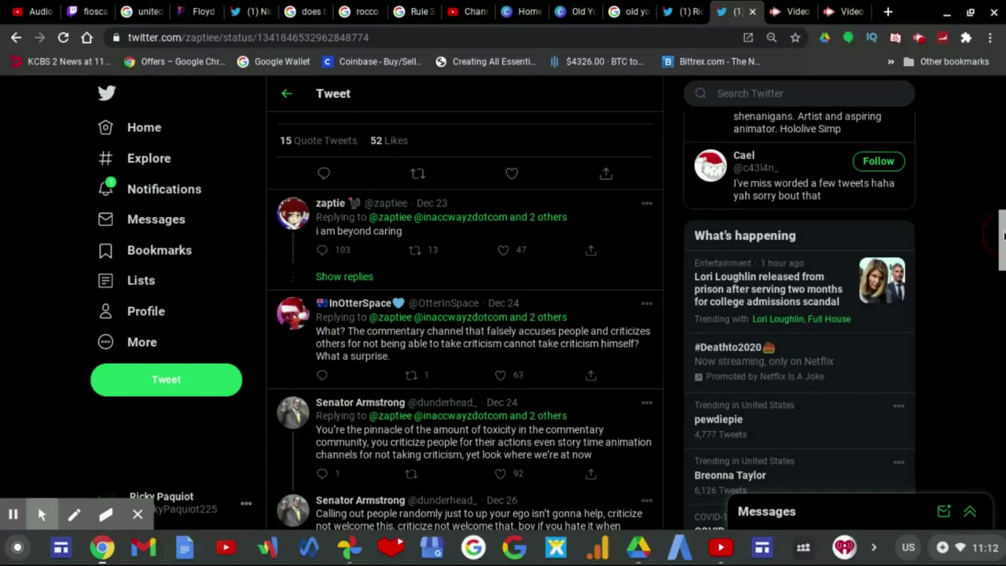
Reveal the hidden replies under the Dec 26 welcoming-criticism reply, showing Senator Armstrong's and Woopo's
scroll("down", 3)
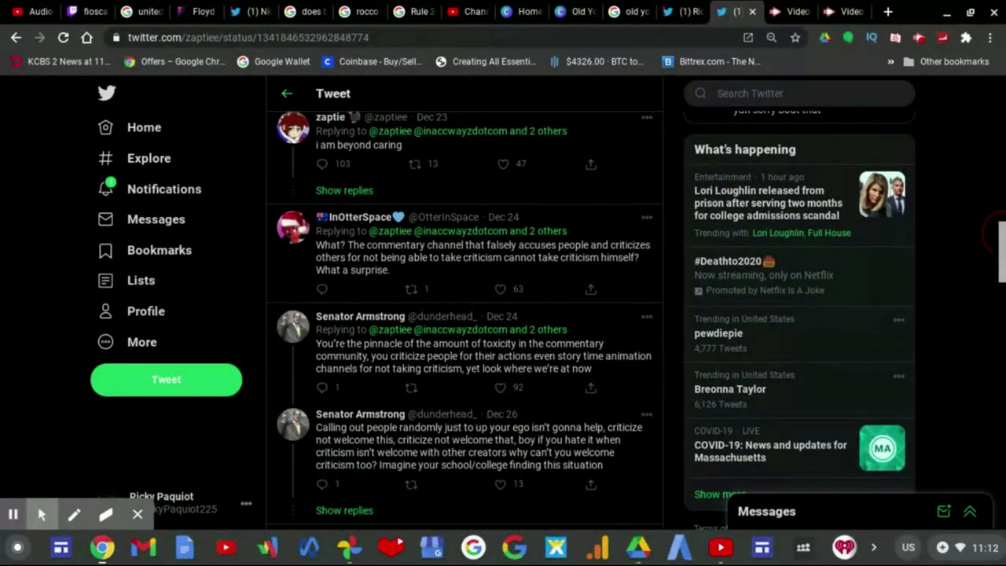
scroll("down", 3)
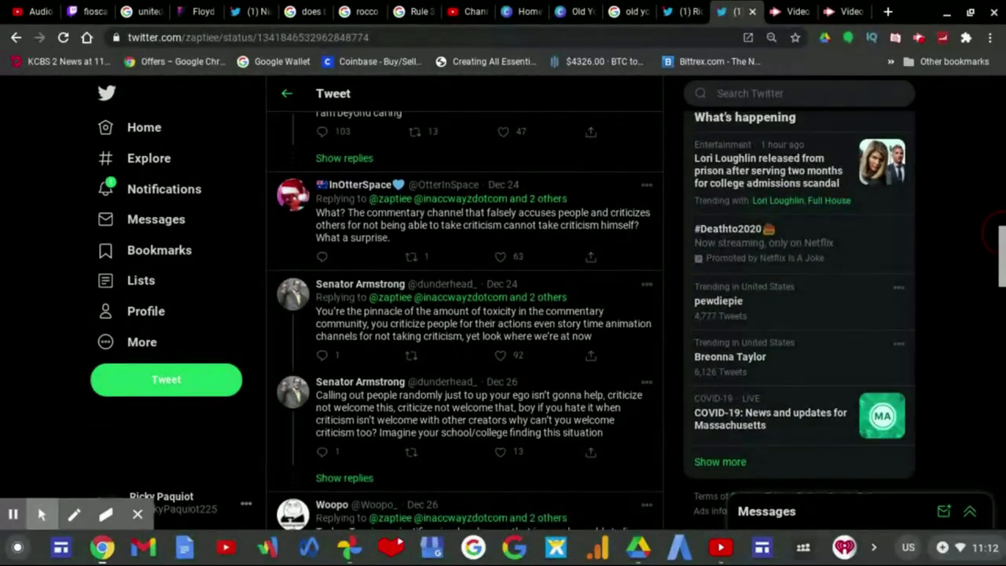
scroll("down", 3)
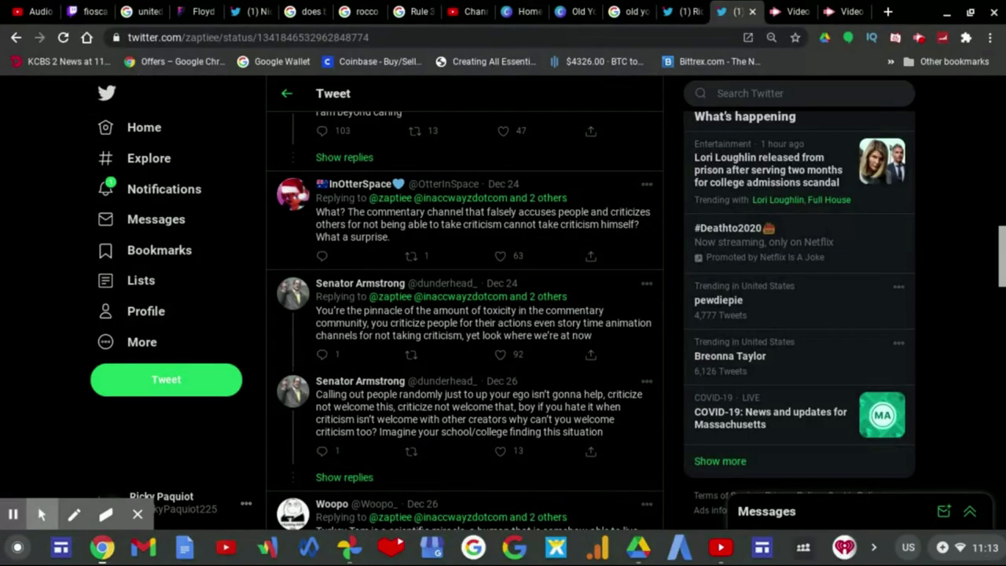
mouse_move(956, 384)
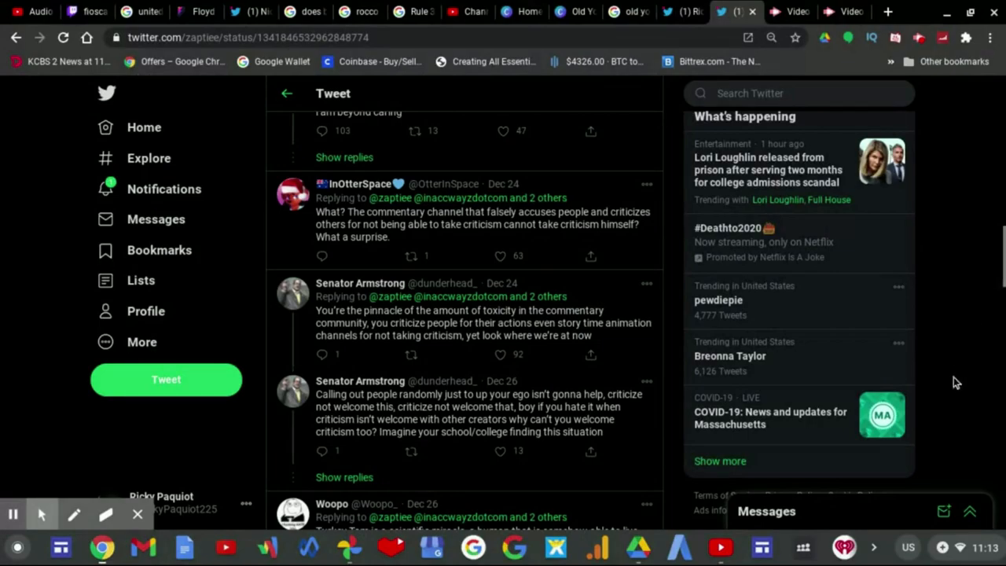
mouse_move(871, 400)
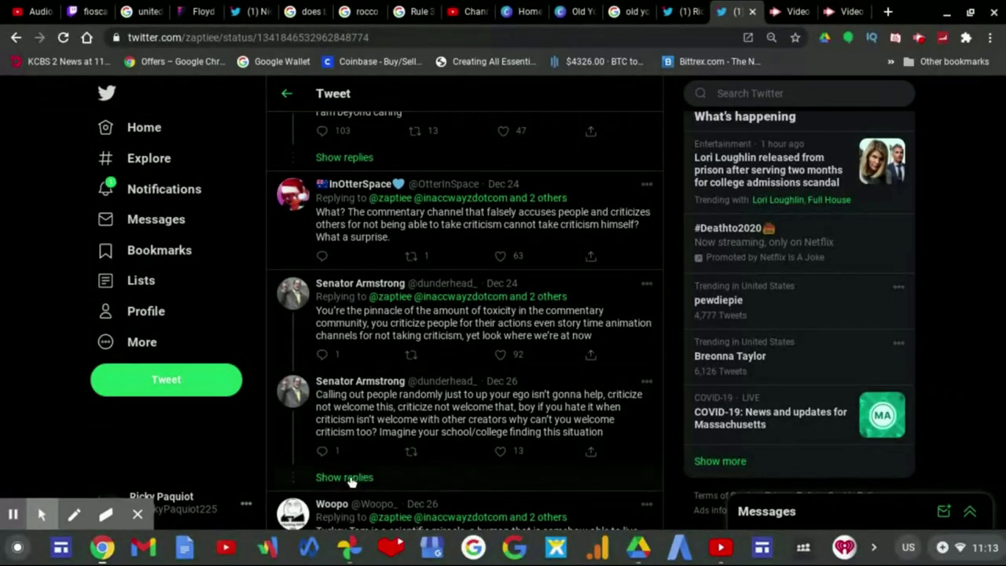
left_click(343, 476)
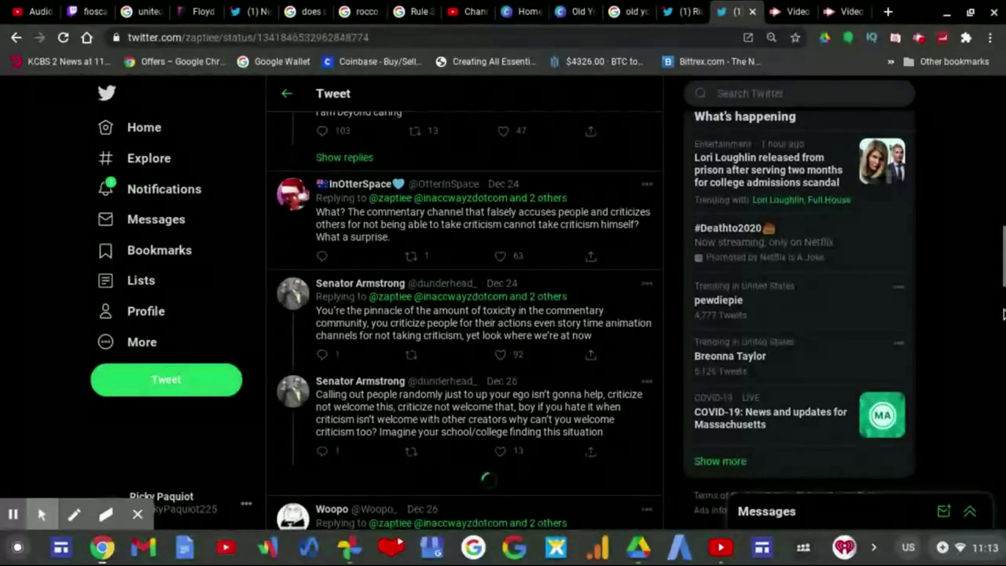
Scroll down to the Ivy League and 'University of Texas' replies under Armstrong's reply
scroll("down", 3)
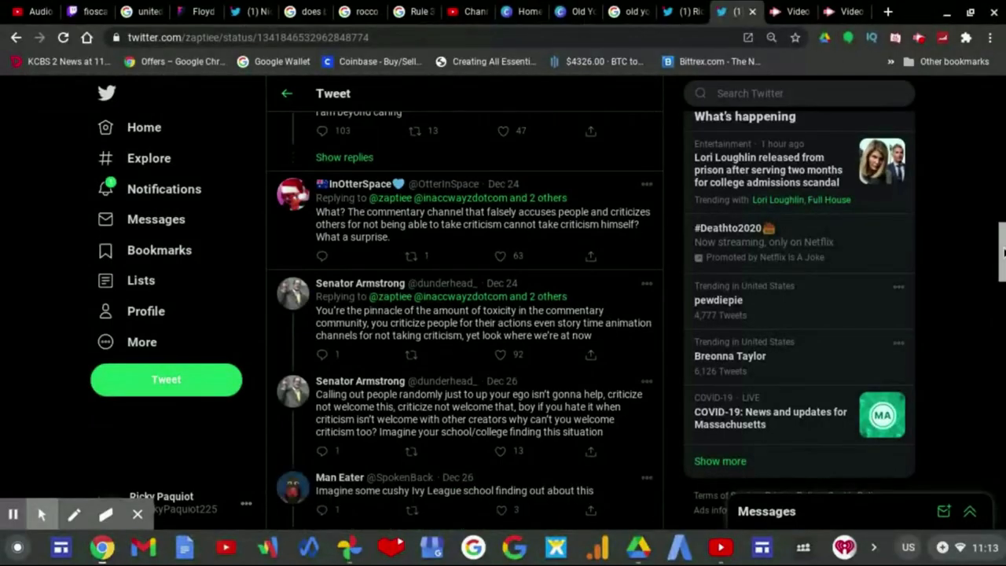
scroll("down", 3)
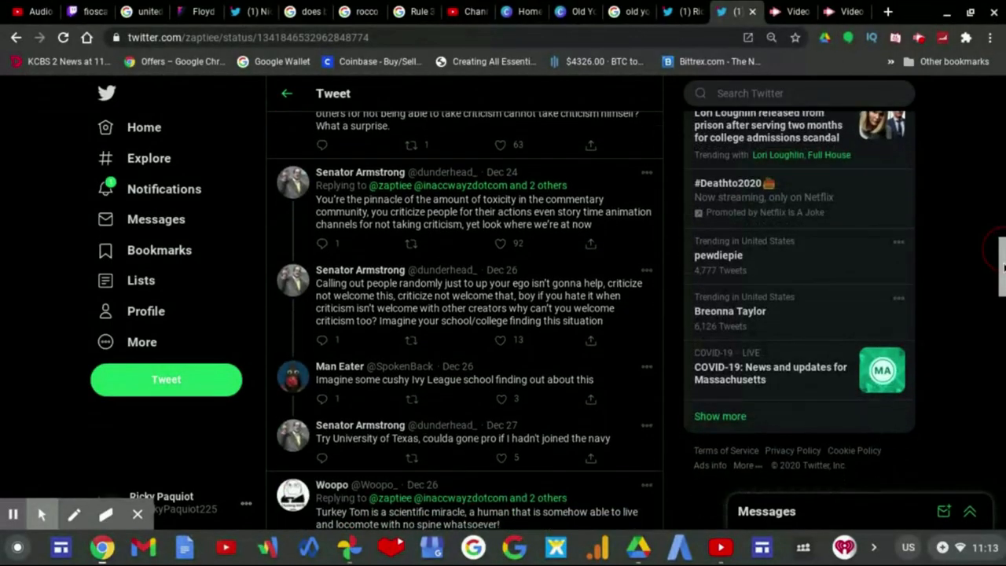
scroll("down", 3)
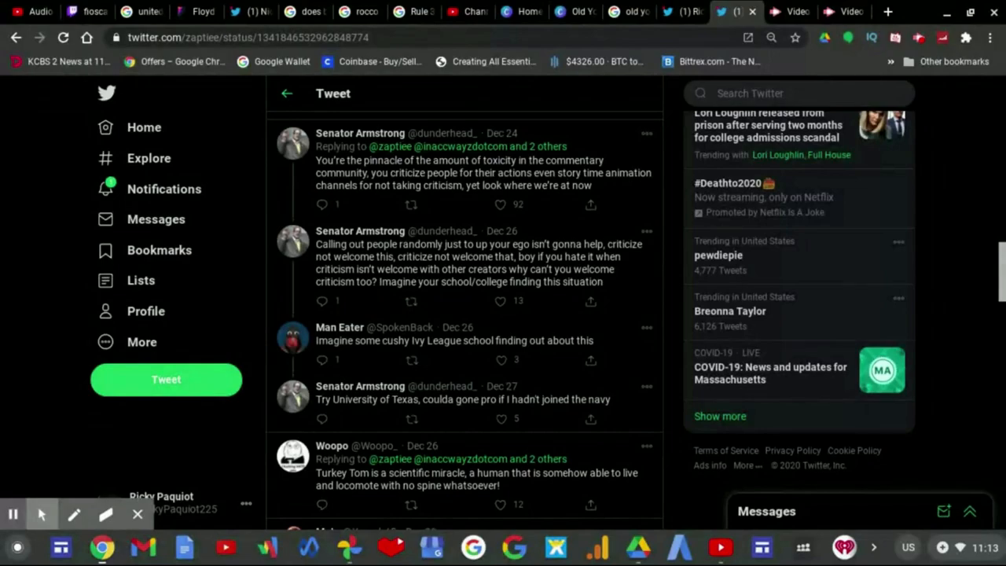
mouse_move(764, 233)
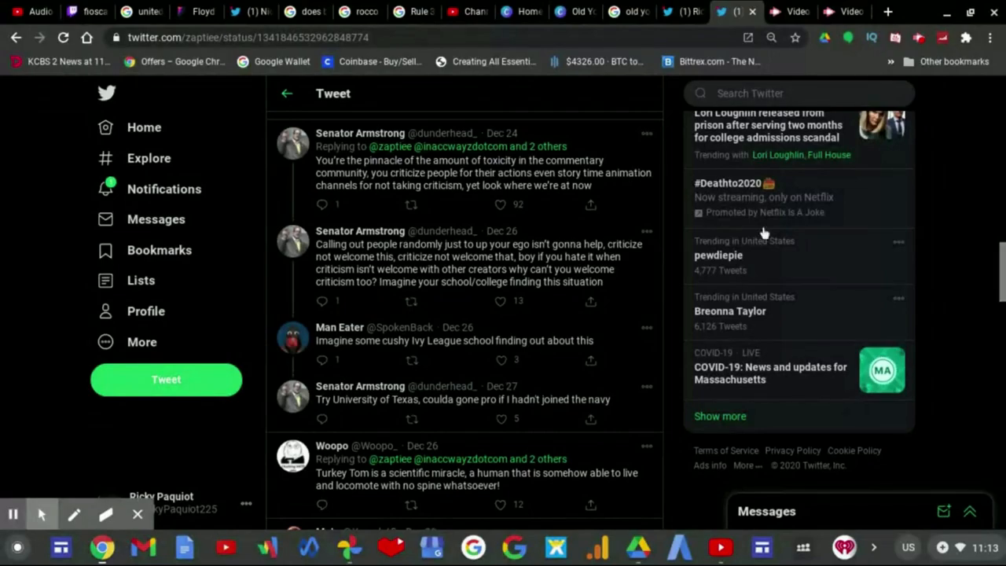
mouse_move(573, 267)
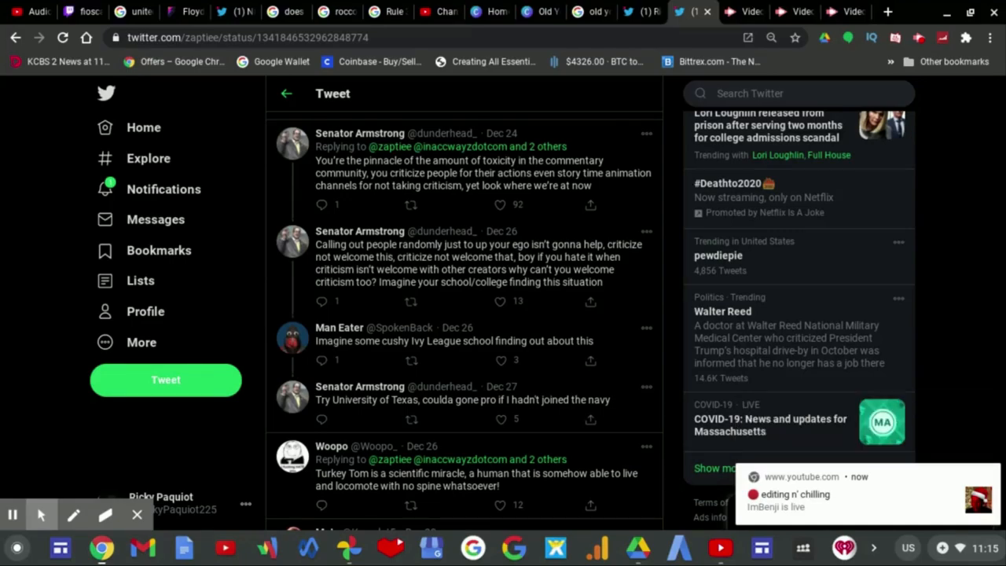
scroll("down", 3)
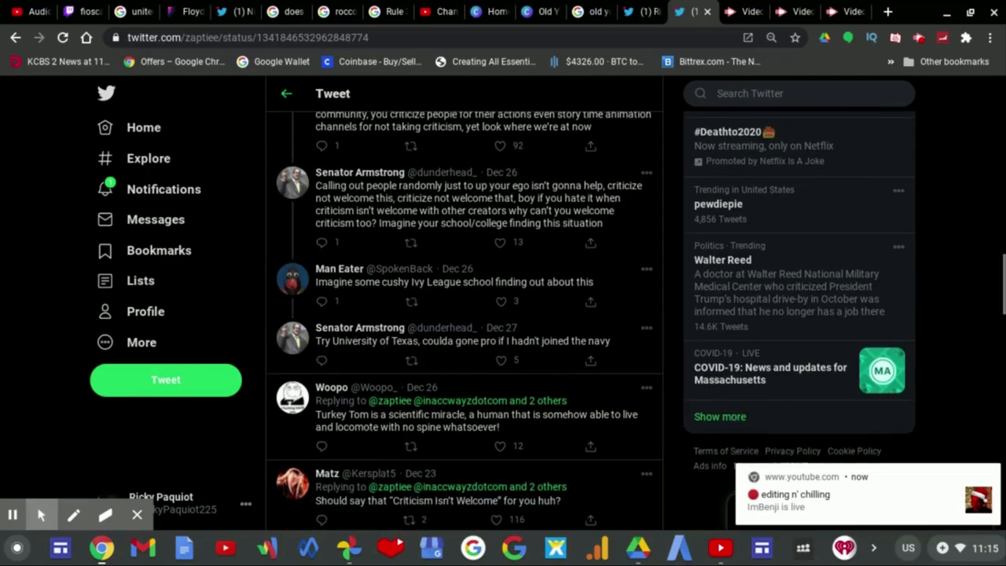
scroll("down", 3)
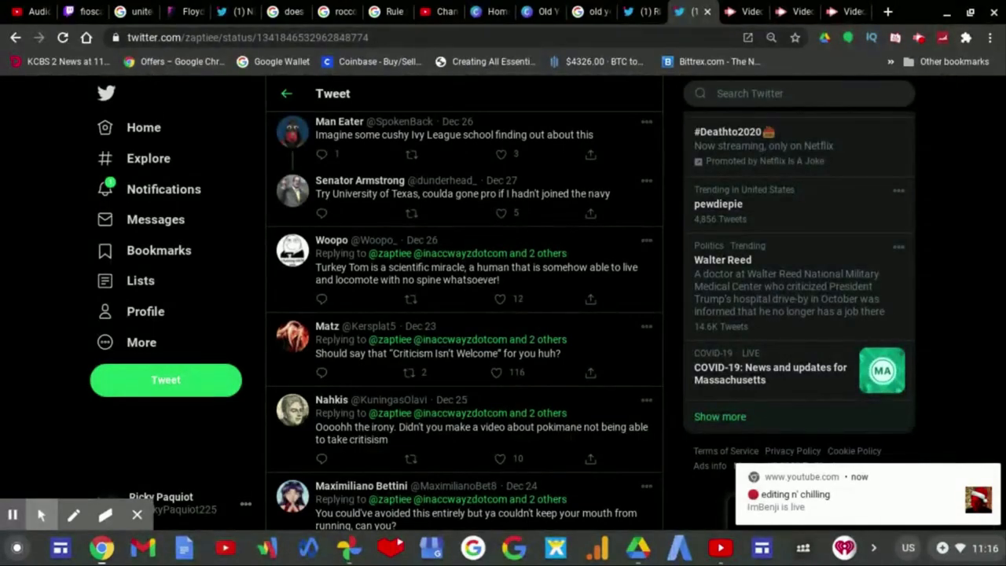
scroll("down", 3)
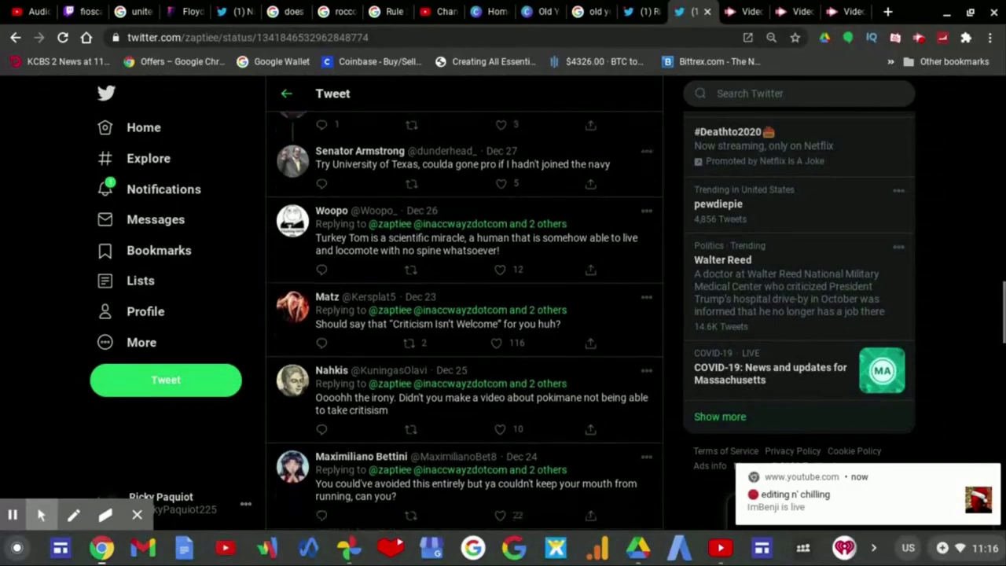
scroll("down", 3)
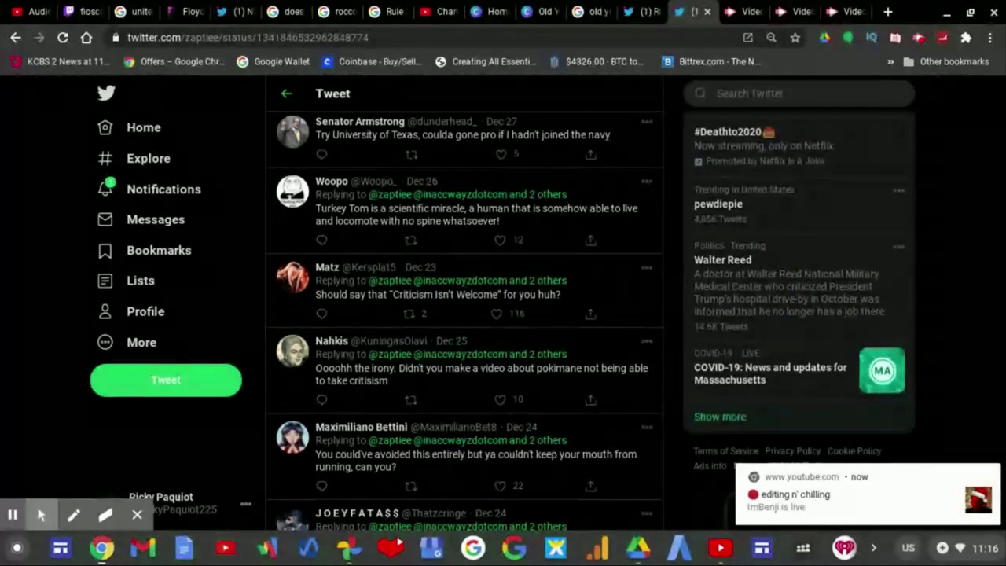
scroll("down", 3)
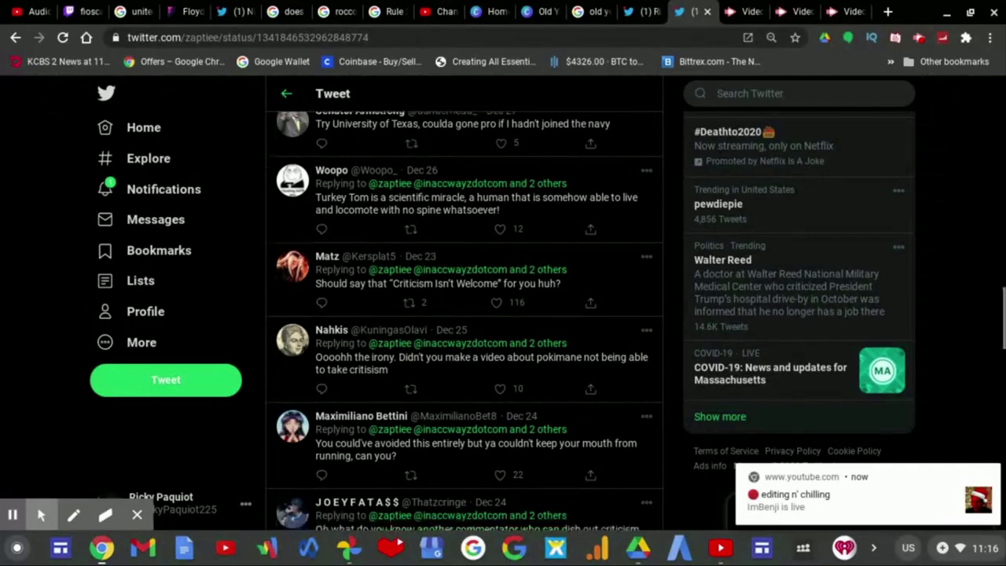
scroll("down", 3)
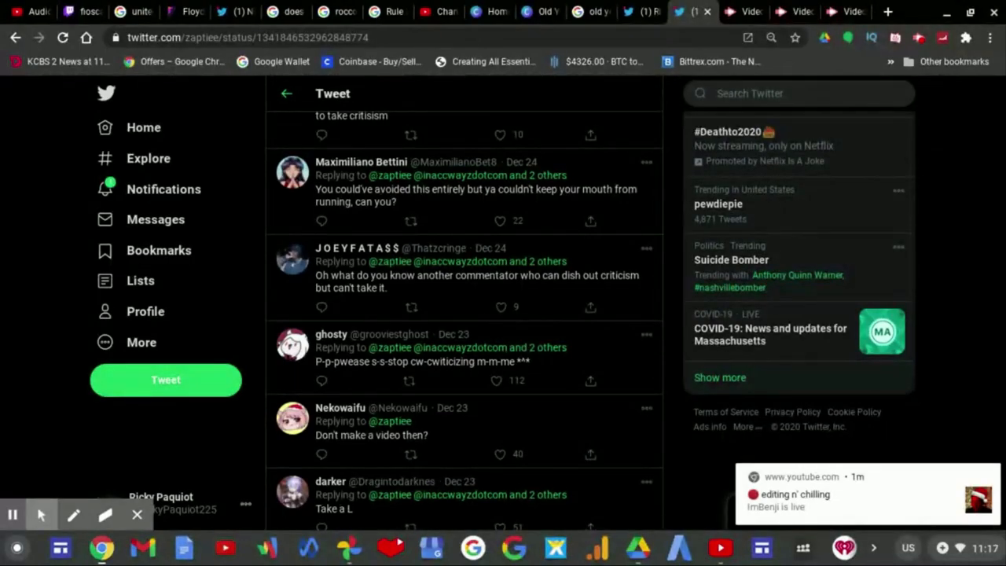
scroll("down", 3)
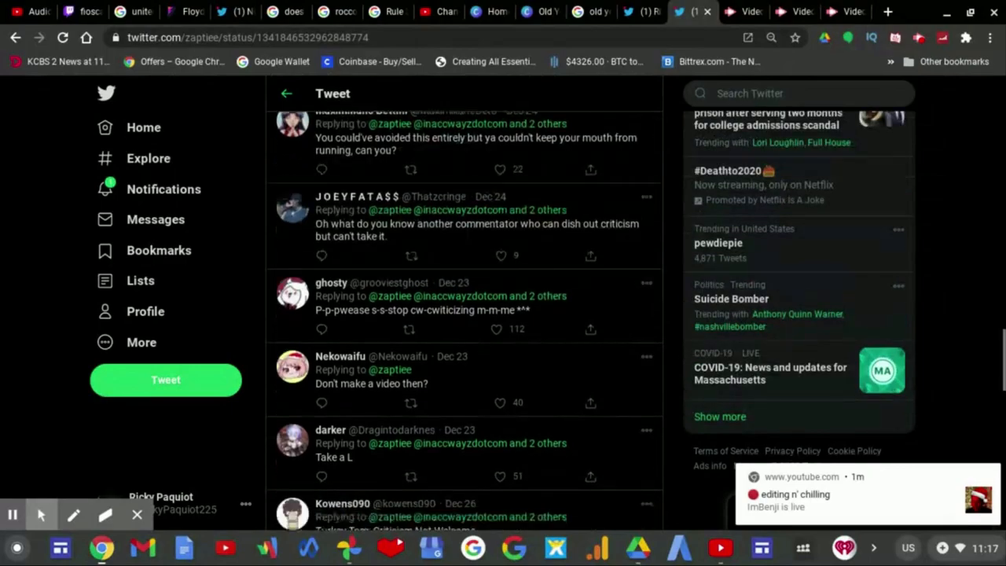
scroll("down", 3)
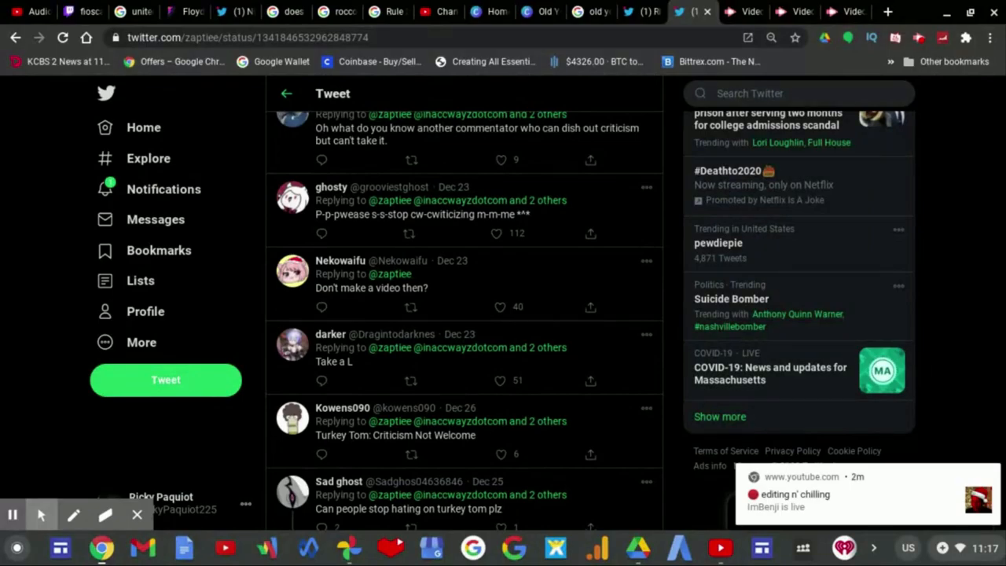
scroll("down", 3)
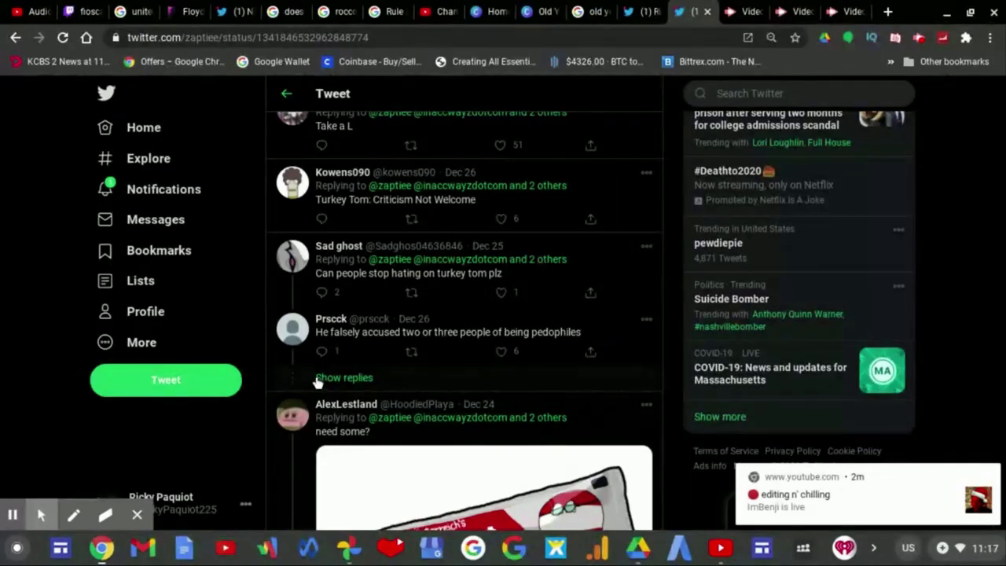
Reveal the hidden replies under that reply, showing Sad ghost's 'solve in a simple way' response
left_click(343, 378)
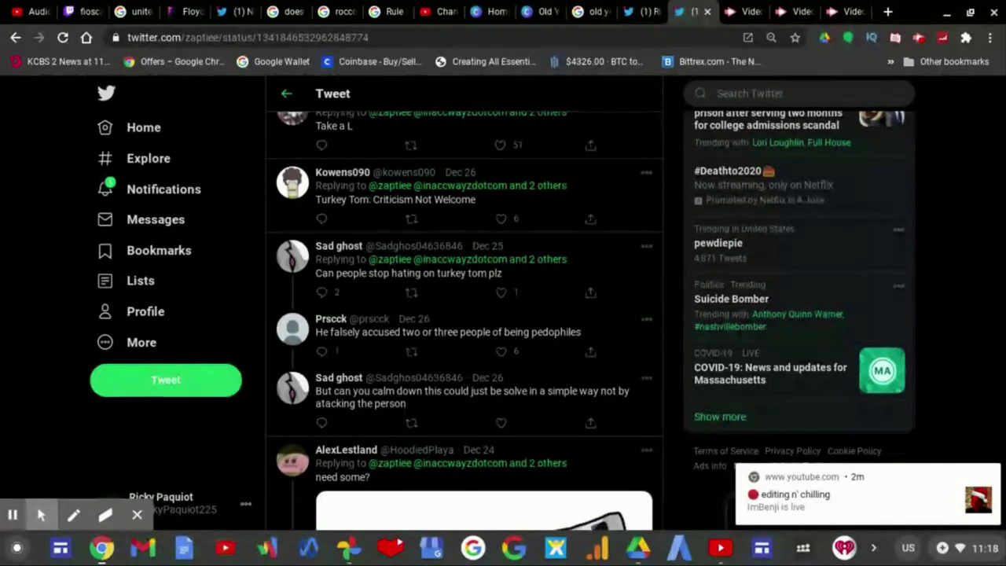
Scroll down to the replies from Captain Spastic, Festive Octo holds, Chunky Kong and Sad ghost
scroll("down", 3)
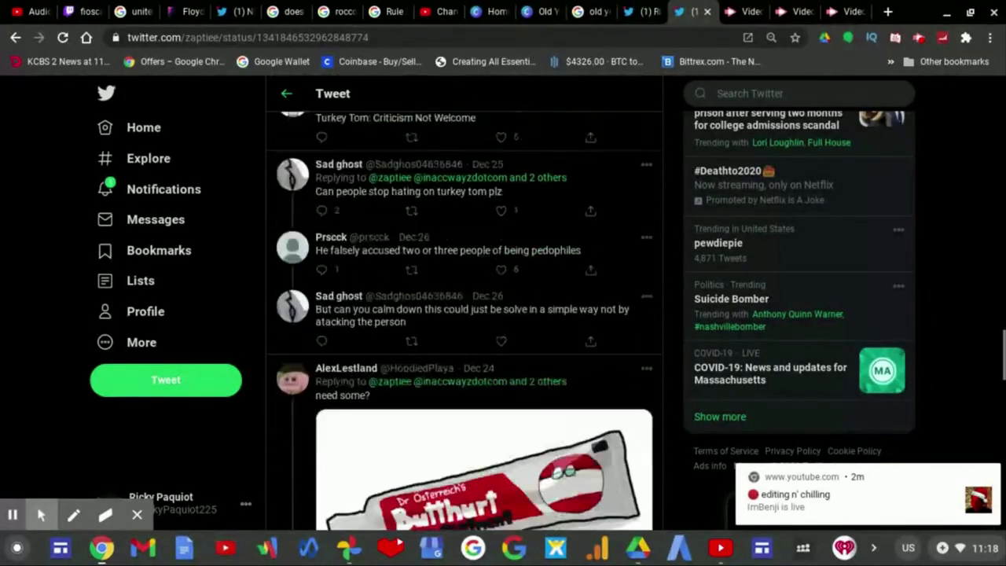
scroll("down", 3)
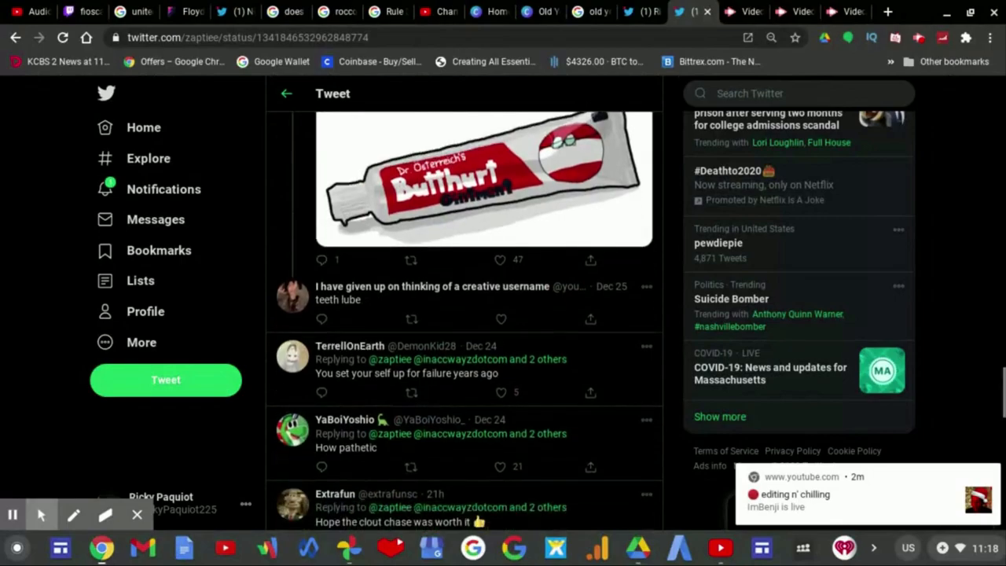
scroll("down", 3)
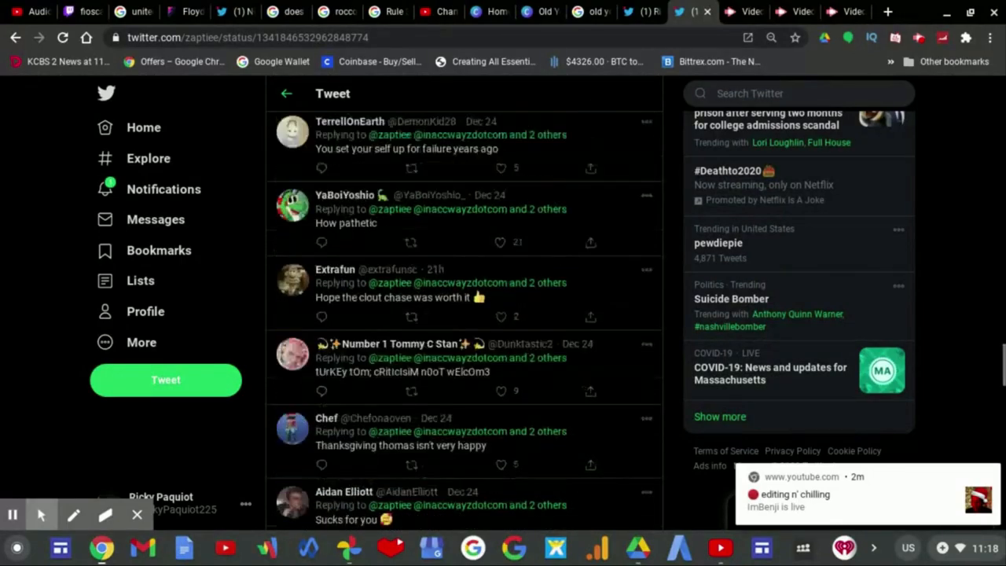
scroll("down", 3)
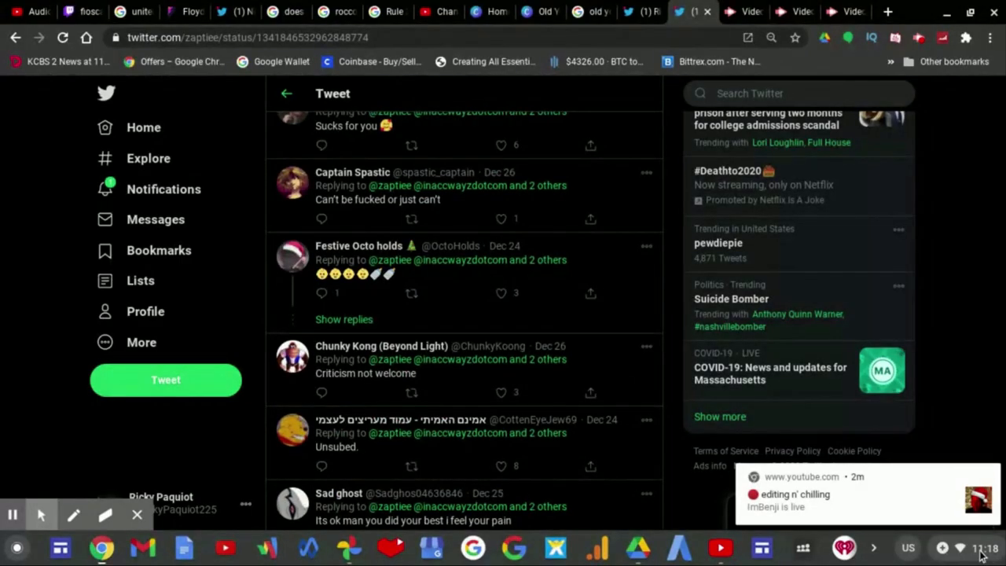
left_click(978, 544)
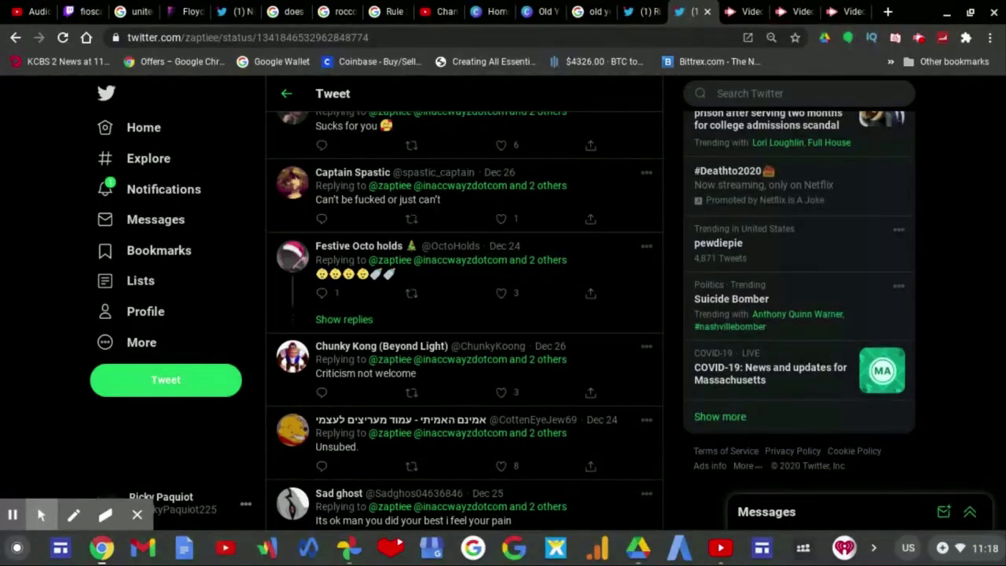
mouse_move(973, 435)
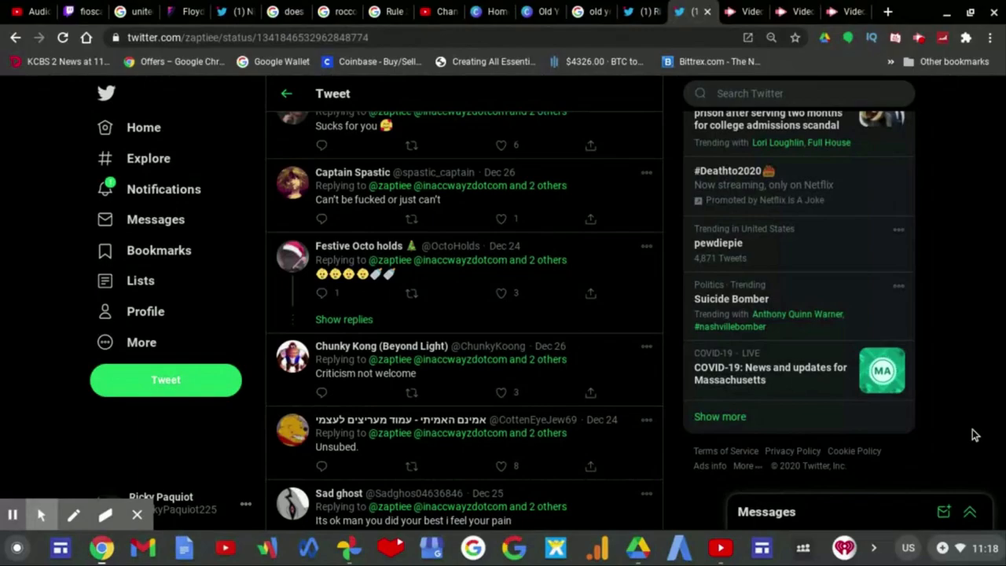
scroll("down", 3)
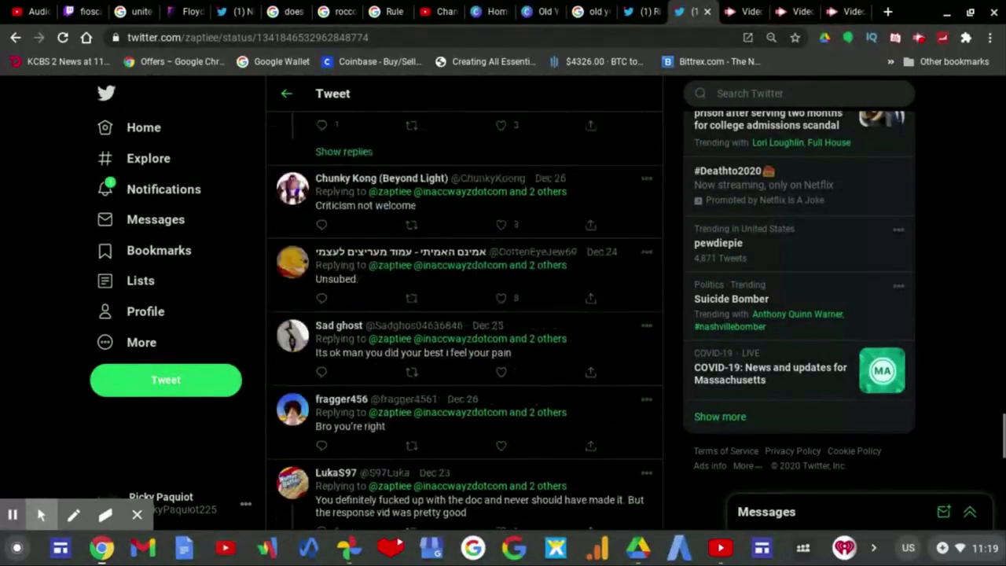
scroll("down", 3)
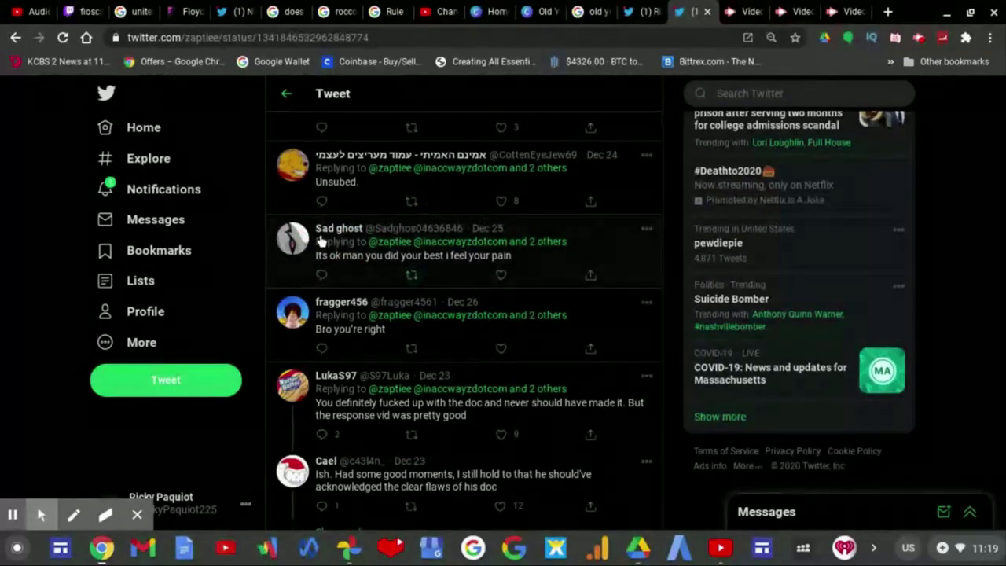
mouse_move(338, 228)
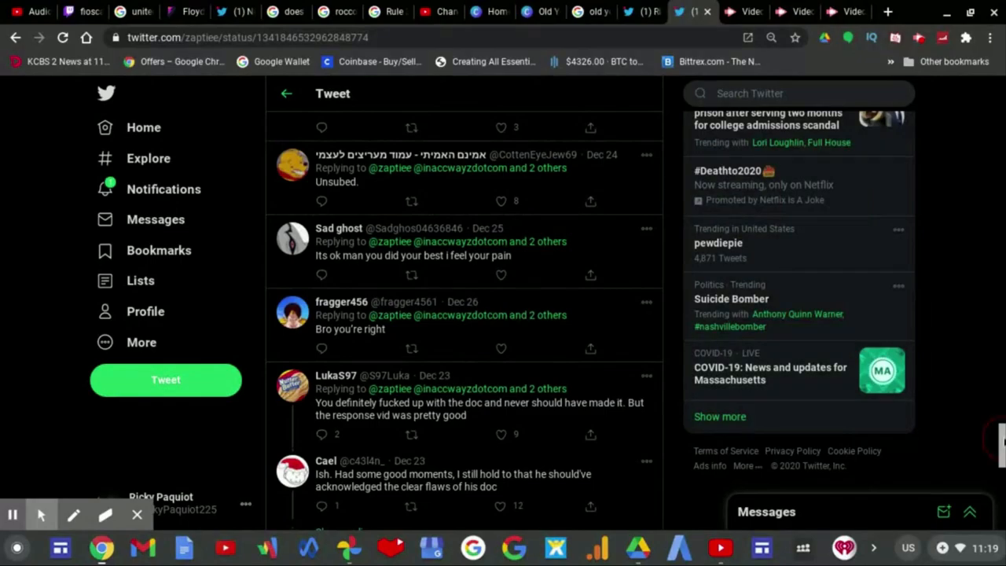
scroll("down", 3)
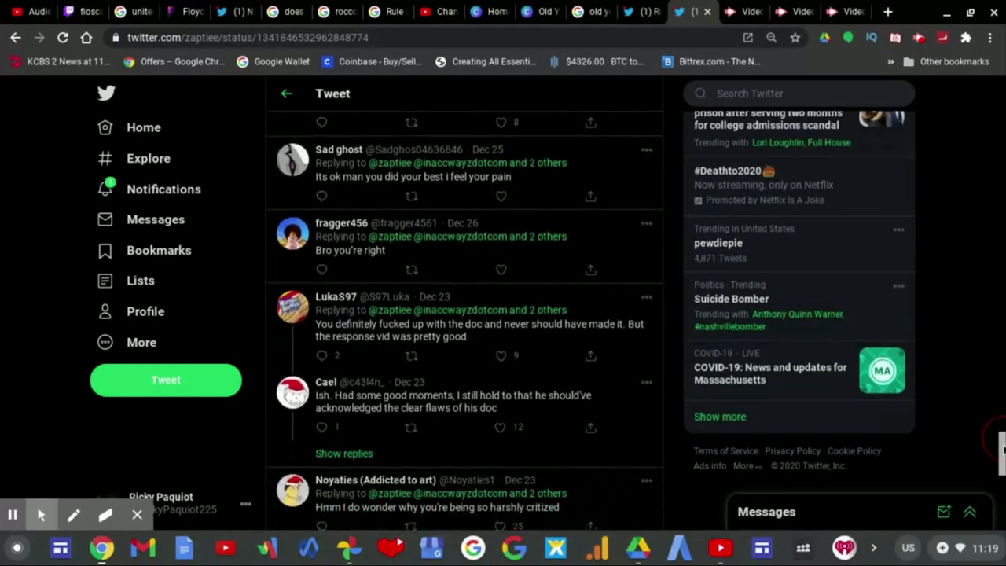
scroll("down", 3)
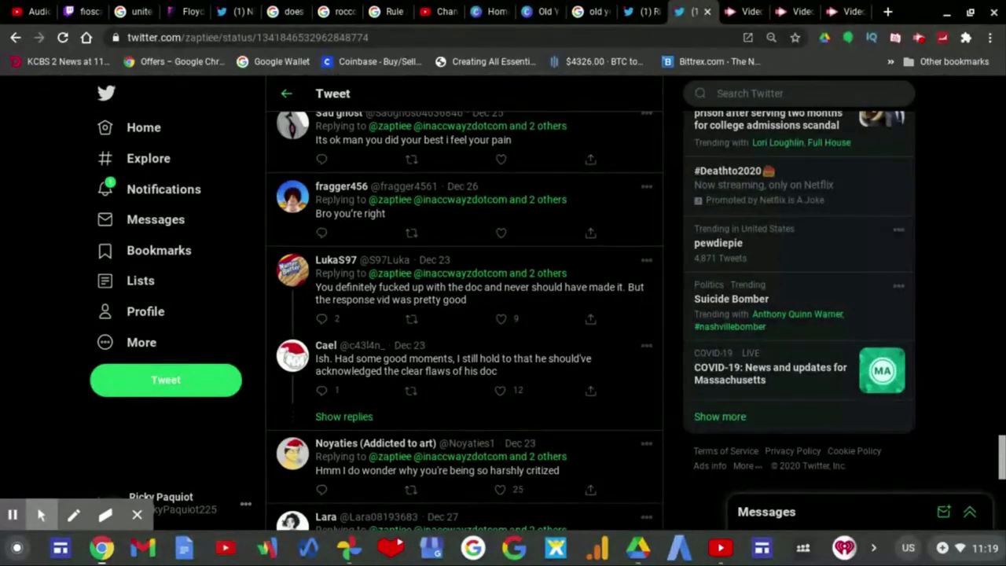
scroll("down", 3)
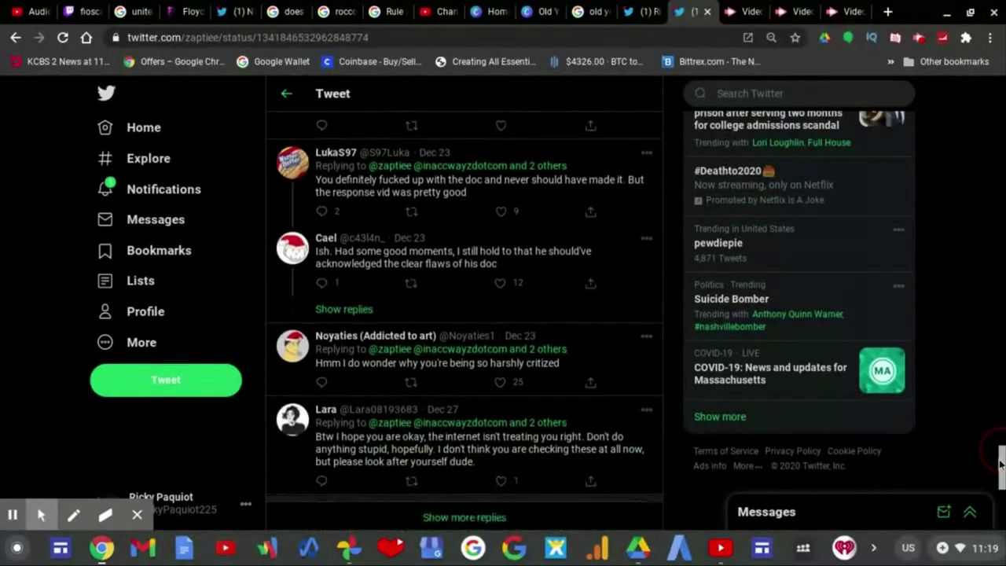
scroll("down", 3)
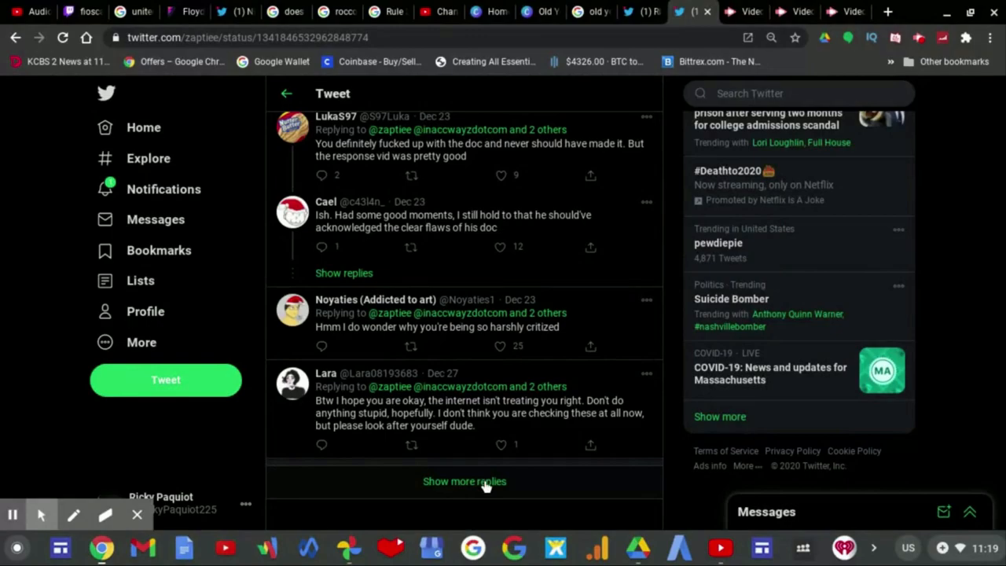
mouse_move(485, 487)
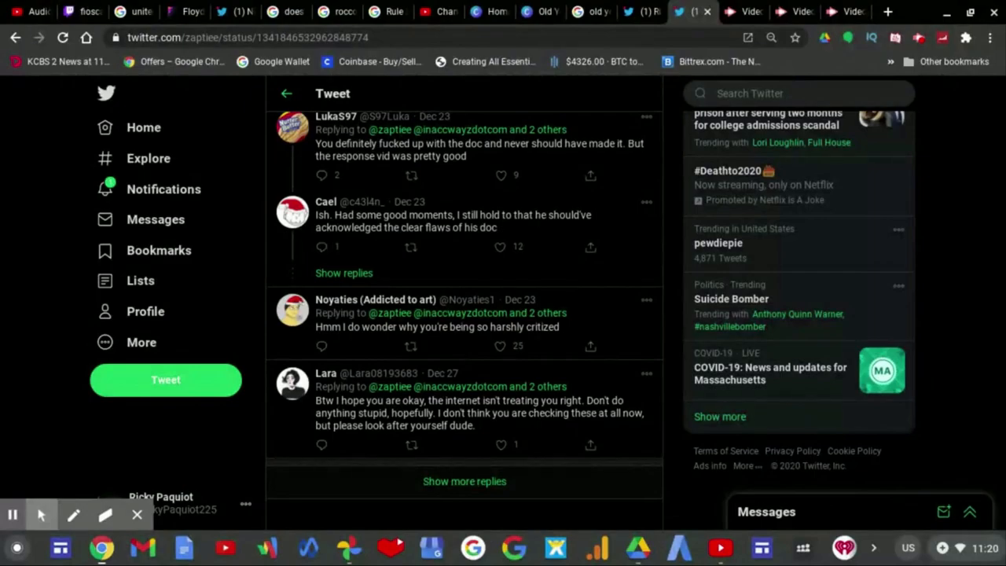
left_click(464, 481)
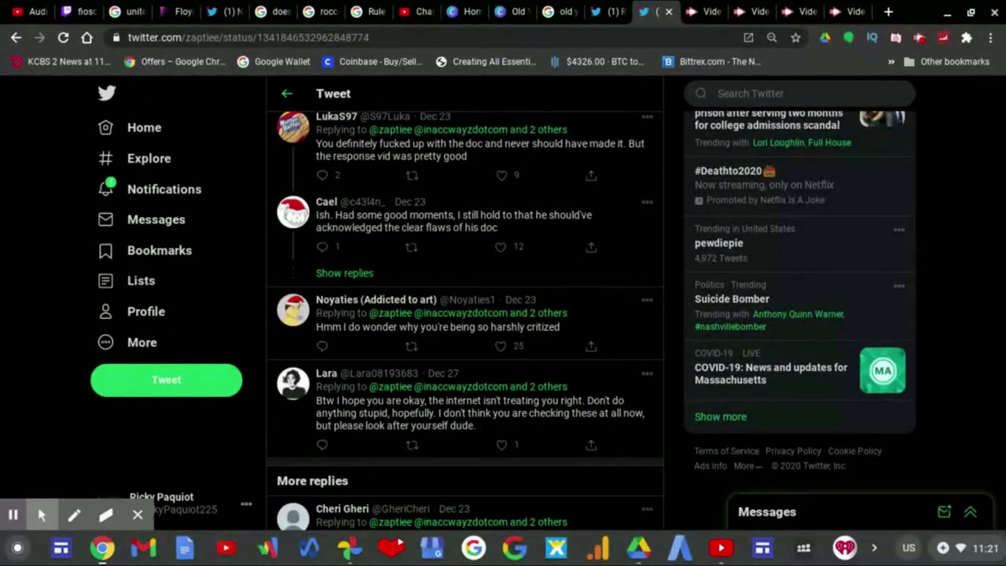
mouse_move(1000, 419)
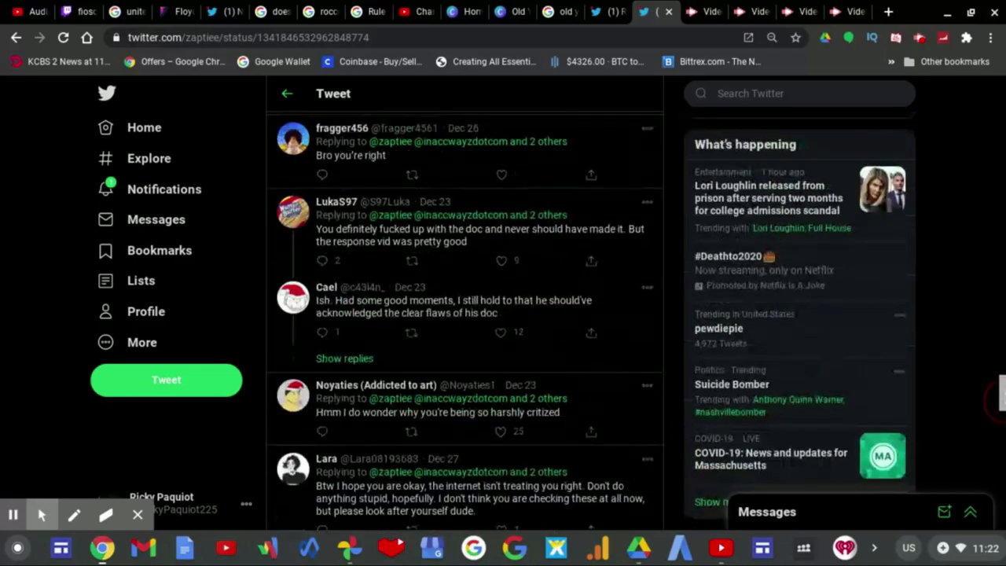
Scroll down through the 'More replies' section, reading the newly loaded replies
scroll("down", 3)
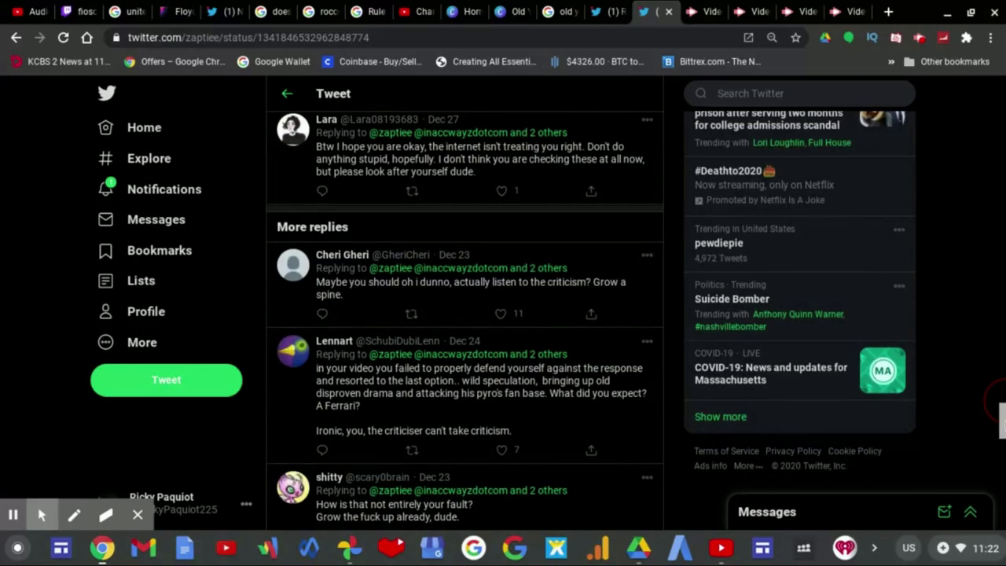
scroll("down", 3)
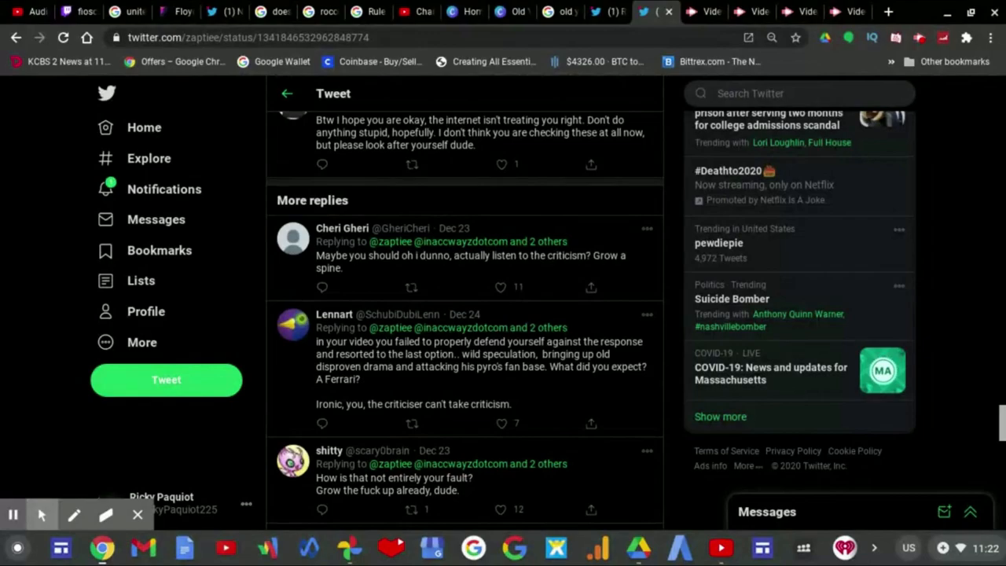
scroll("down", 3)
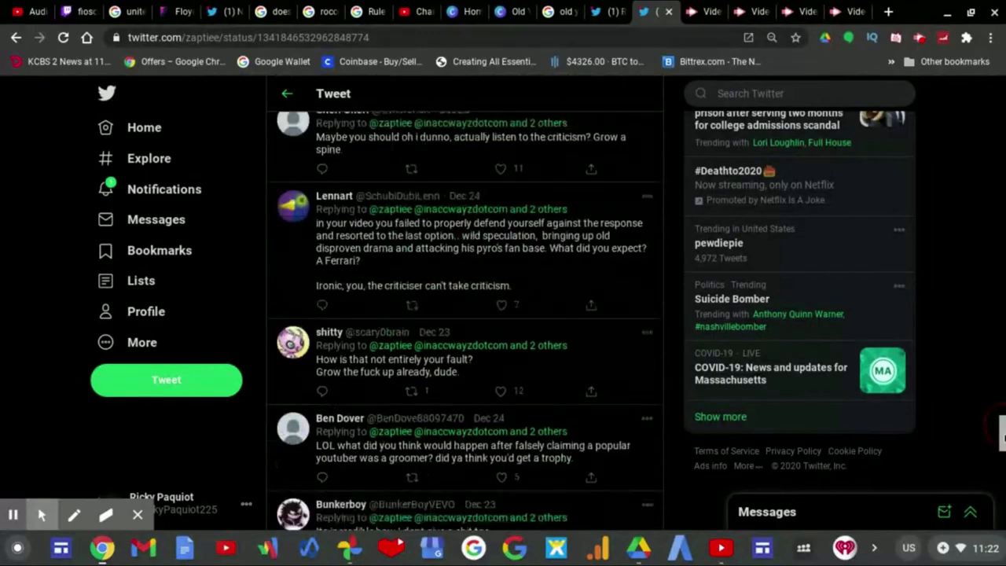
scroll("down", 3)
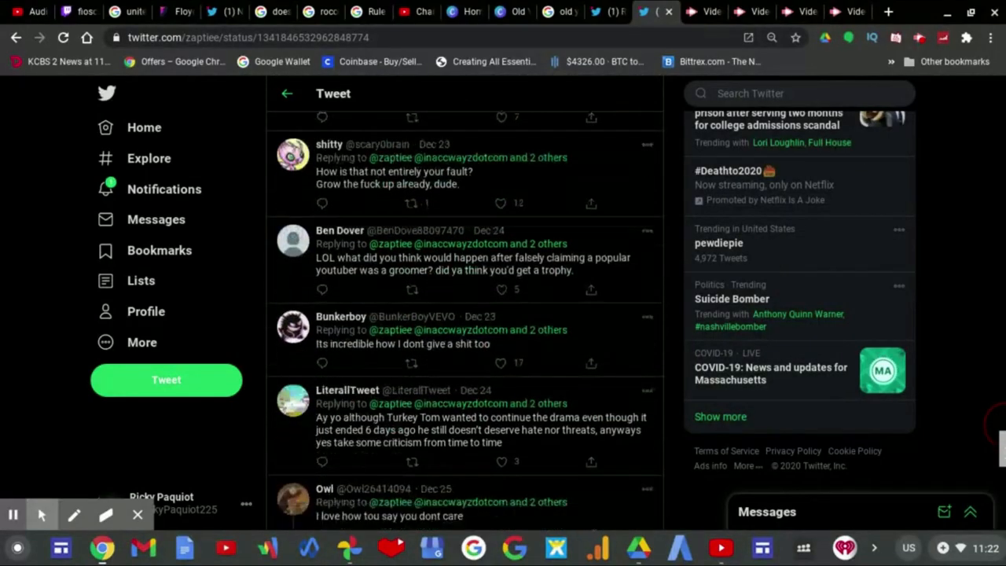
scroll("down", 3)
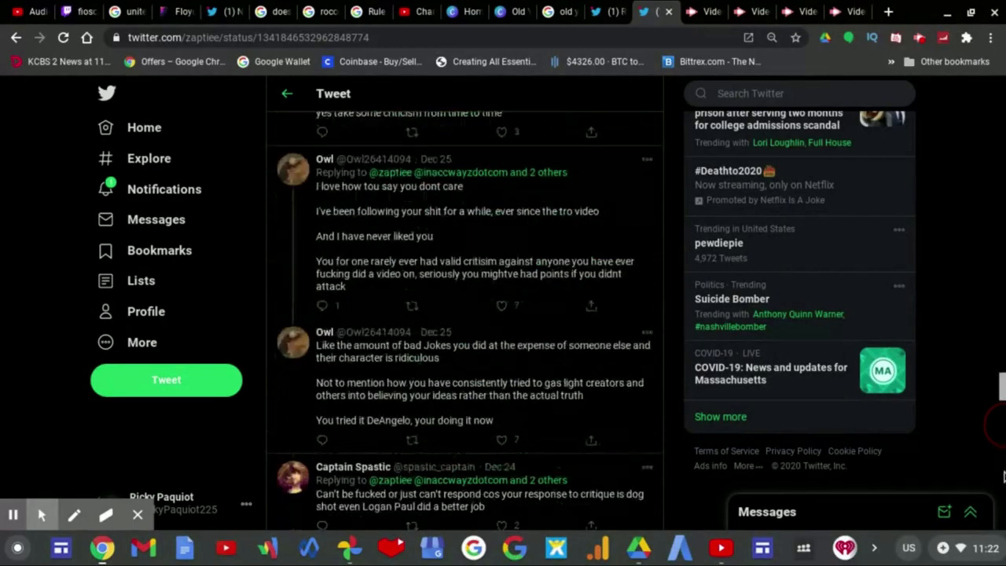
scroll("down", 3)
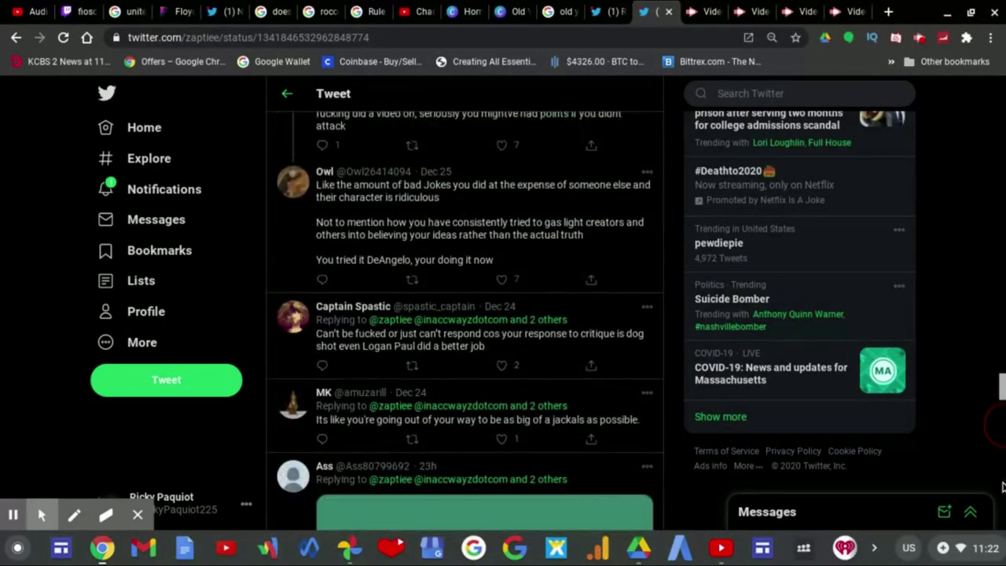
scroll("down", 3)
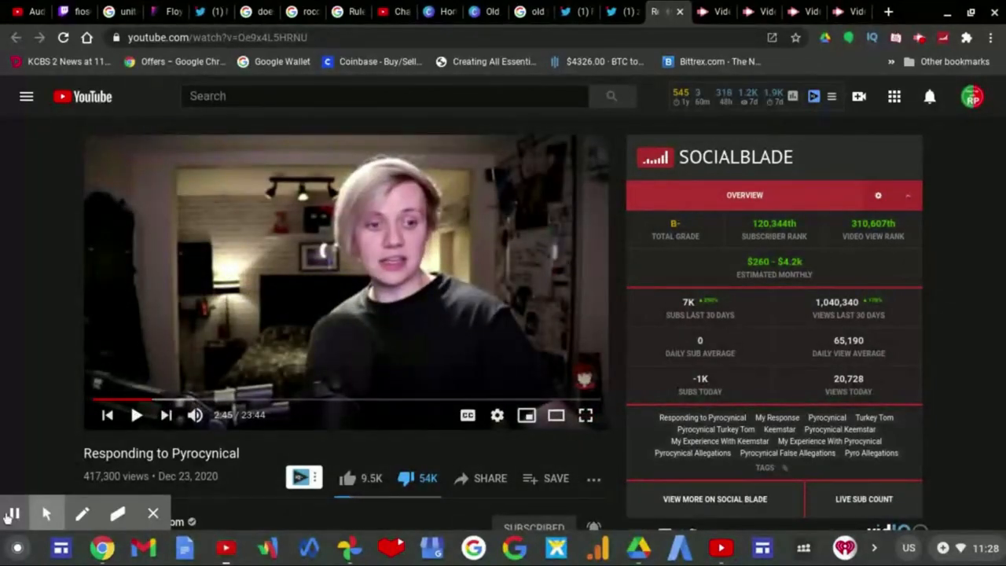
mouse_move(14, 512)
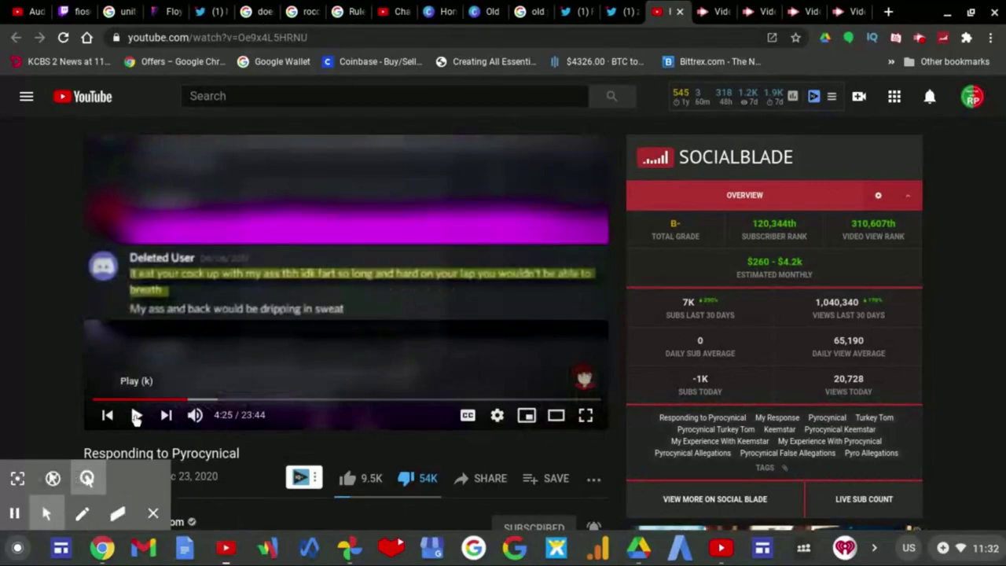
Toggle playback of 'Responding to Pyrocynical', pausing briefly and resuming into the 'Pyro's Response' segment
left_click(139, 415)
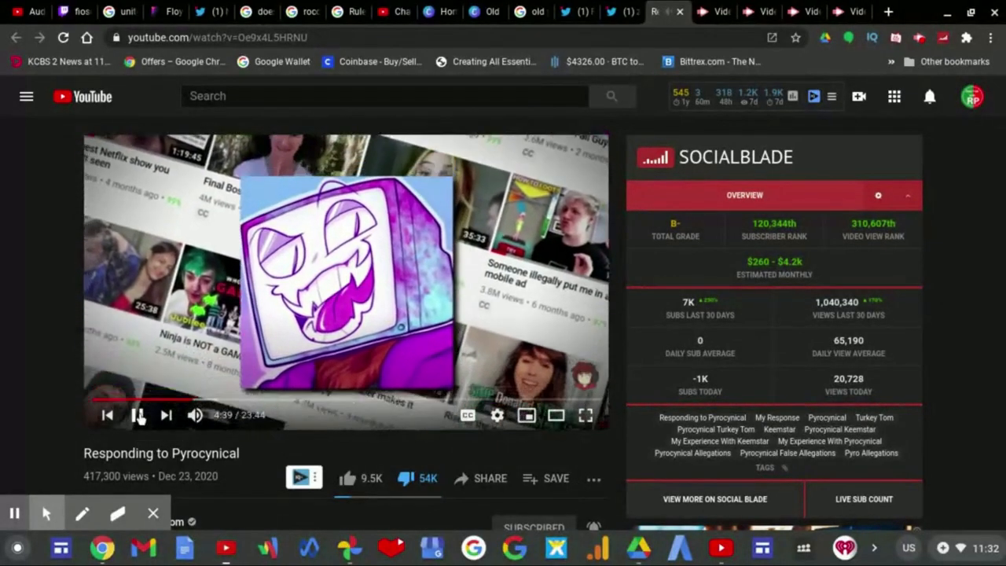
left_click(140, 415)
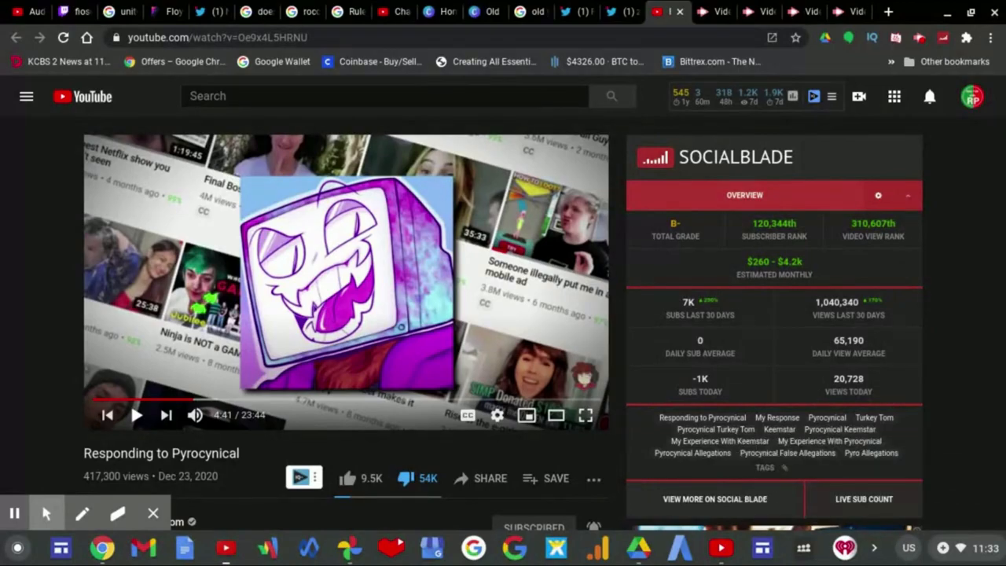
left_click(140, 415)
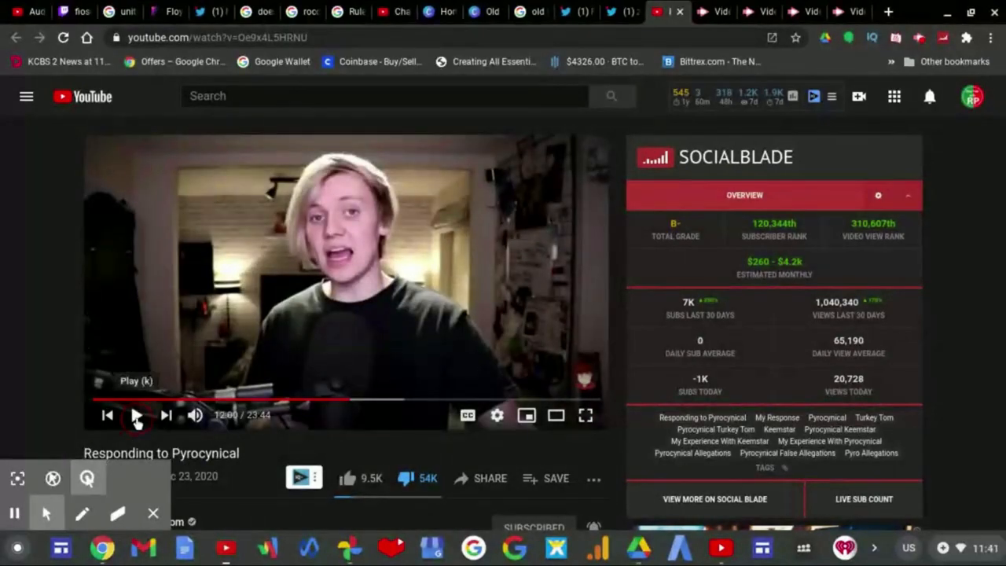
left_click(138, 415)
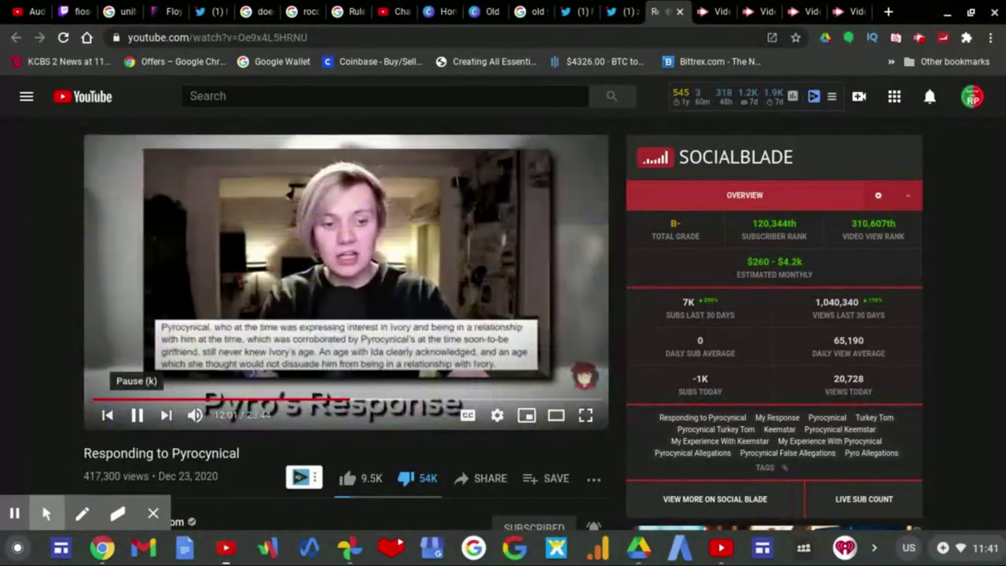